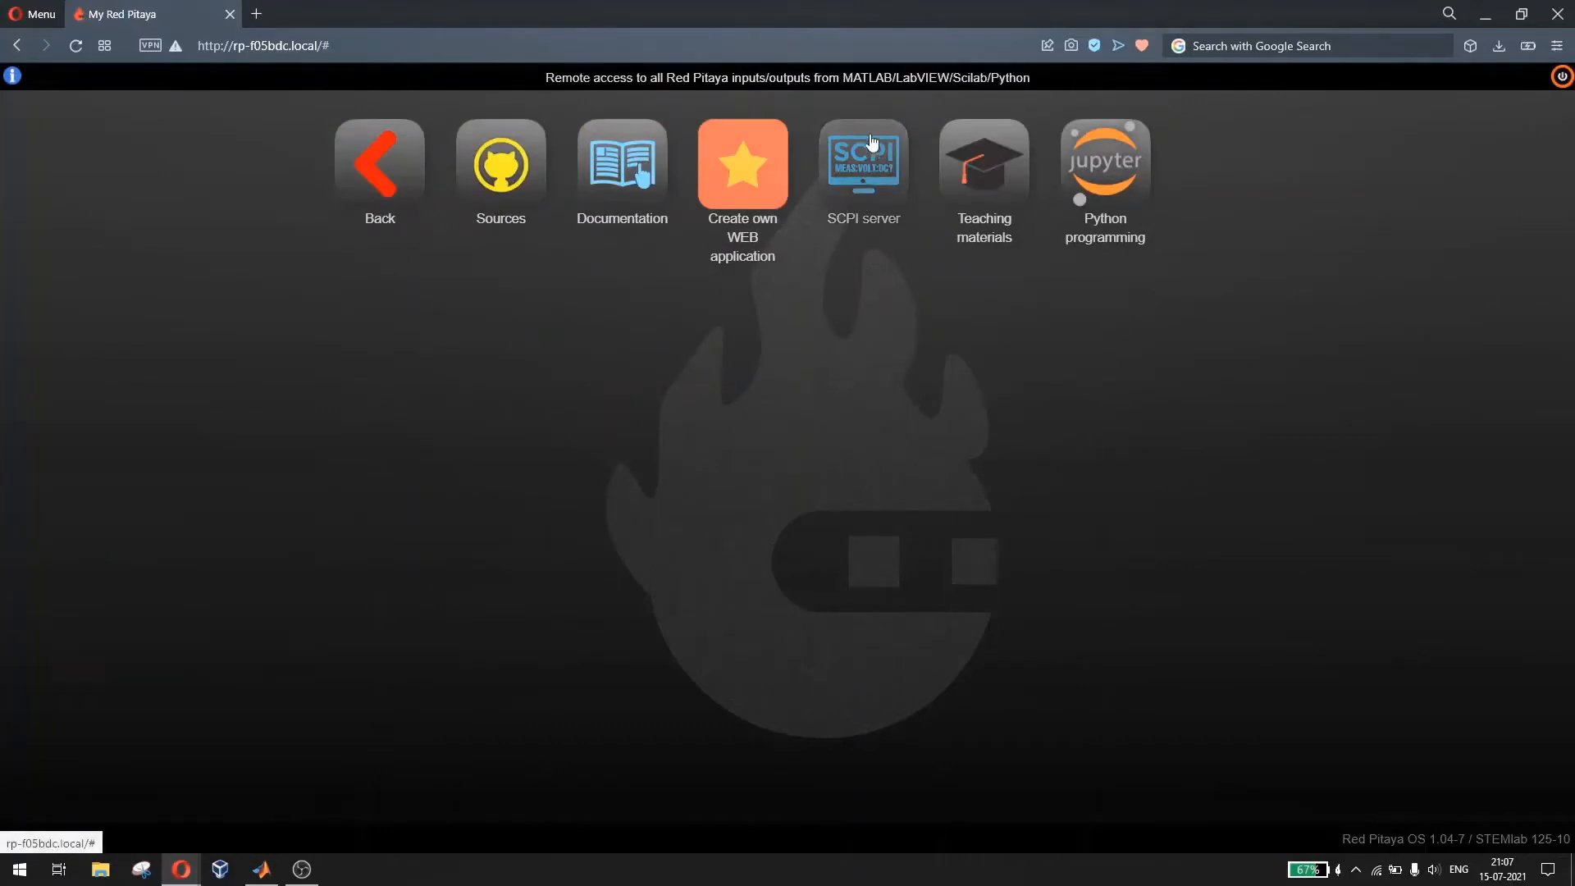
mouse_move(869, 169)
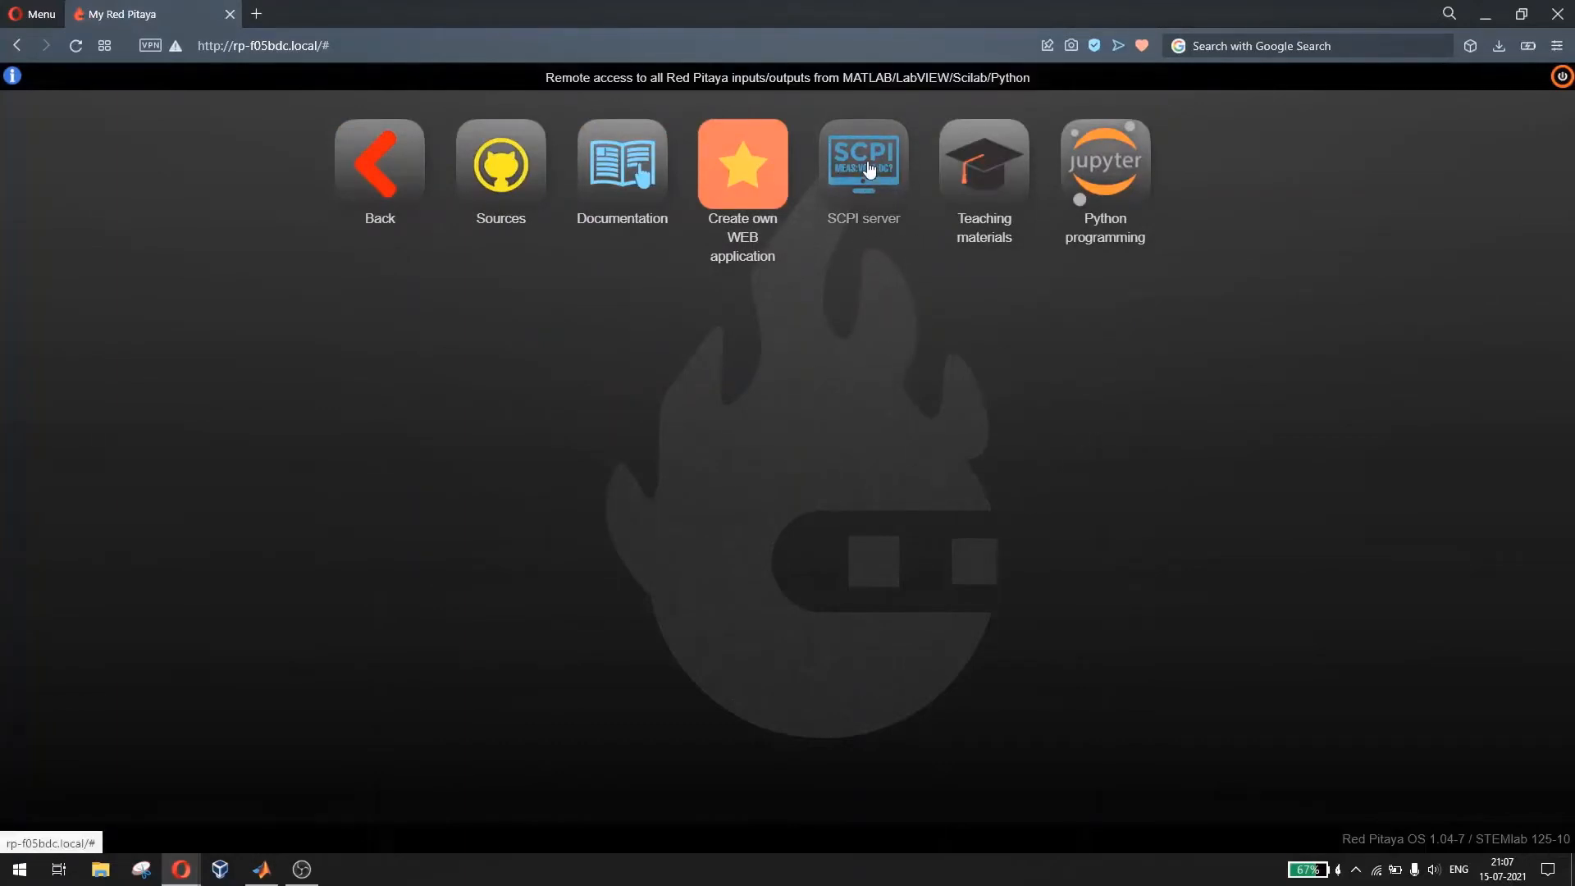
- Launch the SCPI server app and start it on 169.254.184.93, port 5000
left_click(862, 161)
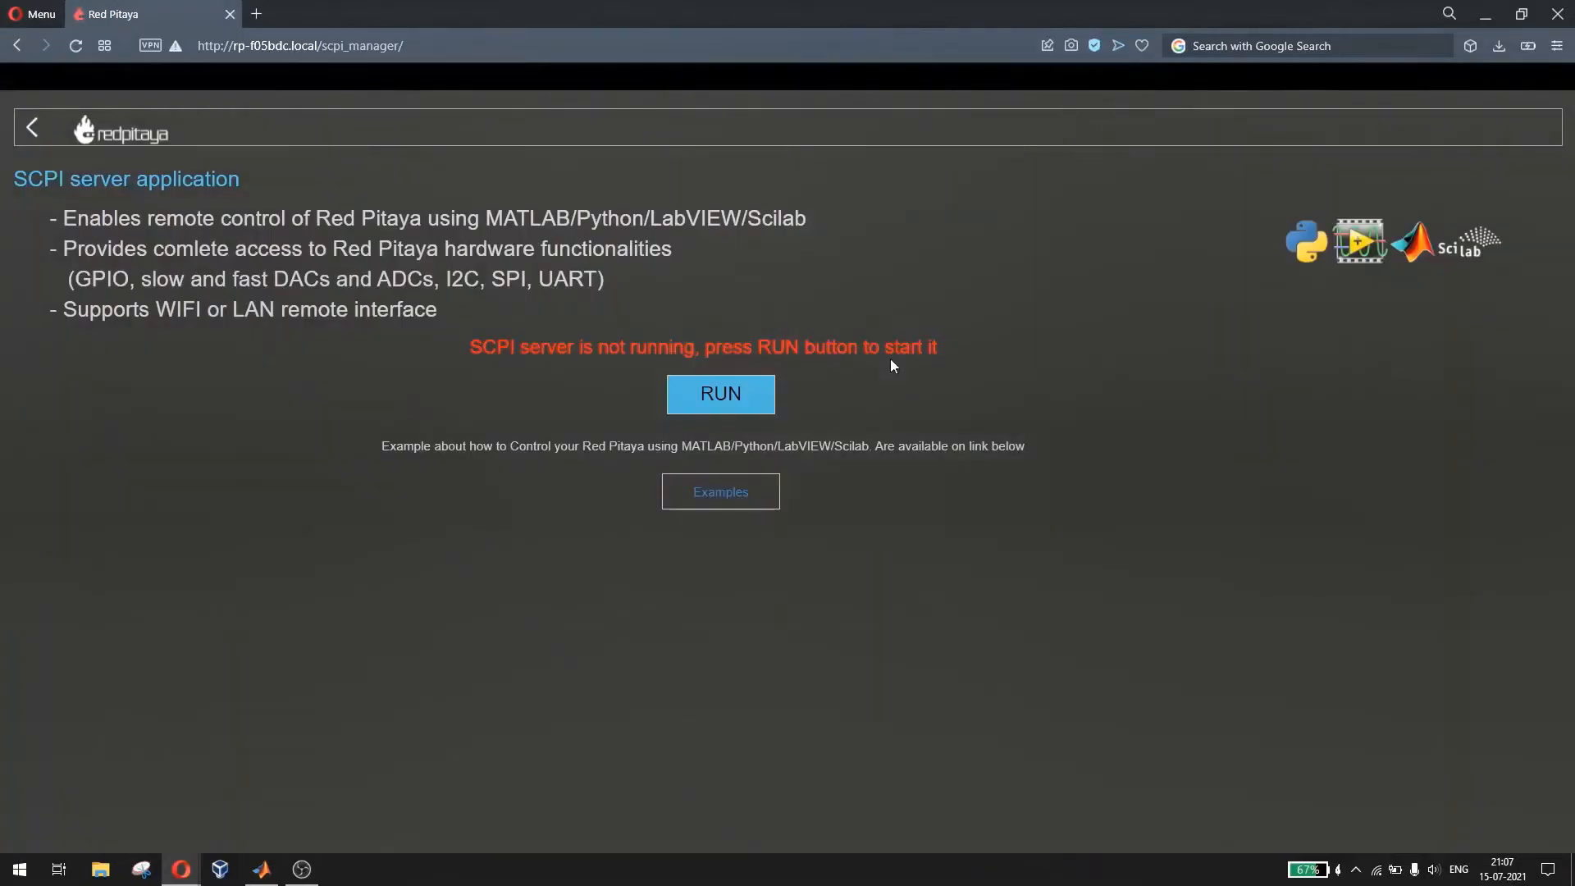
left_click(719, 392)
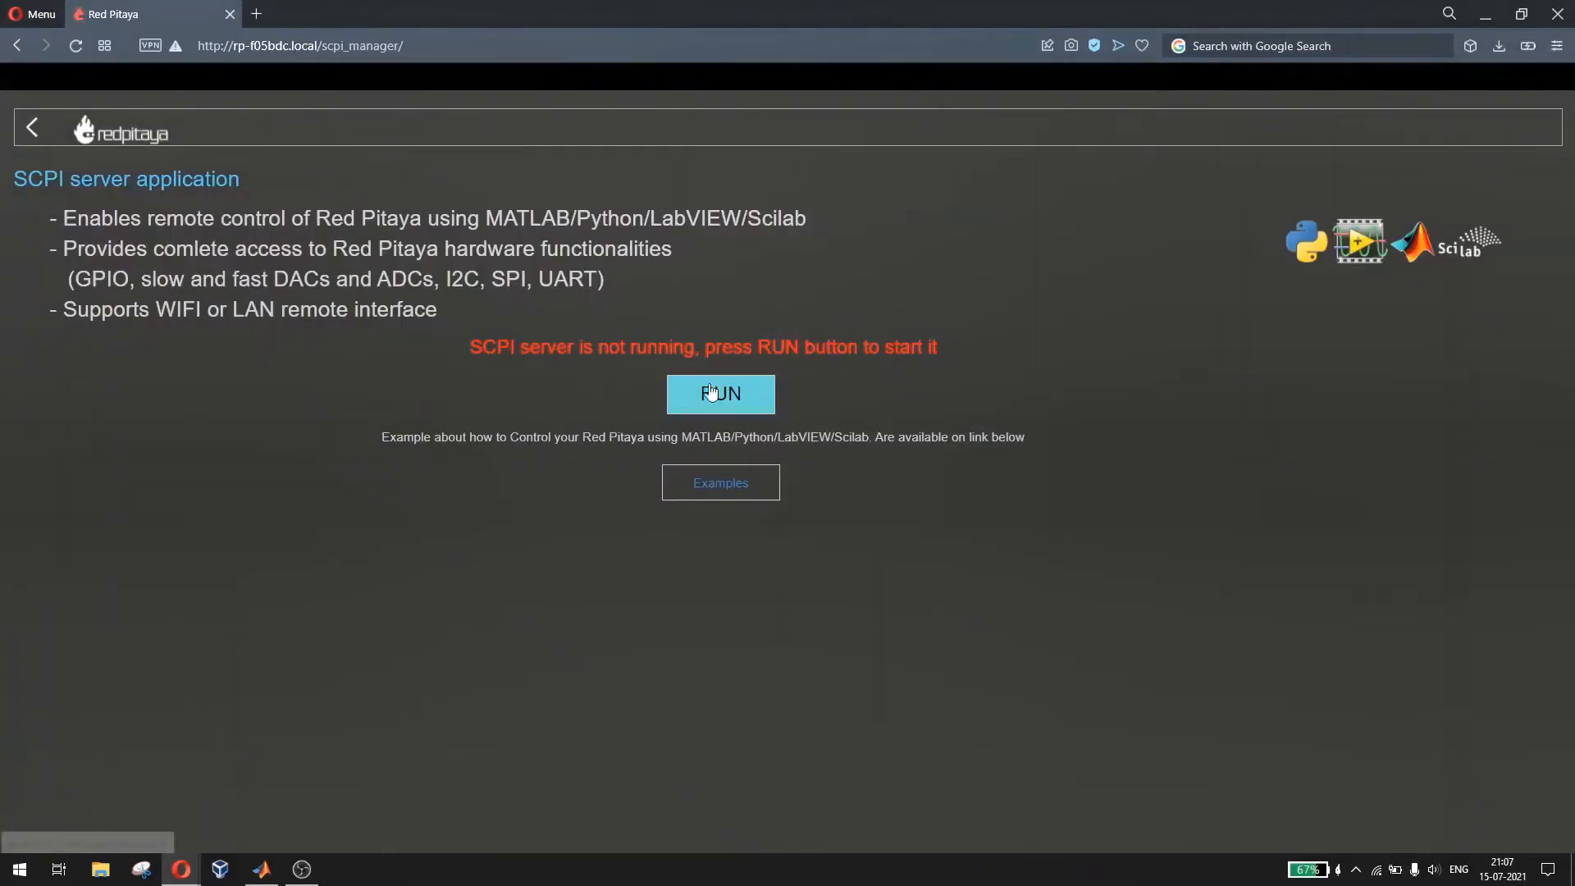
mouse_move(518, 364)
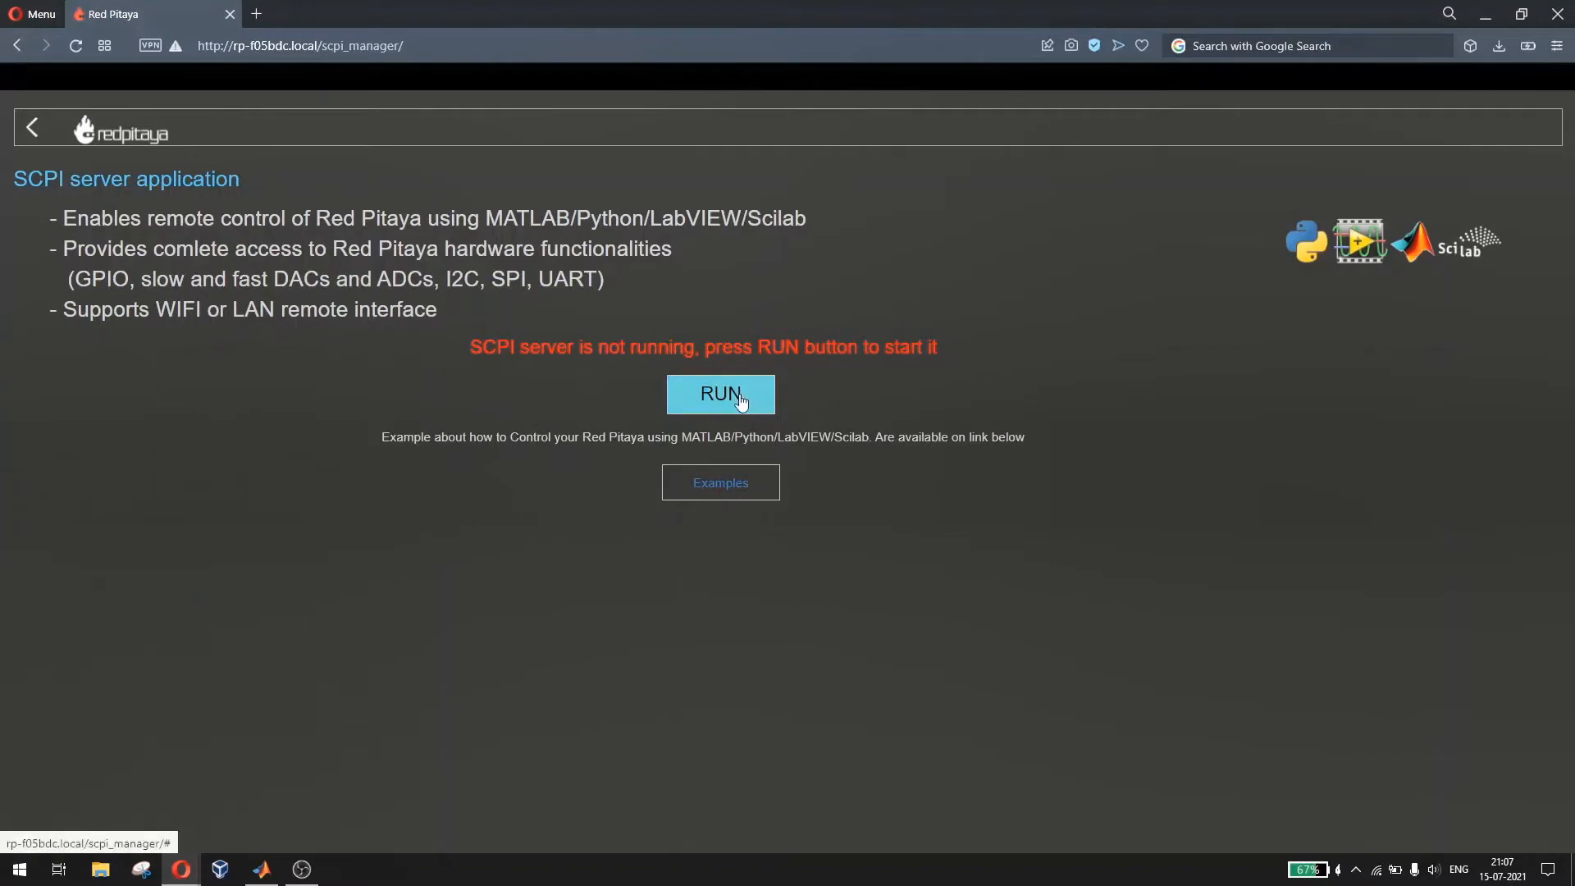
left_click(720, 393)
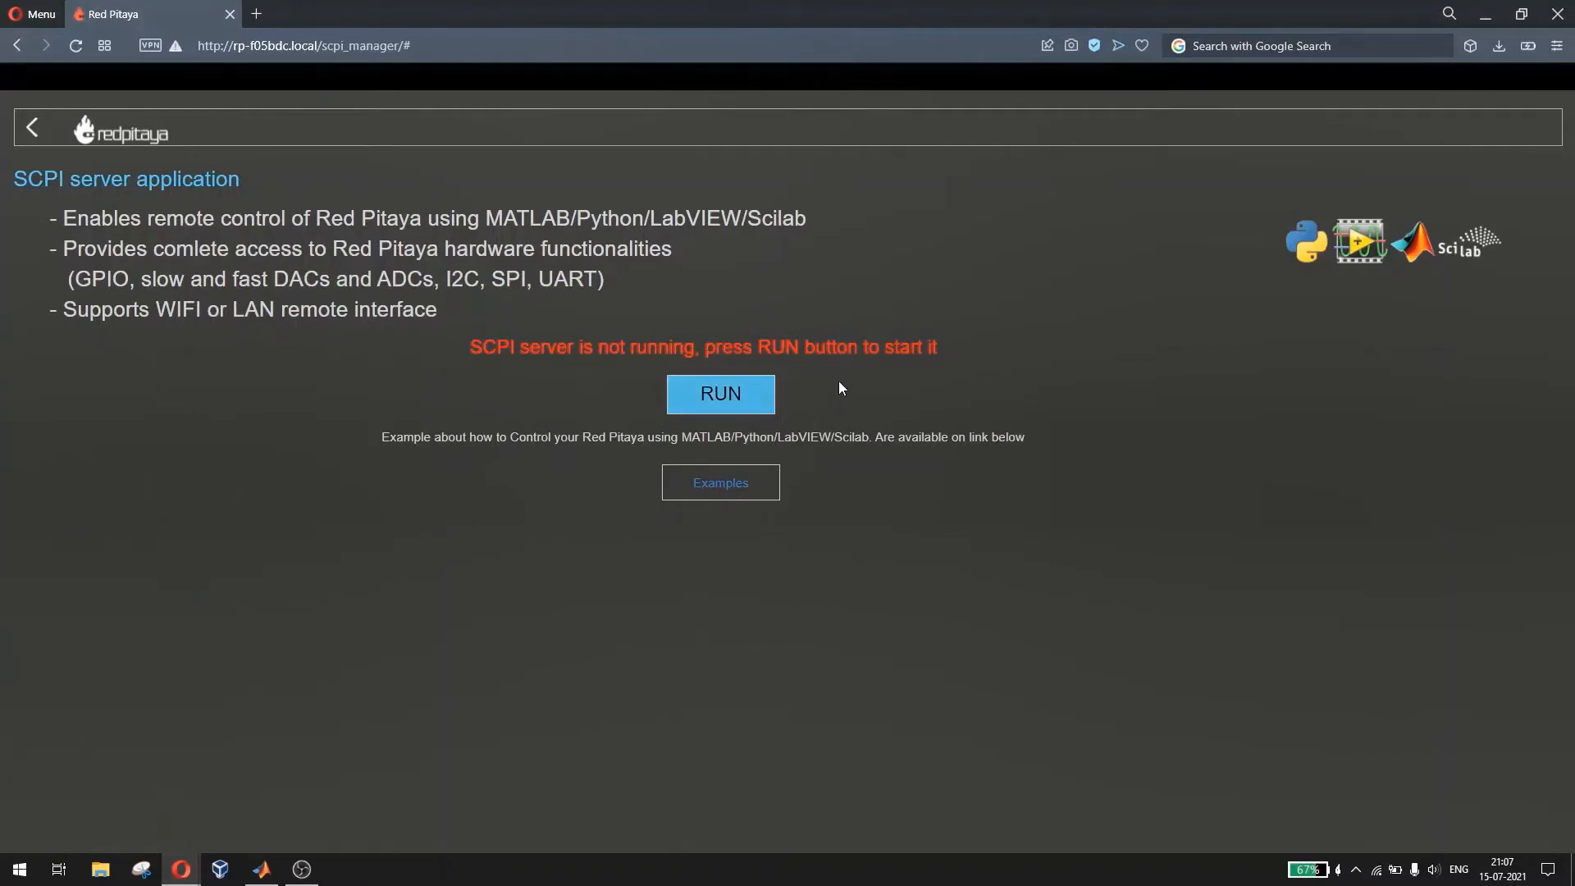
left_click(719, 393)
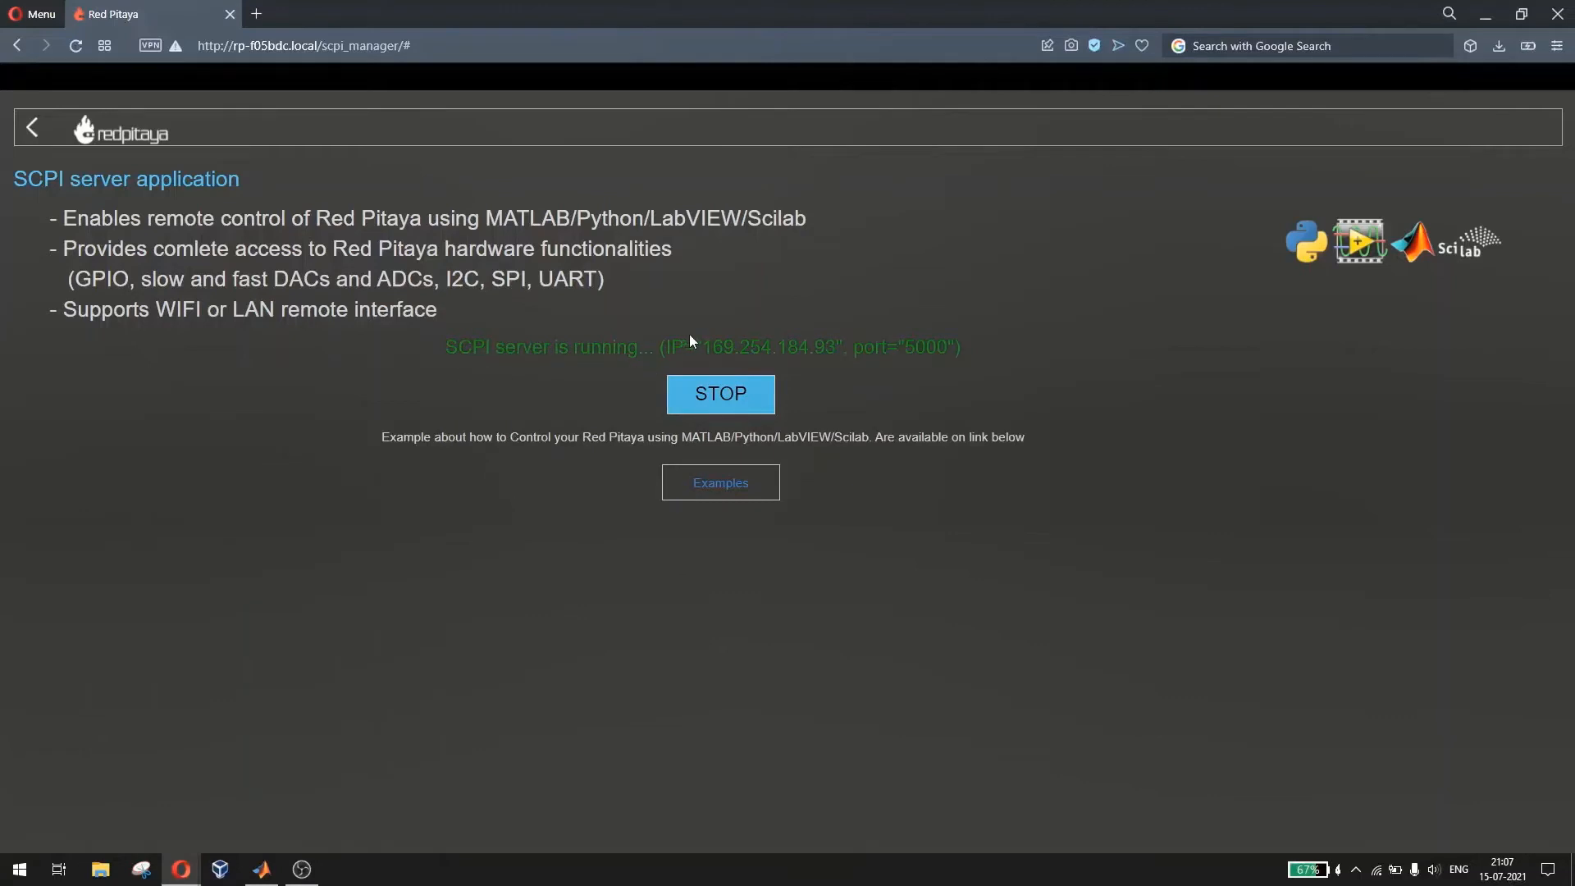
mouse_move(897, 354)
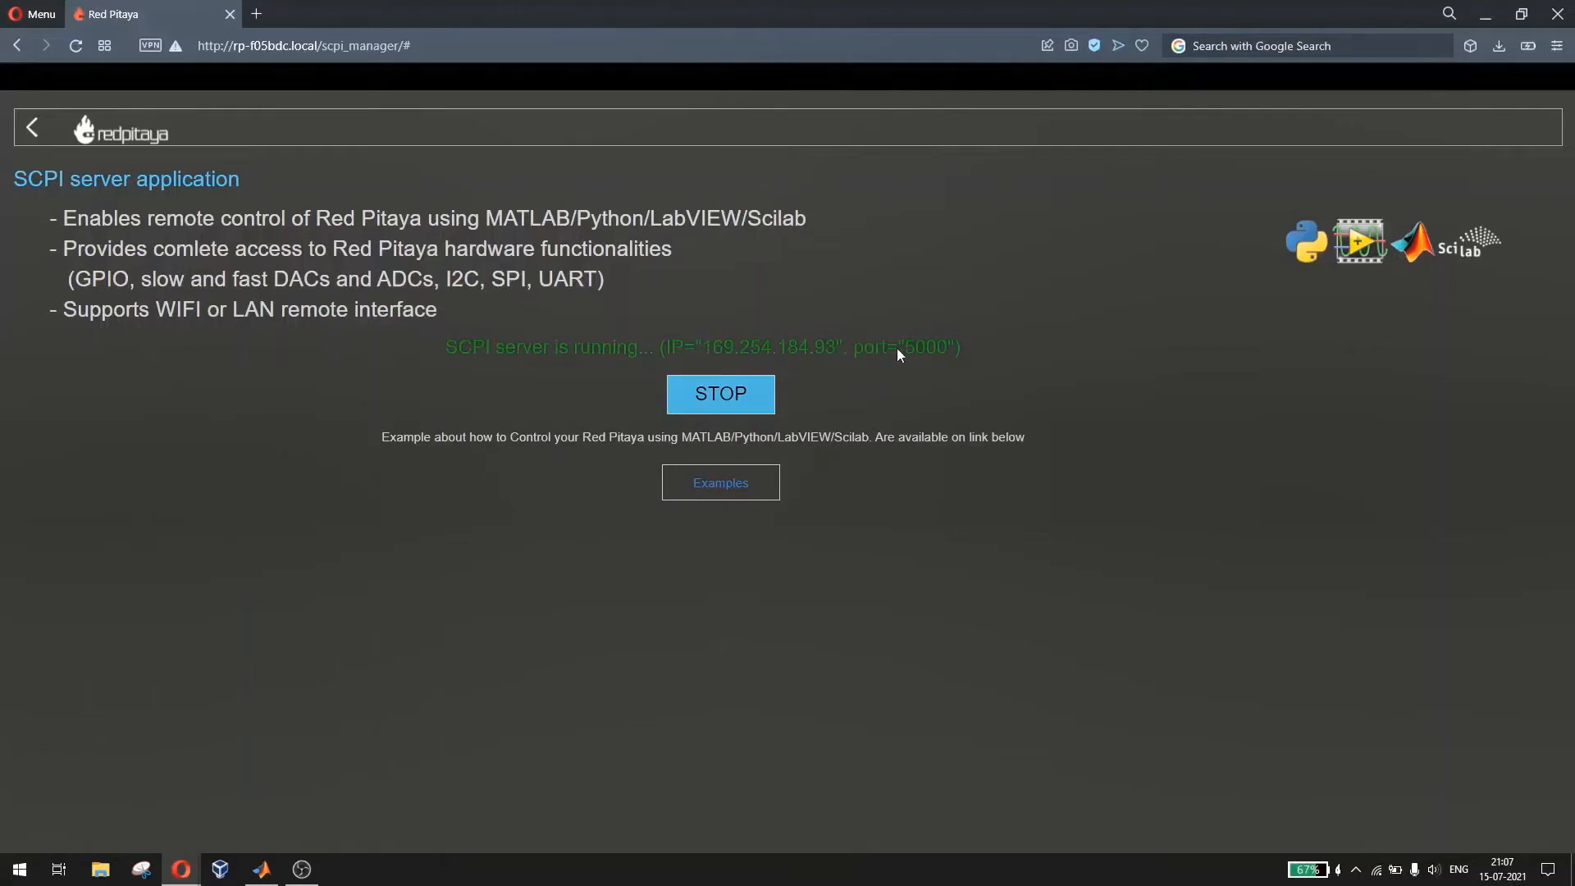
mouse_move(942, 361)
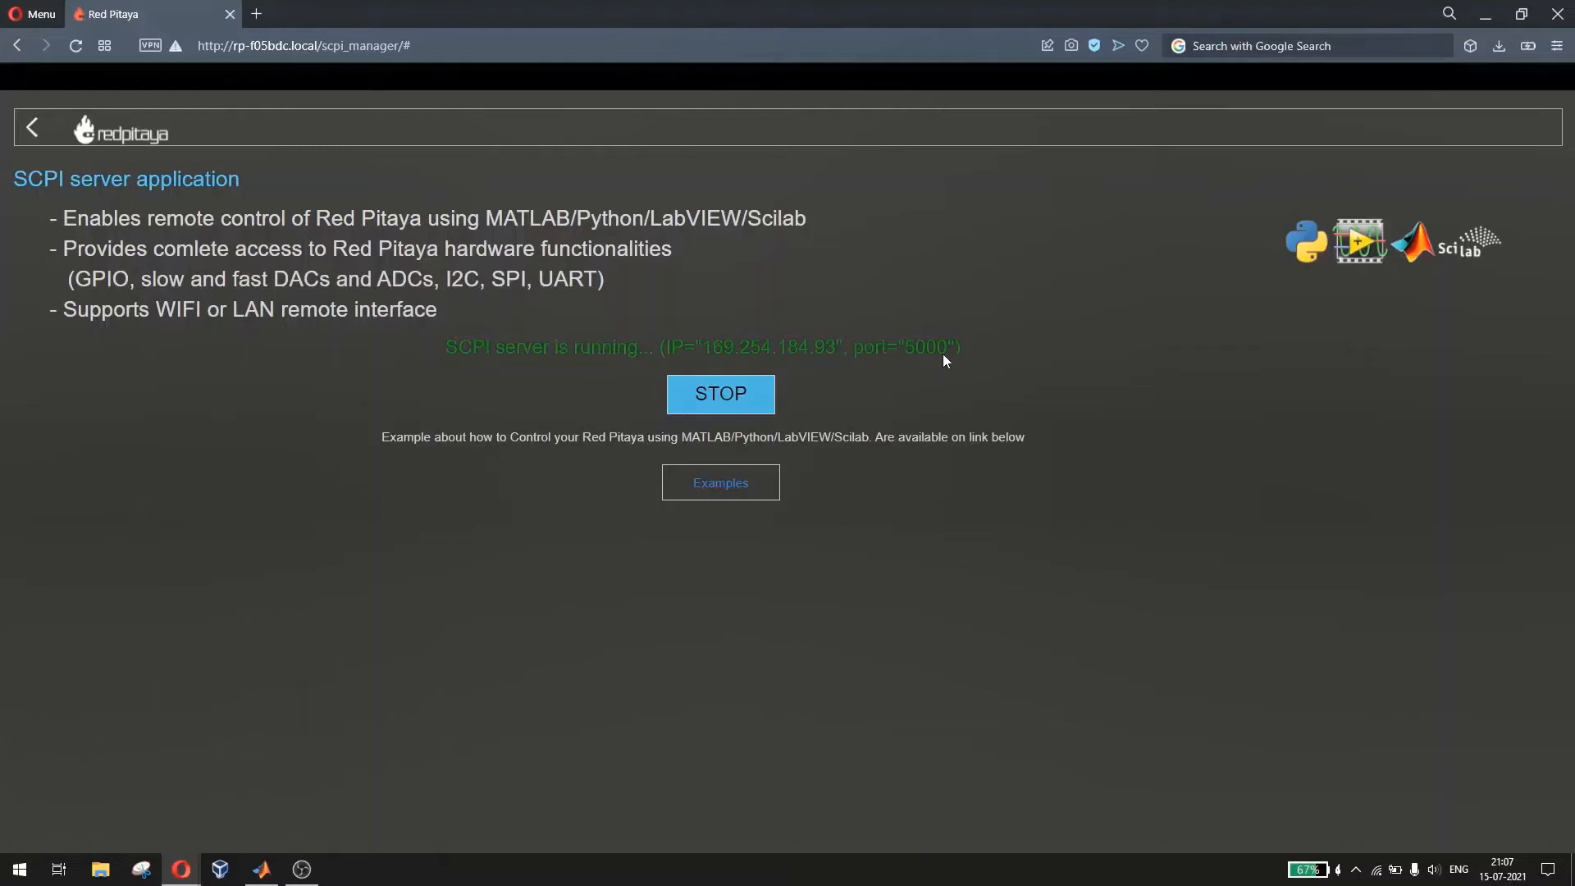
mouse_move(1068, 332)
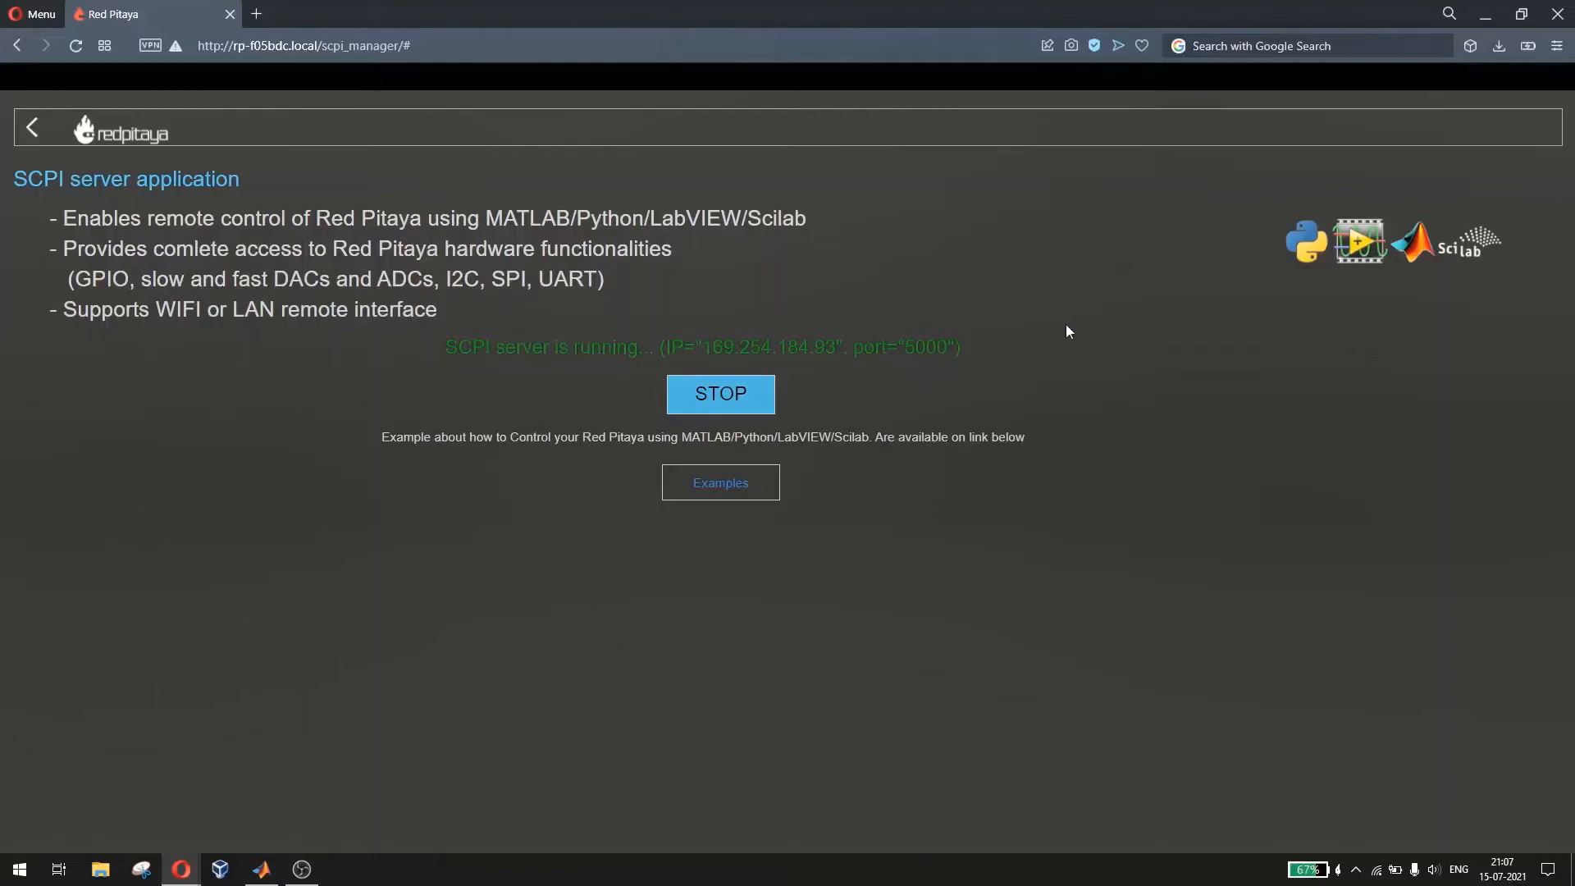
mouse_move(944, 348)
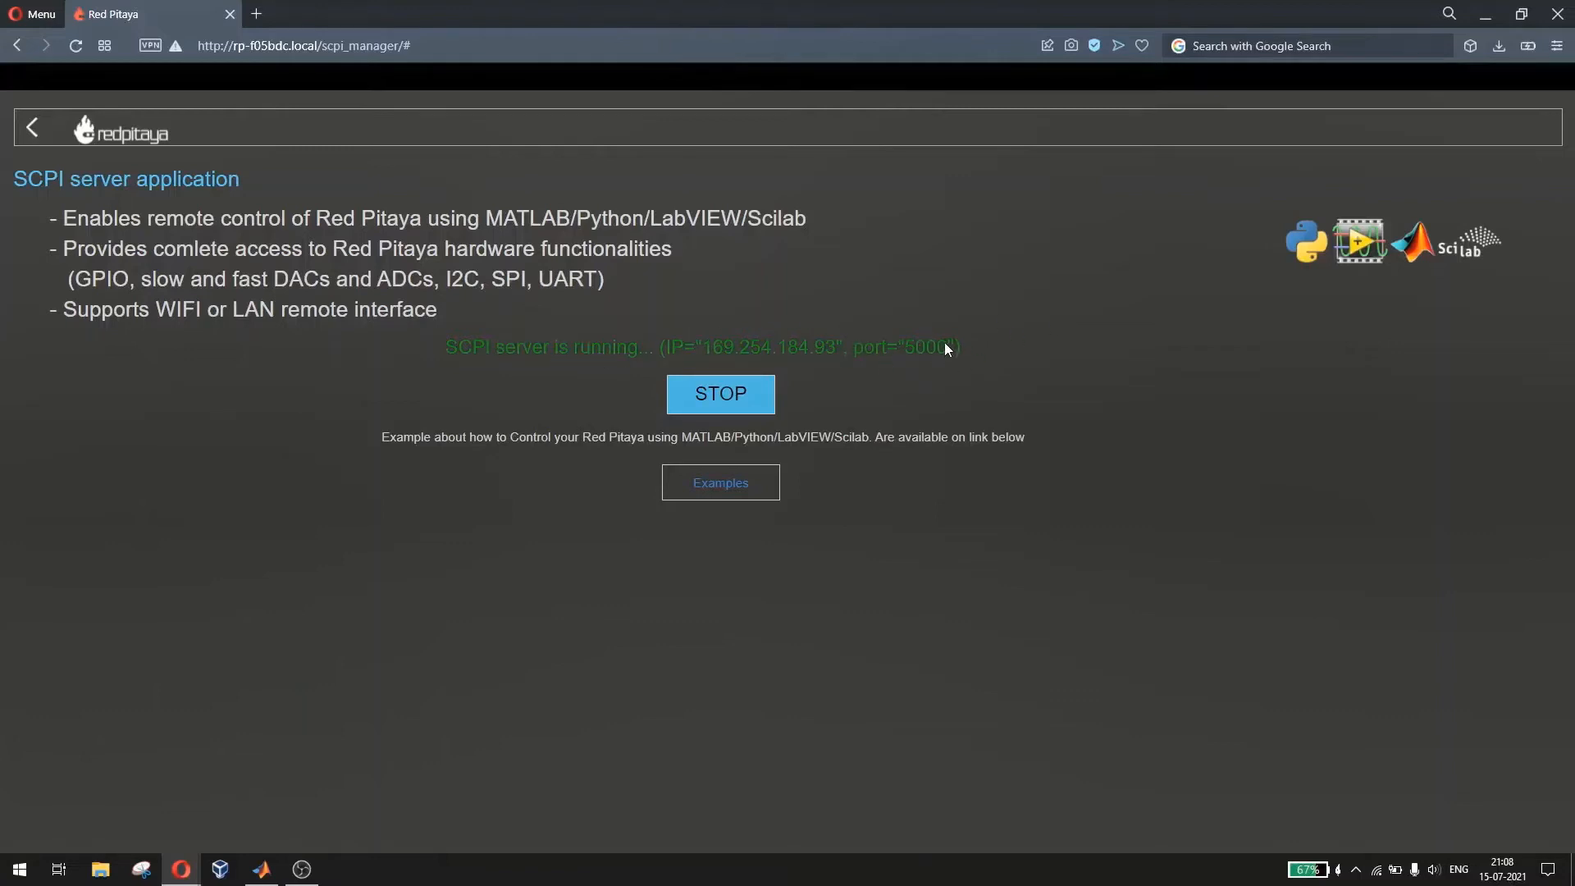
mouse_move(925, 353)
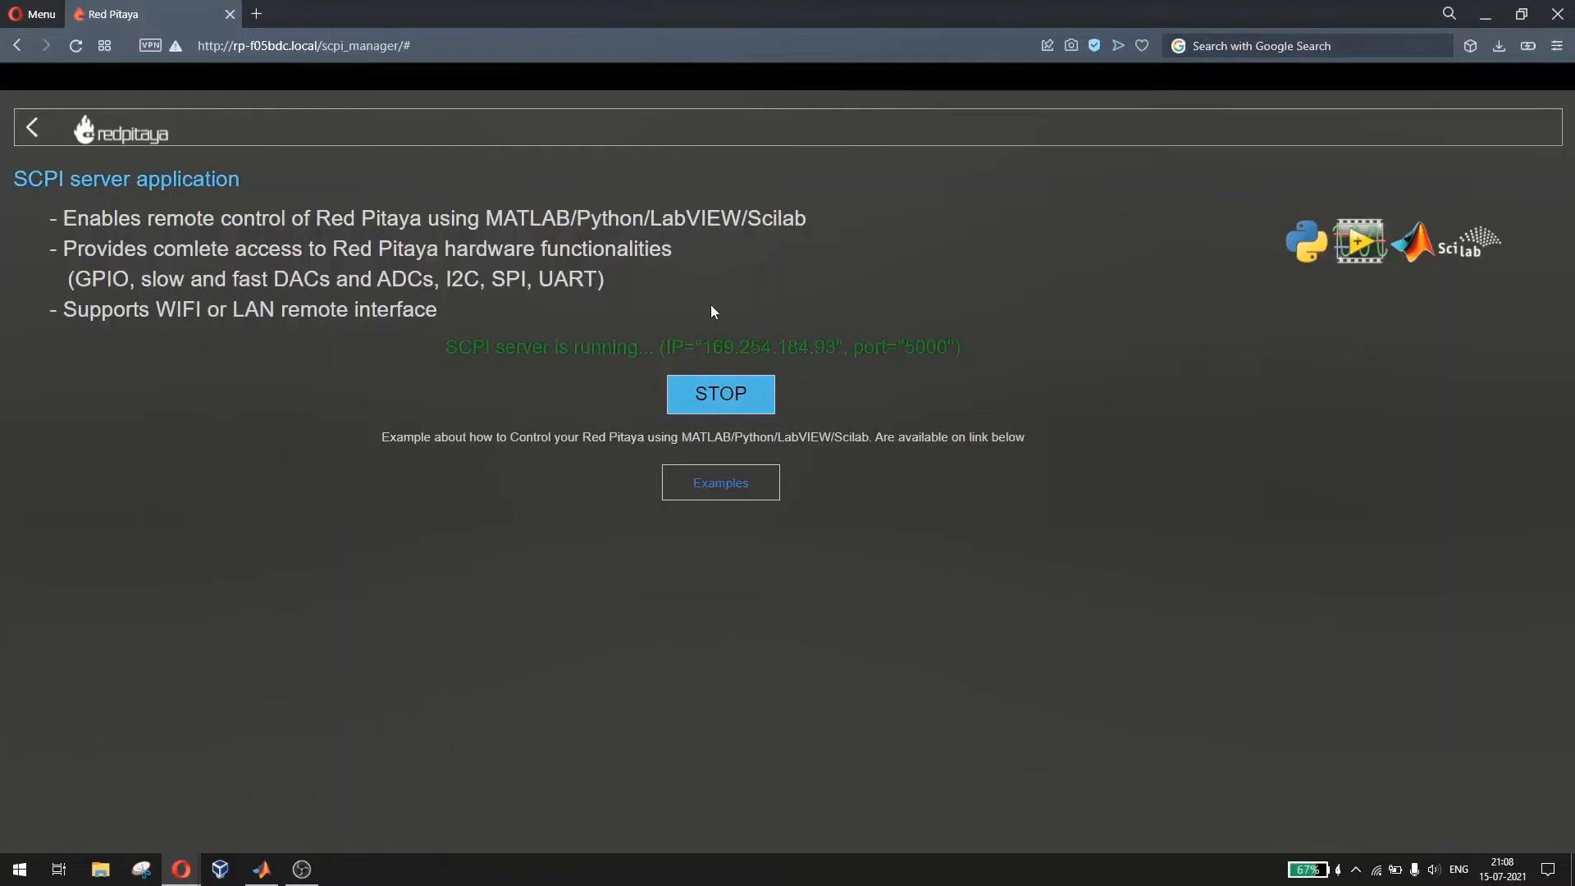
mouse_move(661, 359)
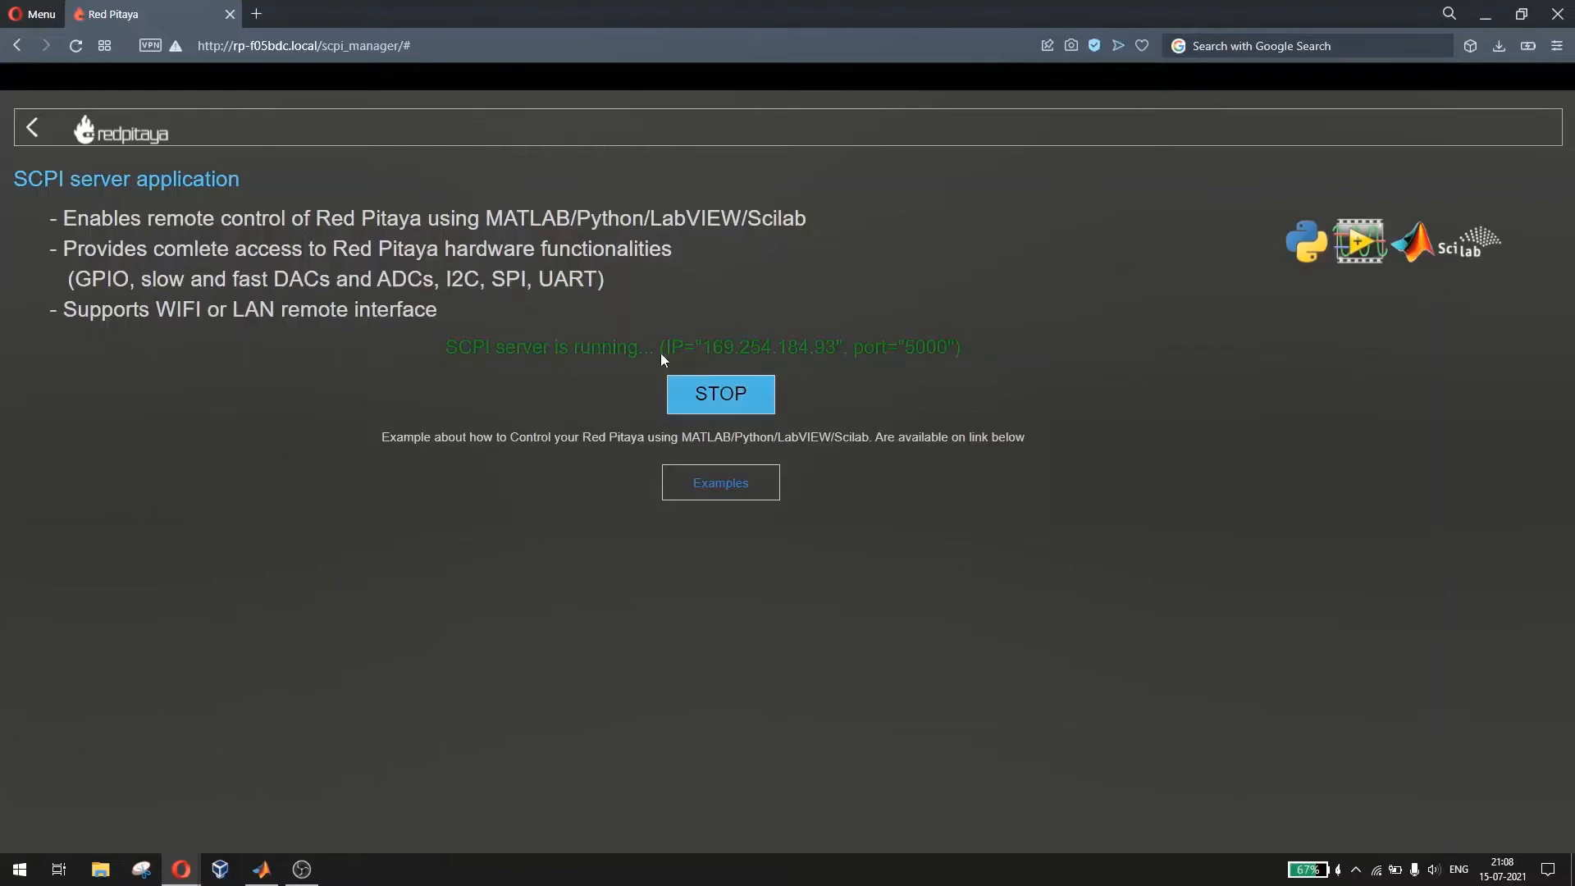
mouse_move(269, 838)
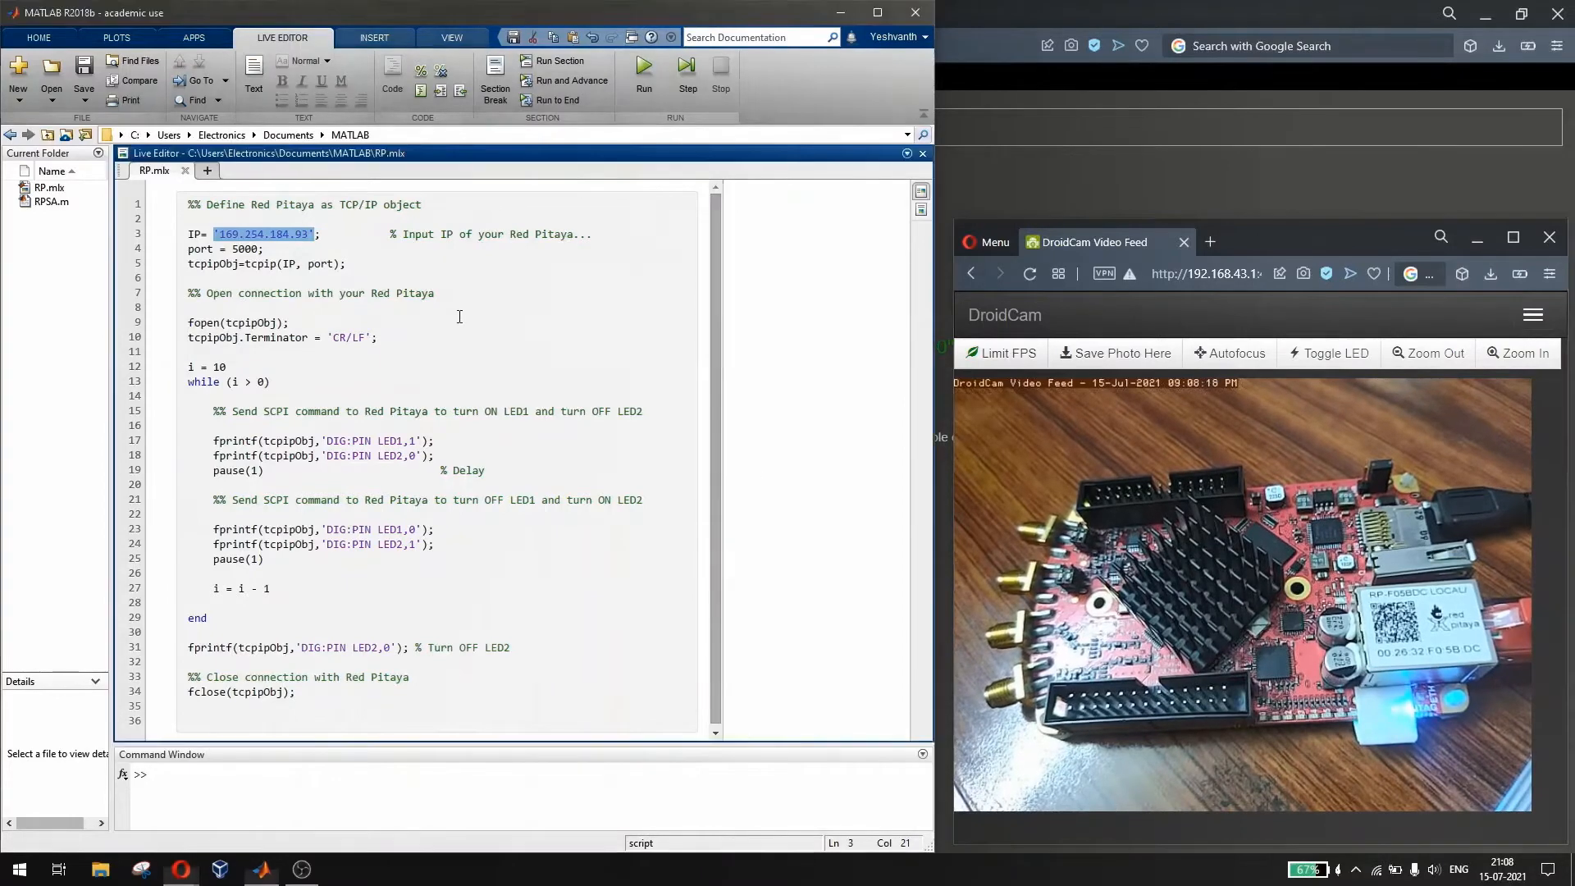
double_click(196, 233)
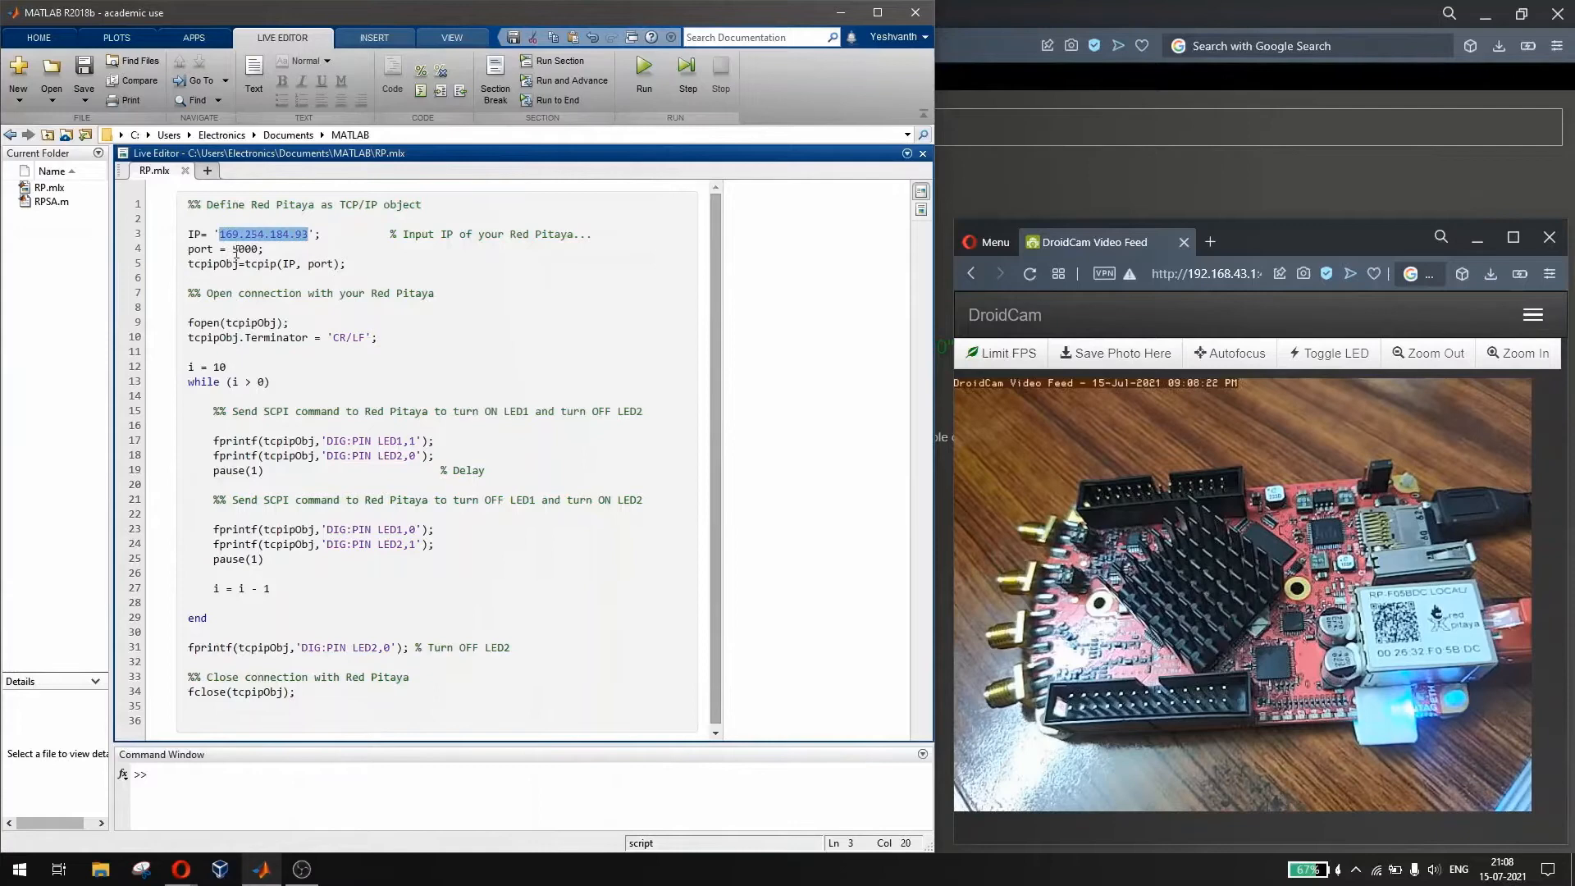
left_click(238, 233)
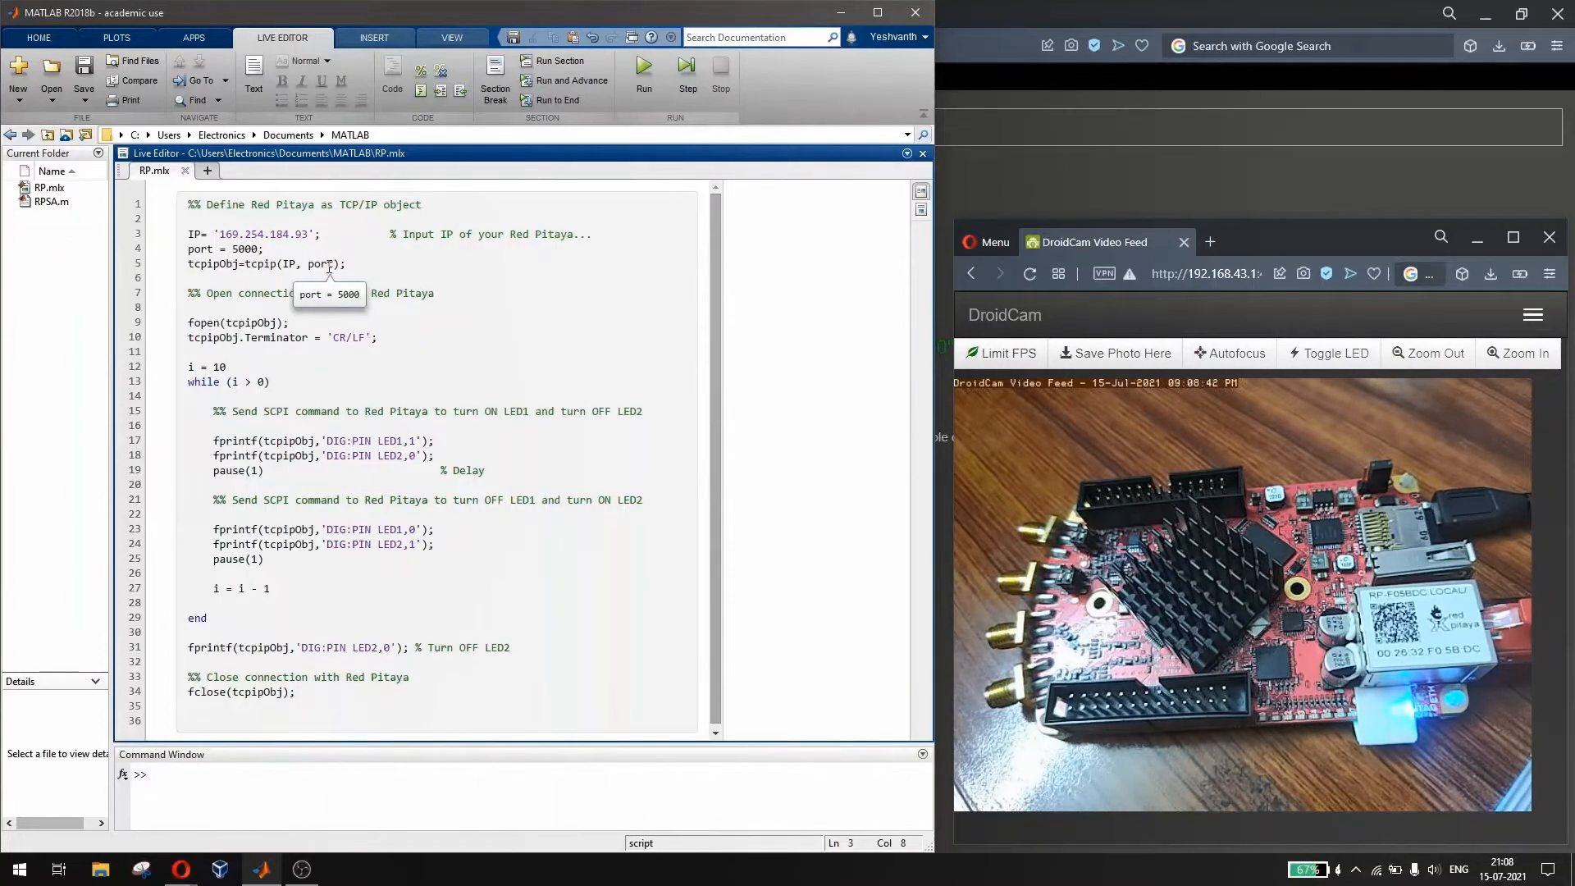
mouse_move(210, 263)
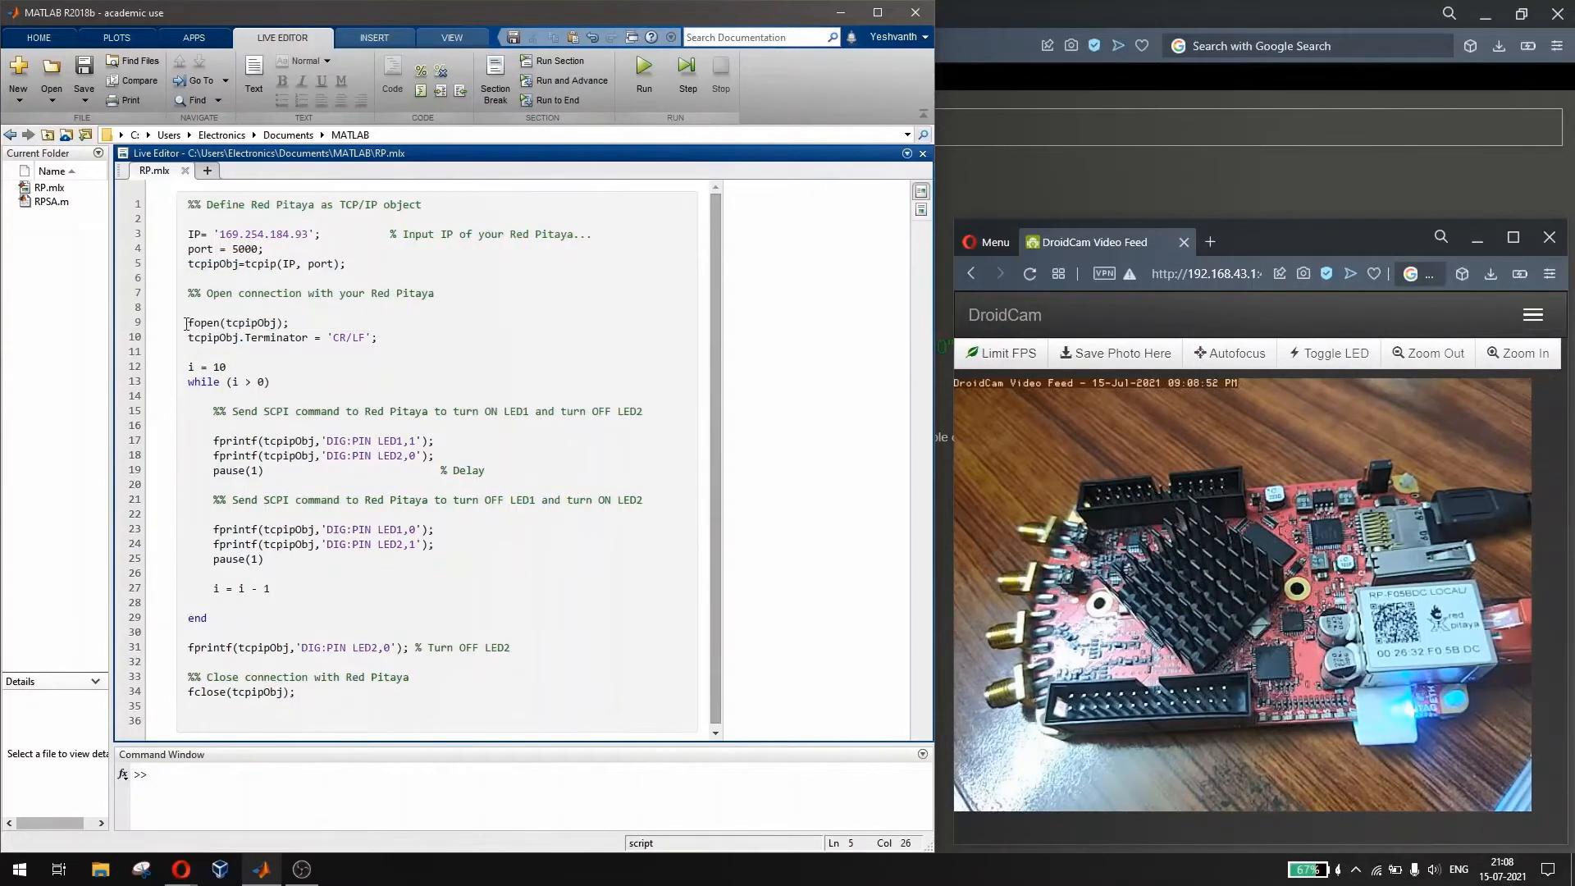
double_click(203, 322)
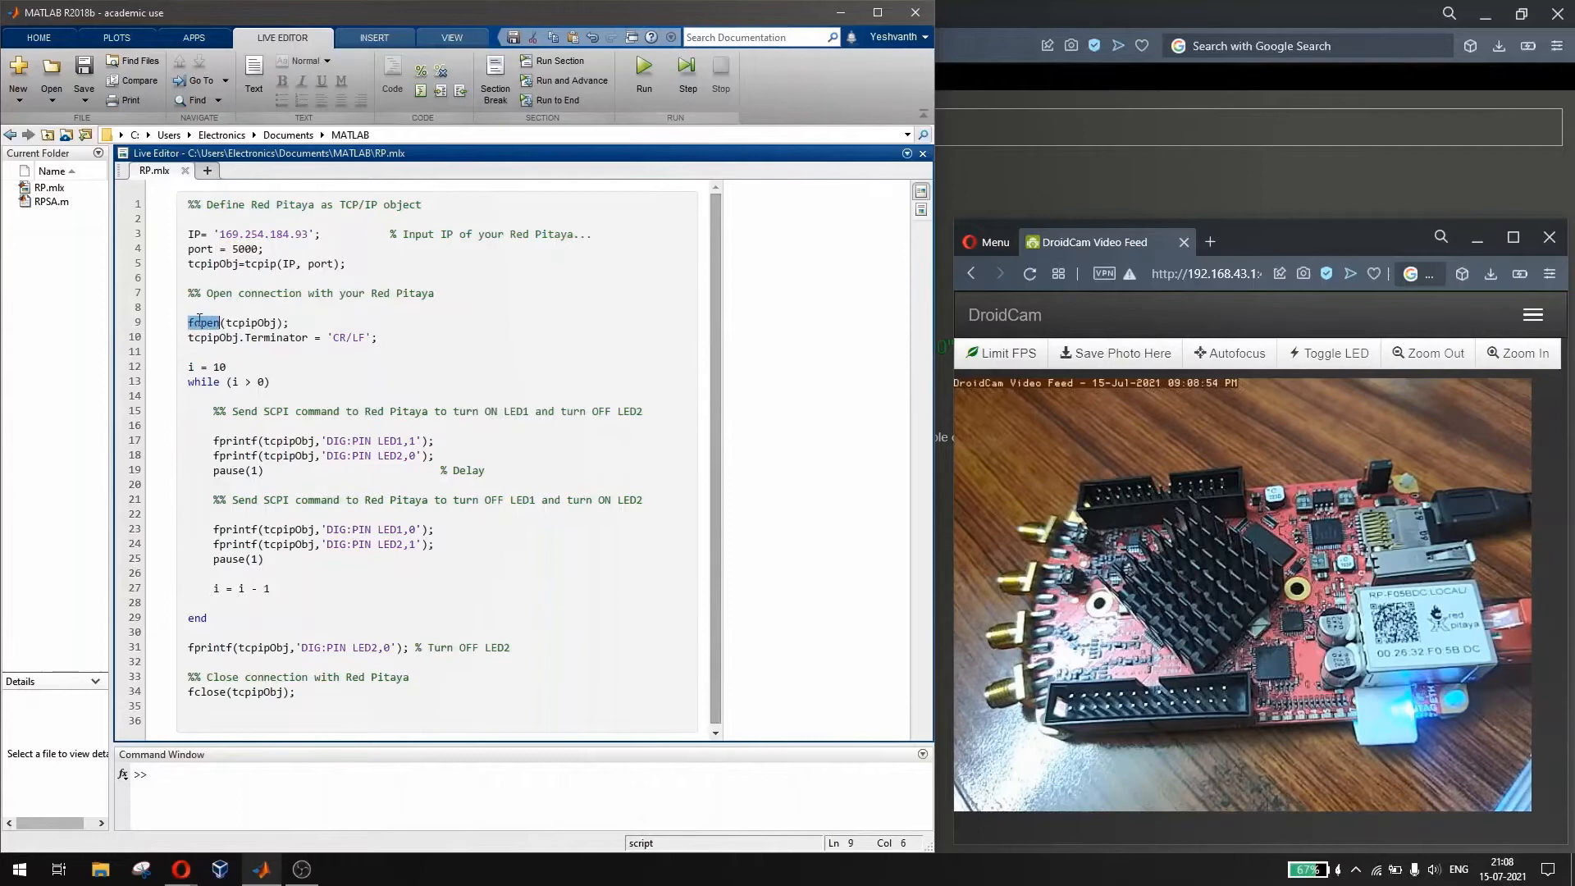
left_click(219, 322)
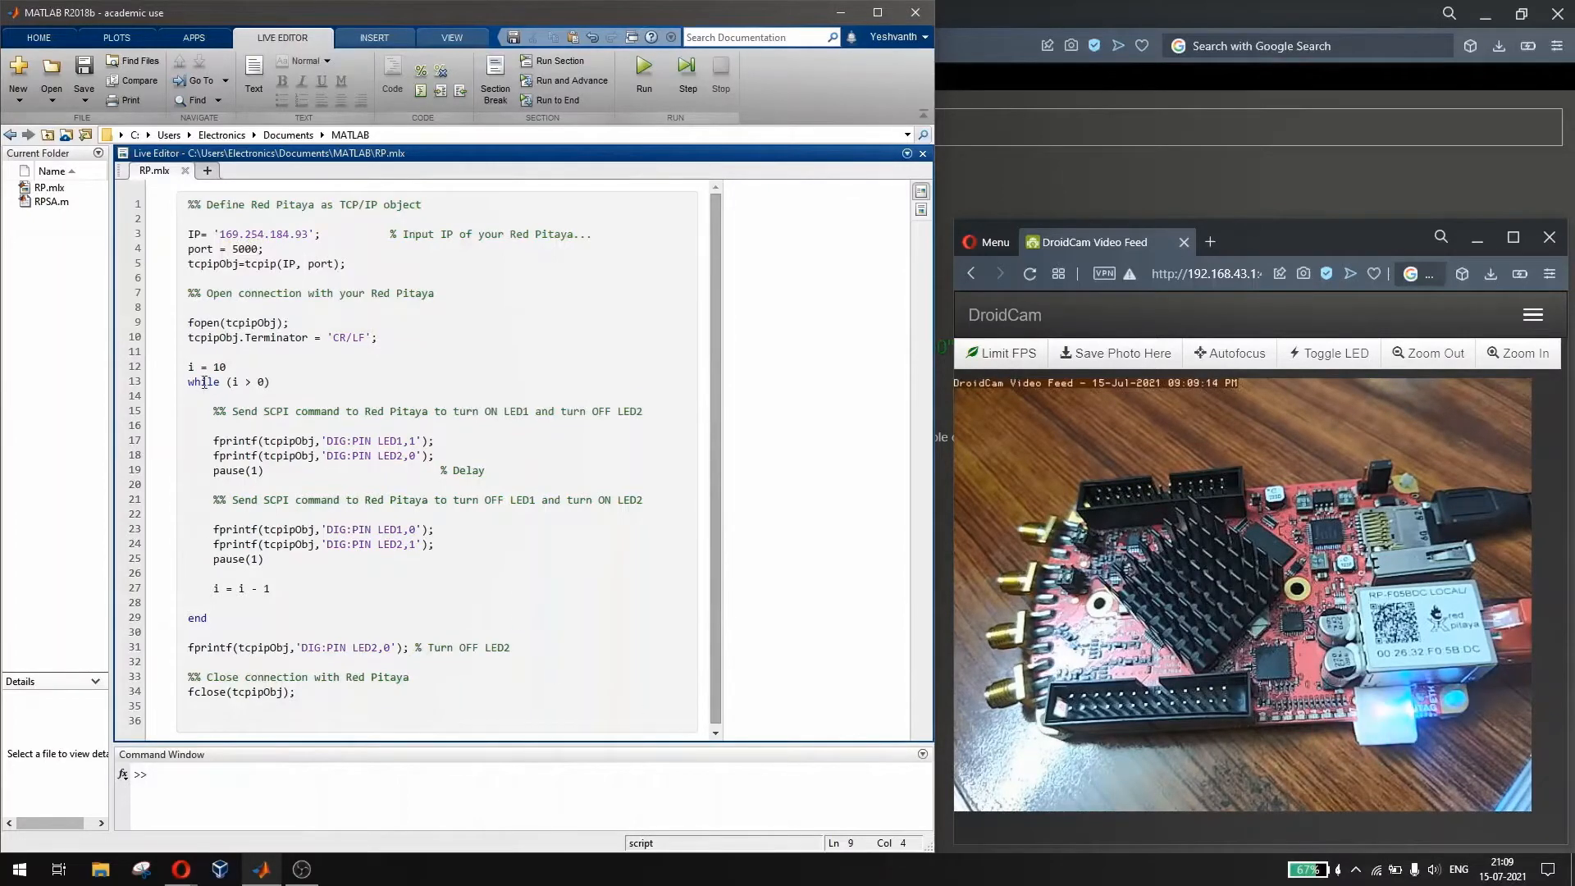
double_click(201, 367)
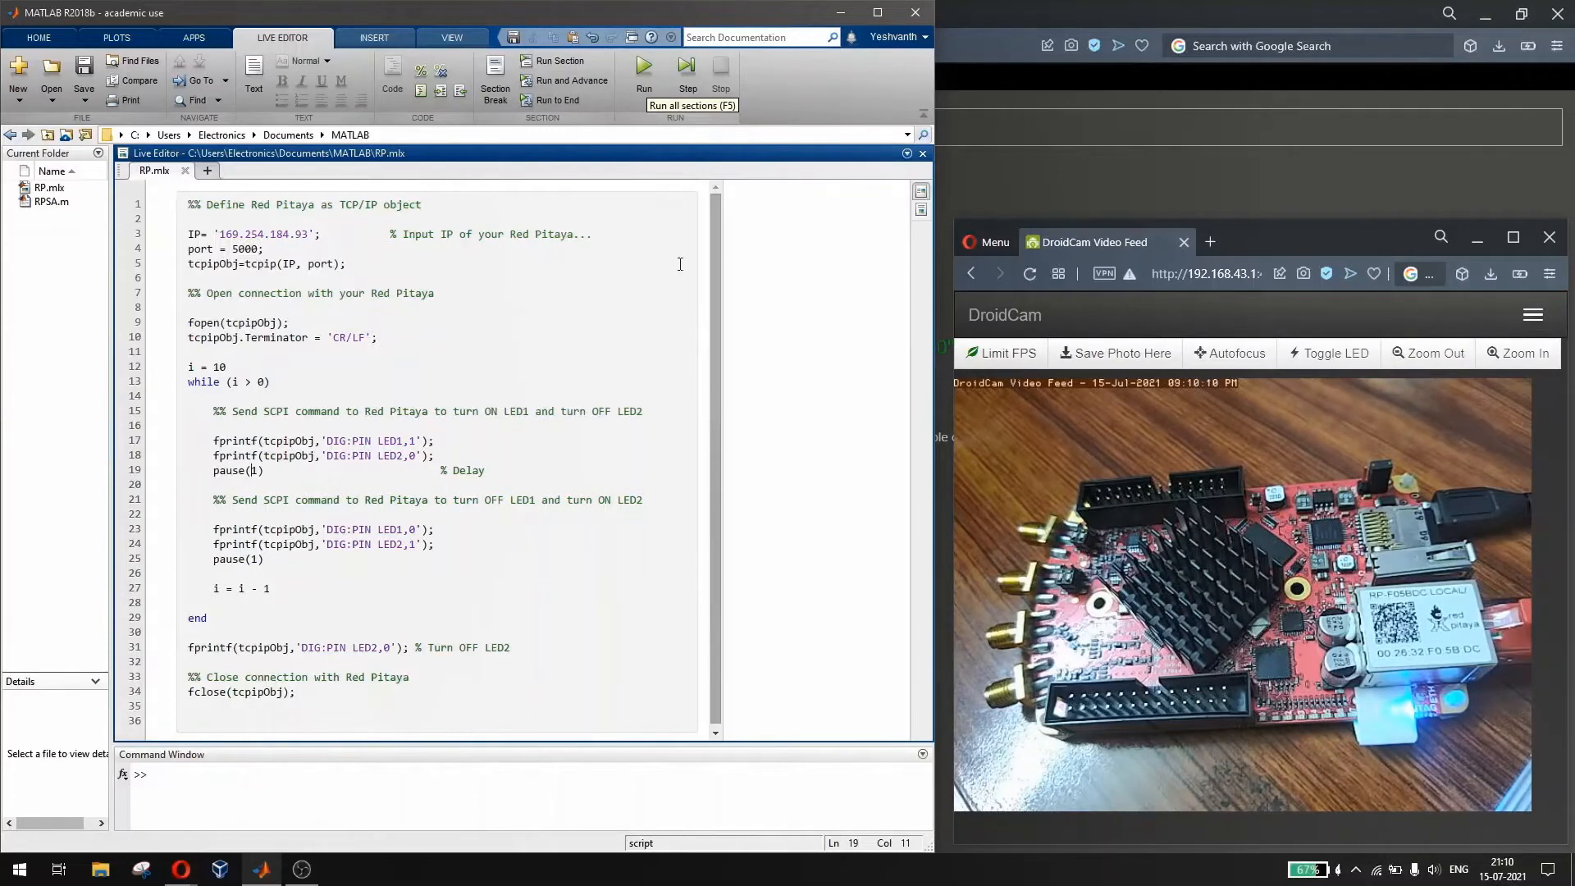
left_click(643, 71)
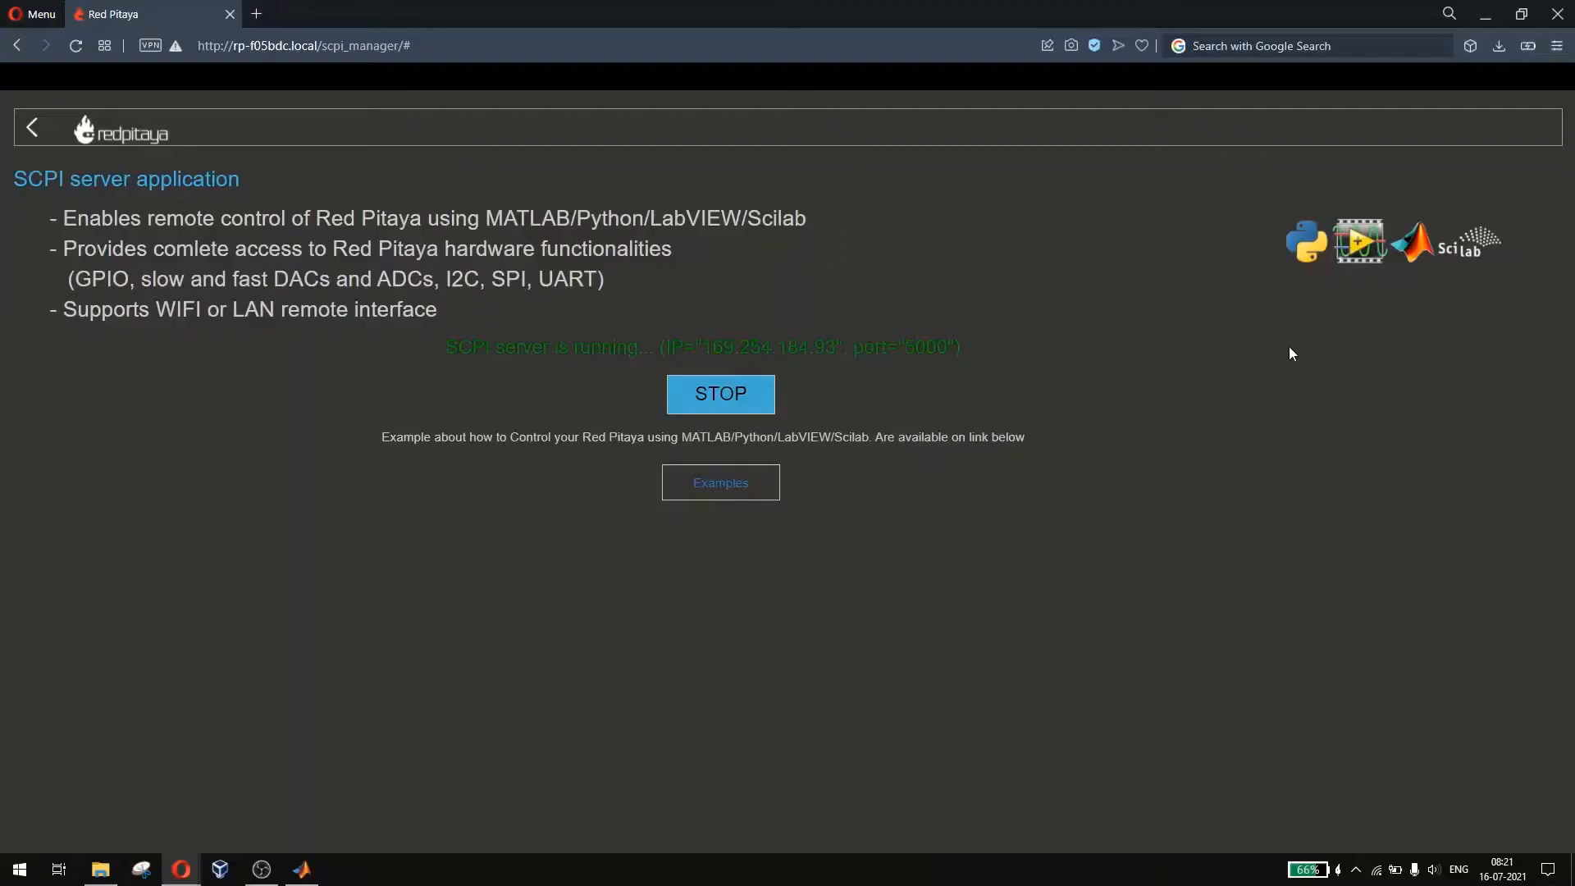
mouse_move(1112, 578)
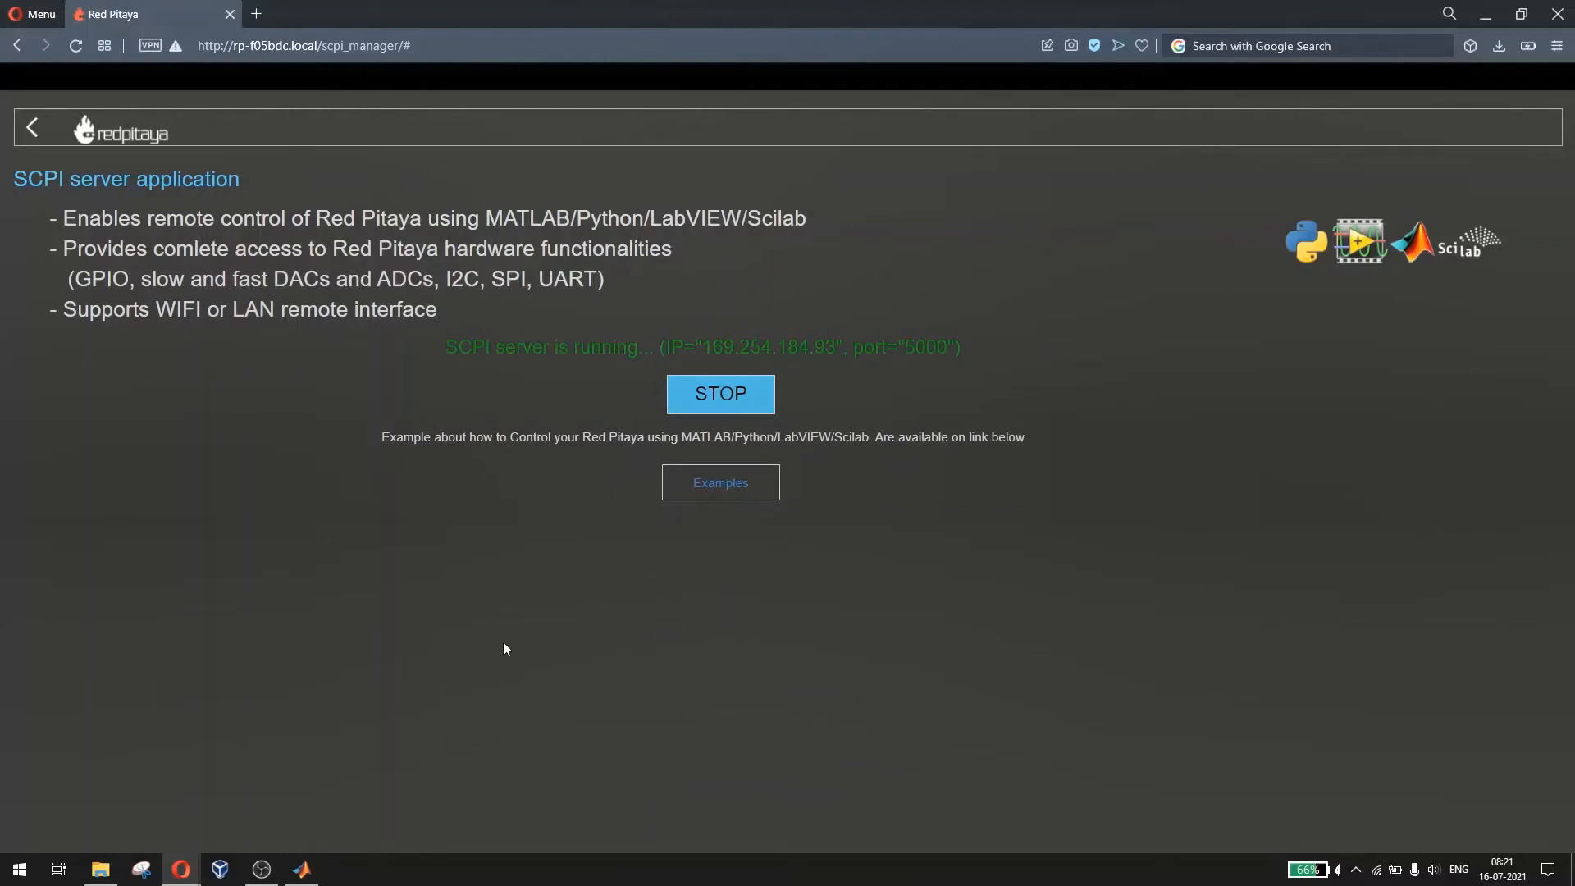
mouse_move(442, 375)
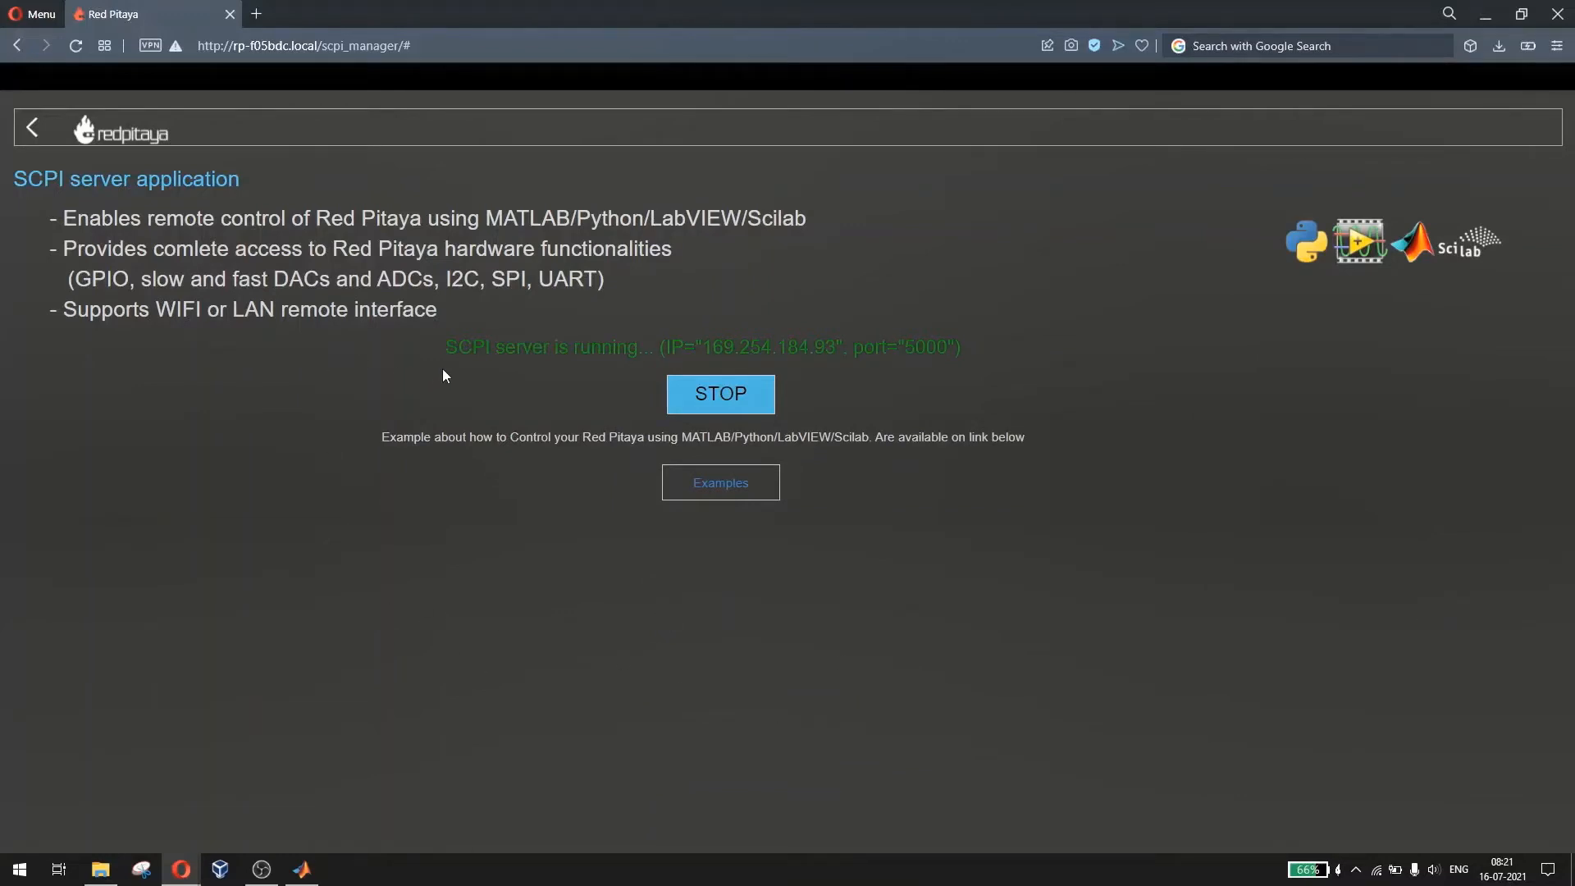
mouse_move(424, 339)
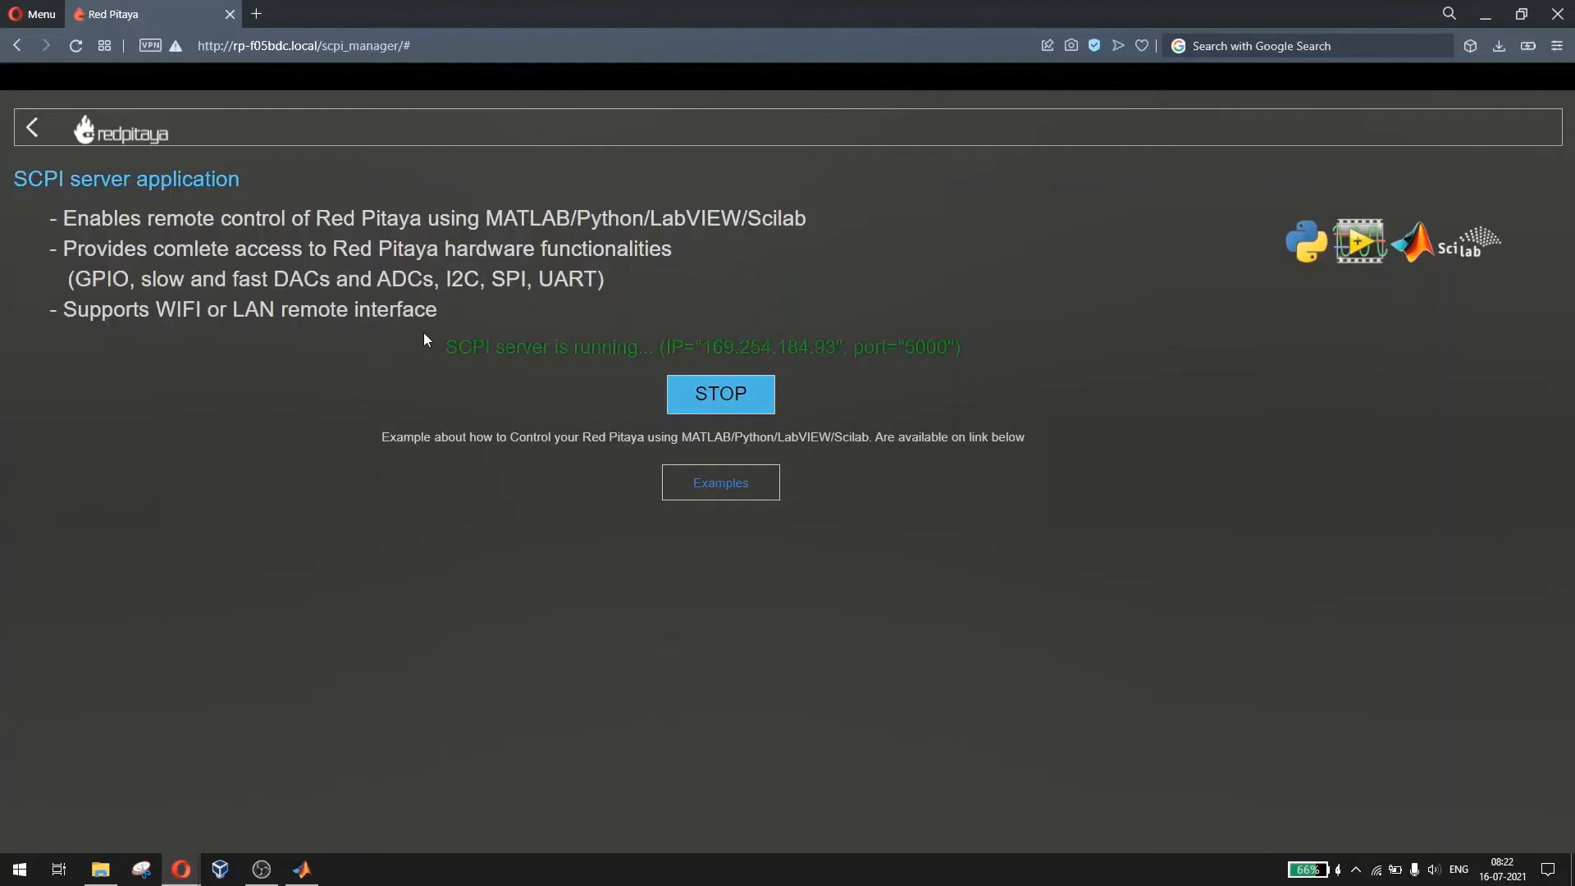
mouse_move(734, 353)
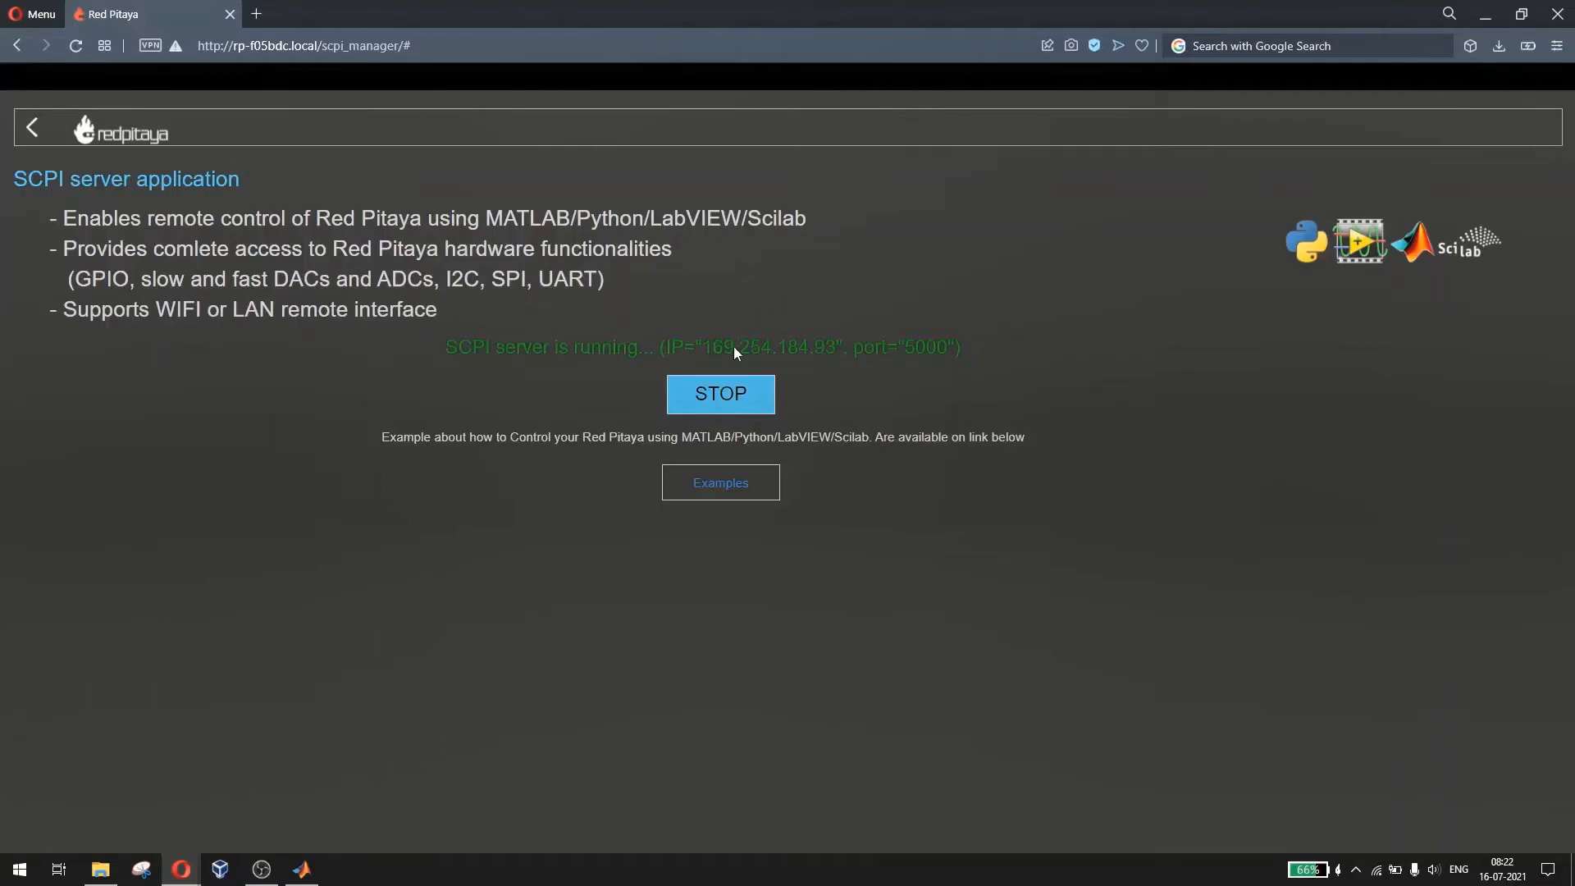
mouse_move(890, 360)
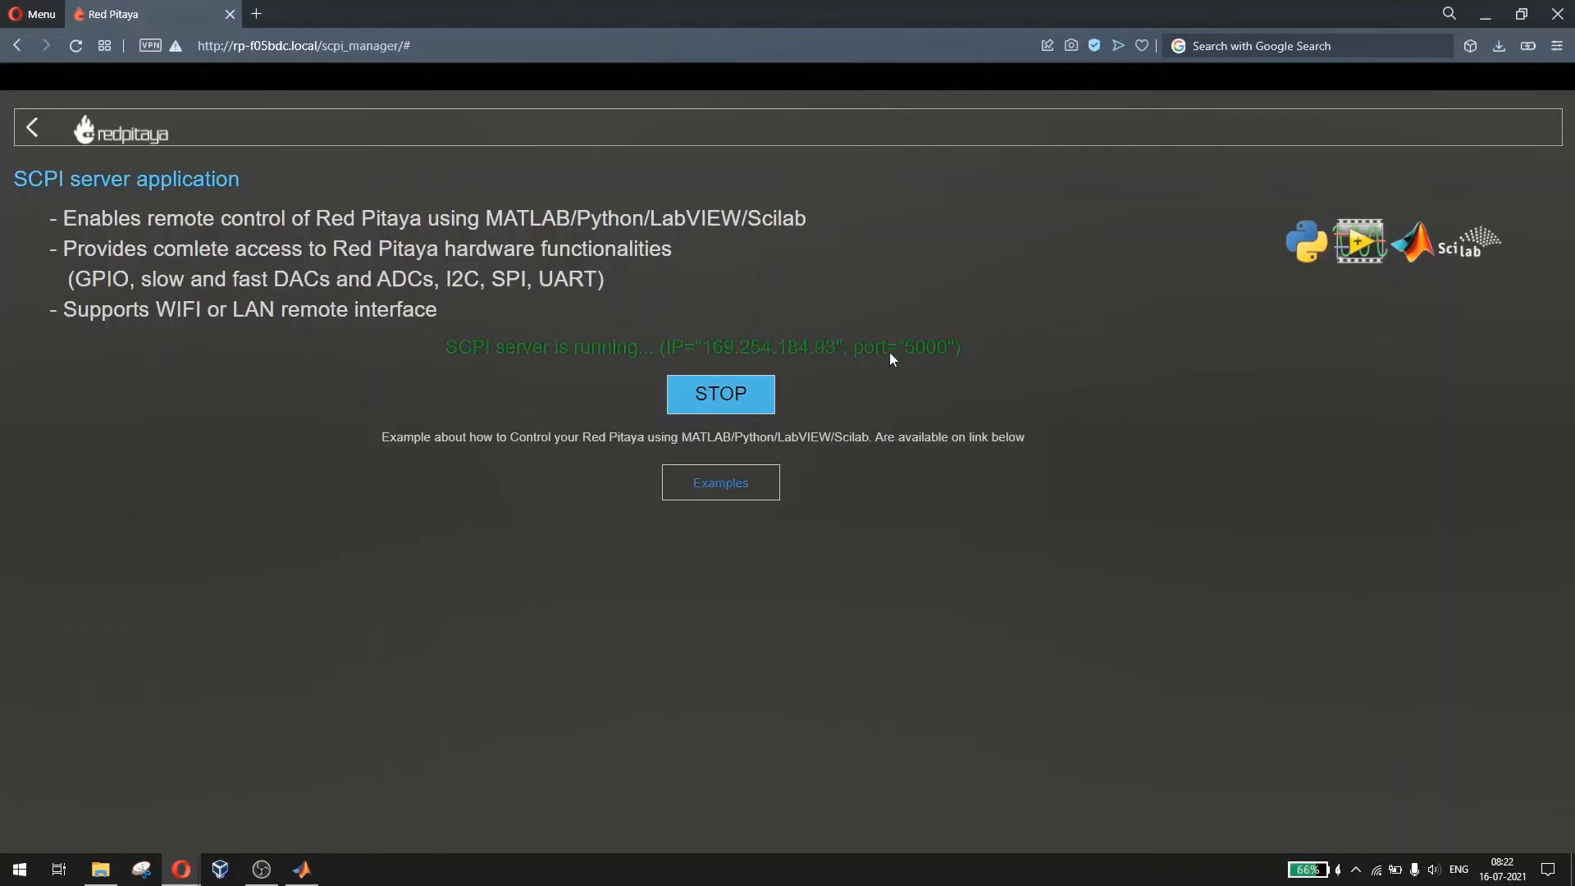
mouse_move(824, 331)
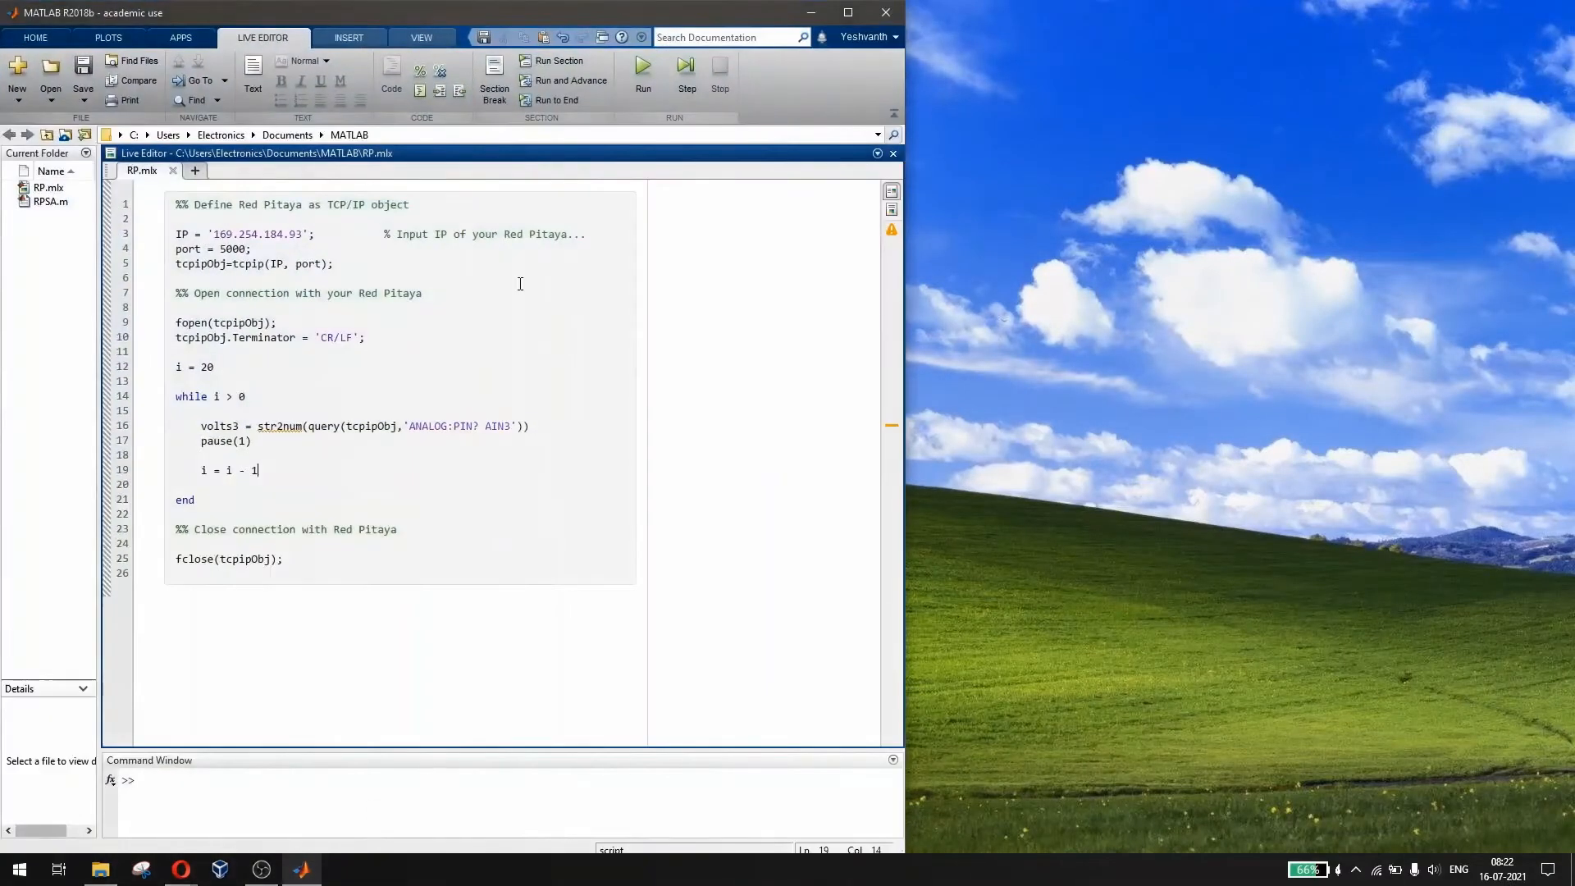
mouse_move(179, 868)
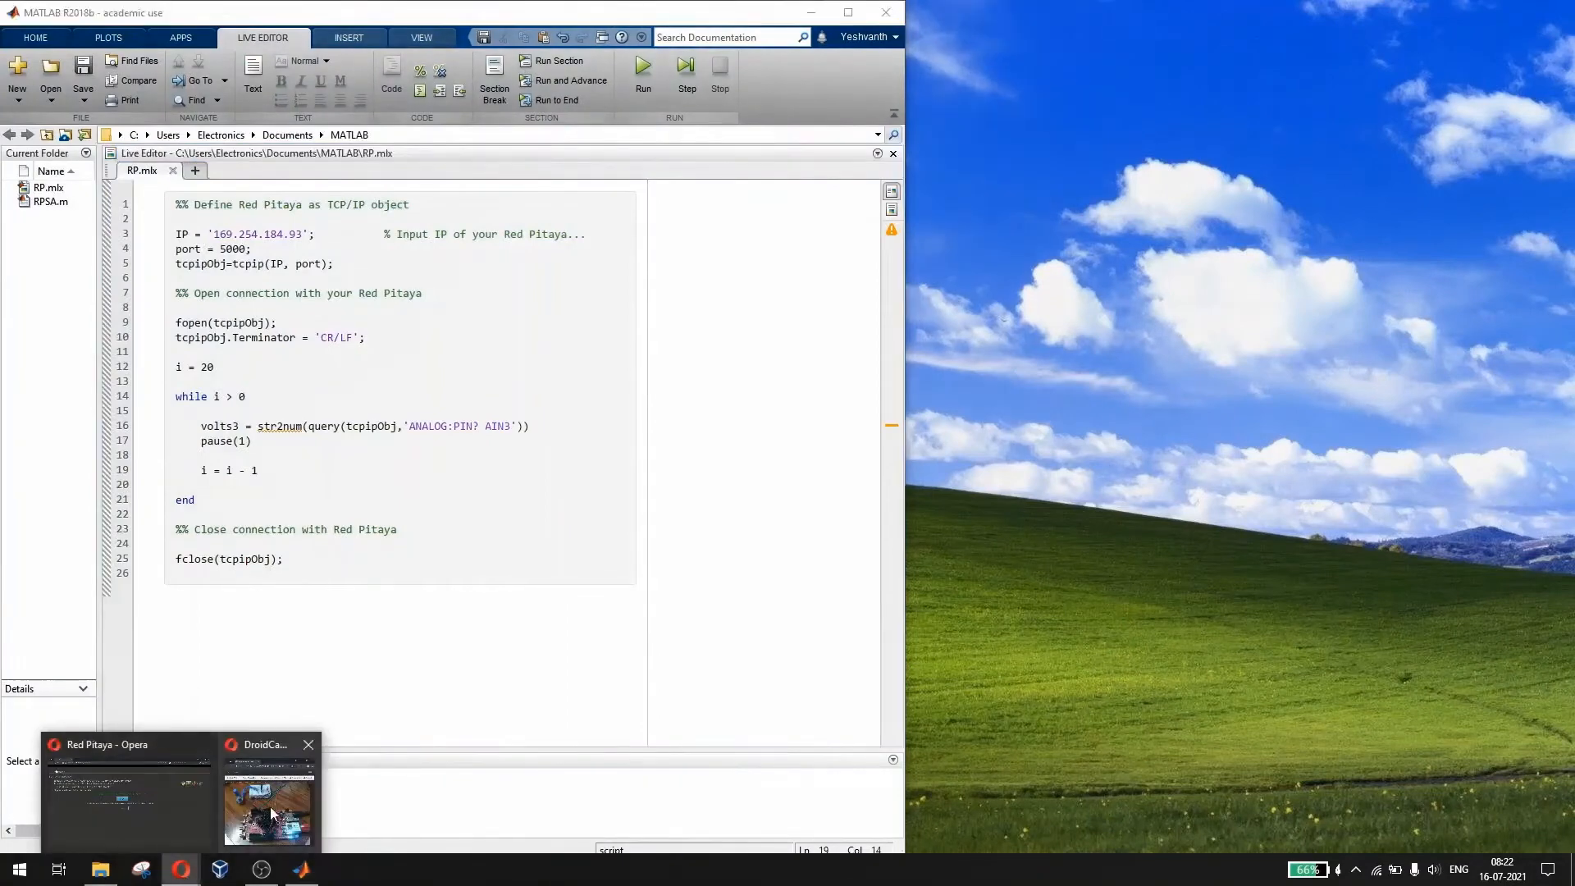
- Bring up the DroidCam feed of the board wired to the breadboard potentiometer
left_click(268, 804)
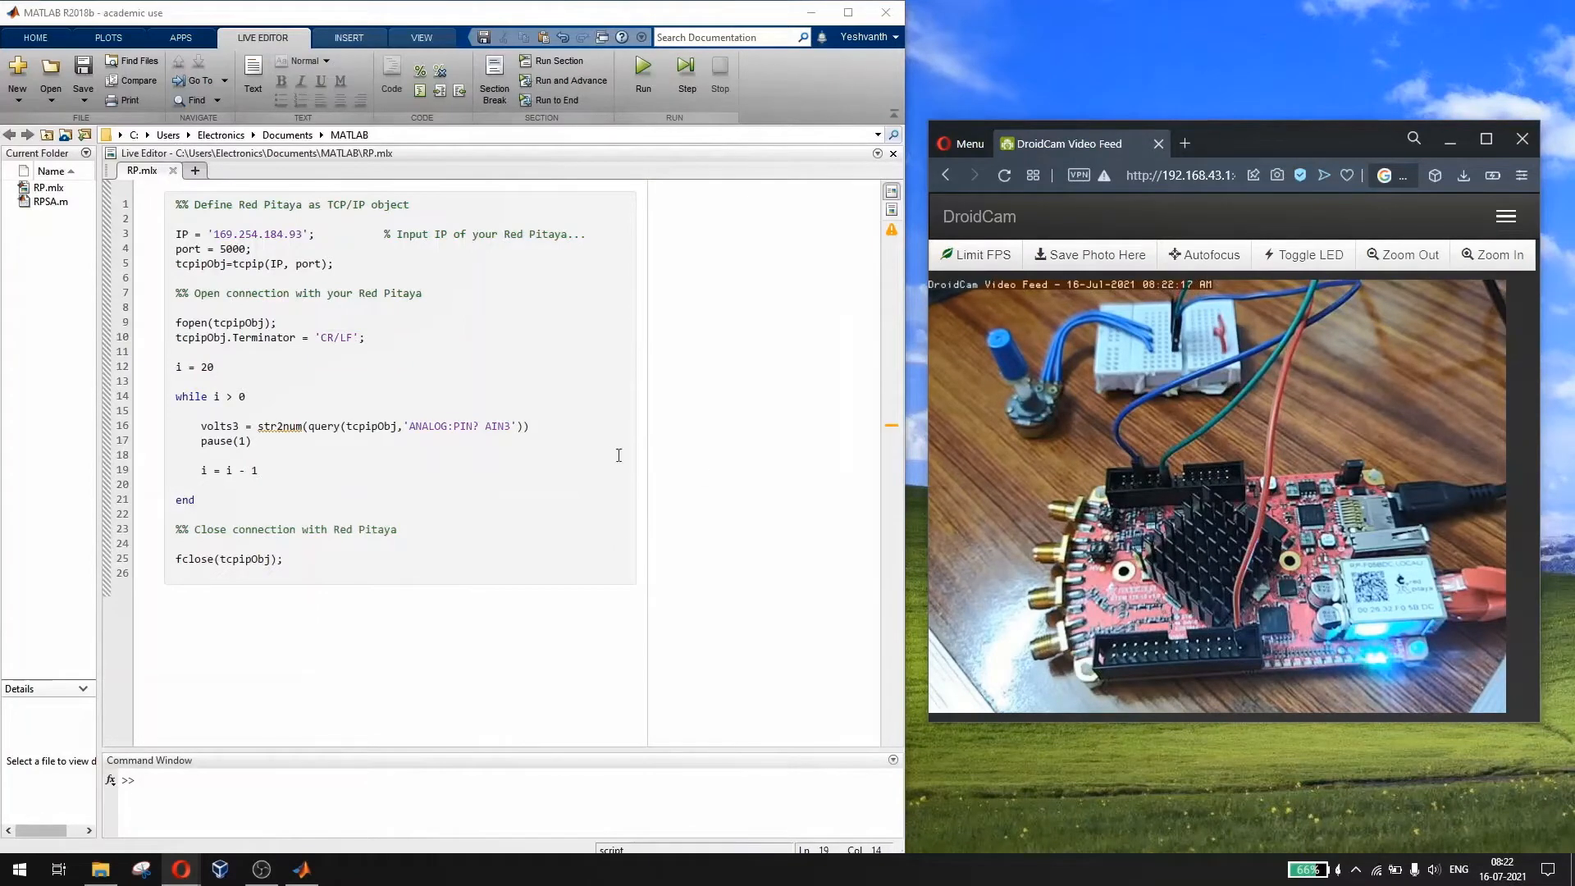
mouse_move(1161, 479)
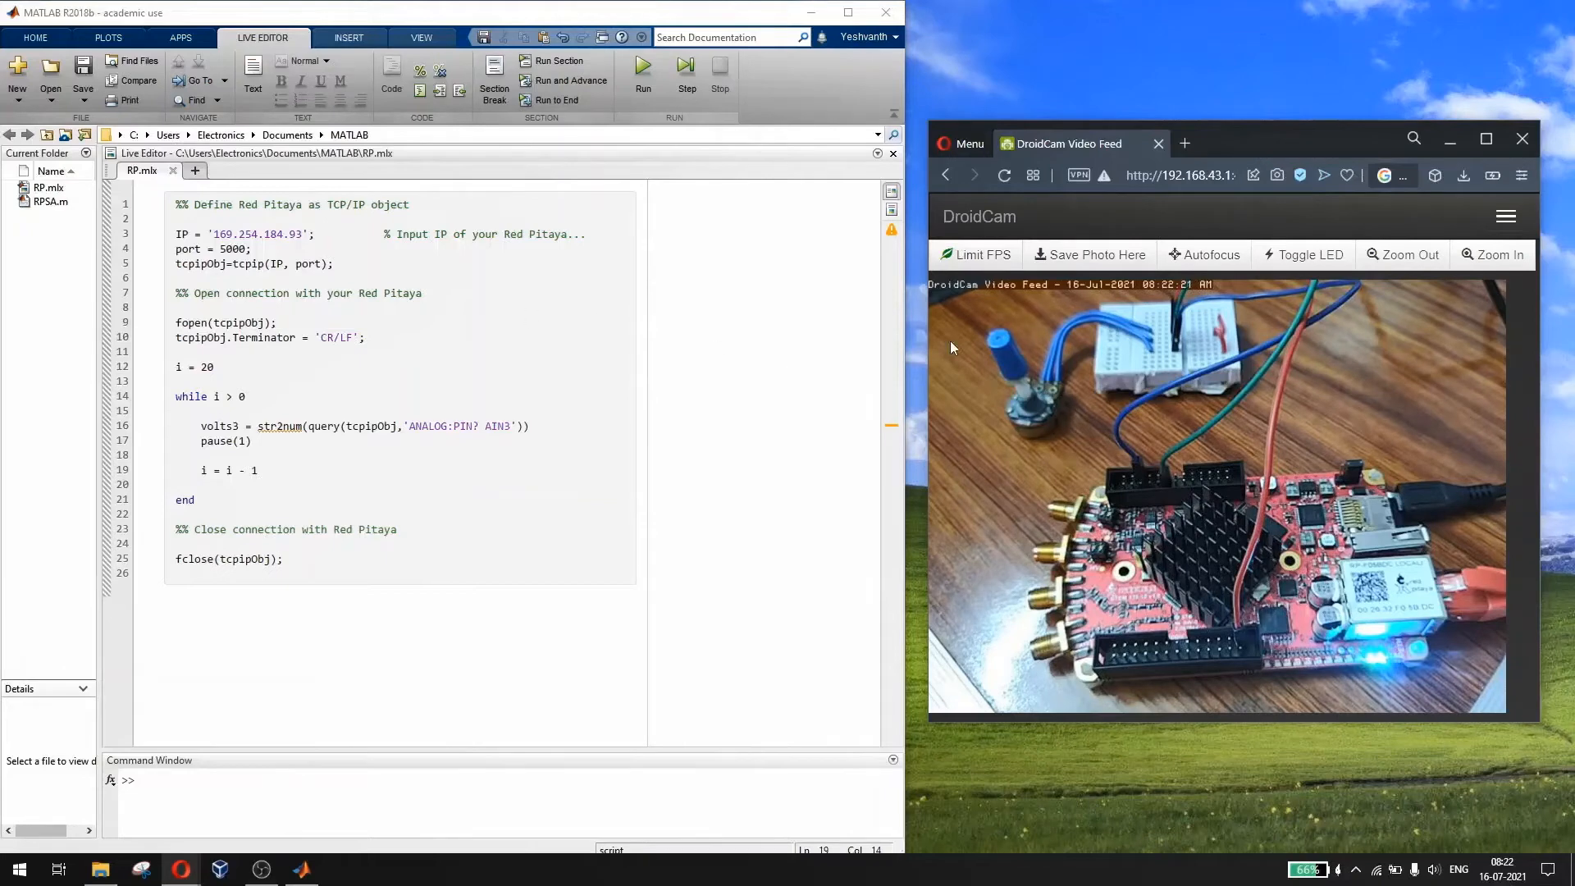
mouse_move(1160, 480)
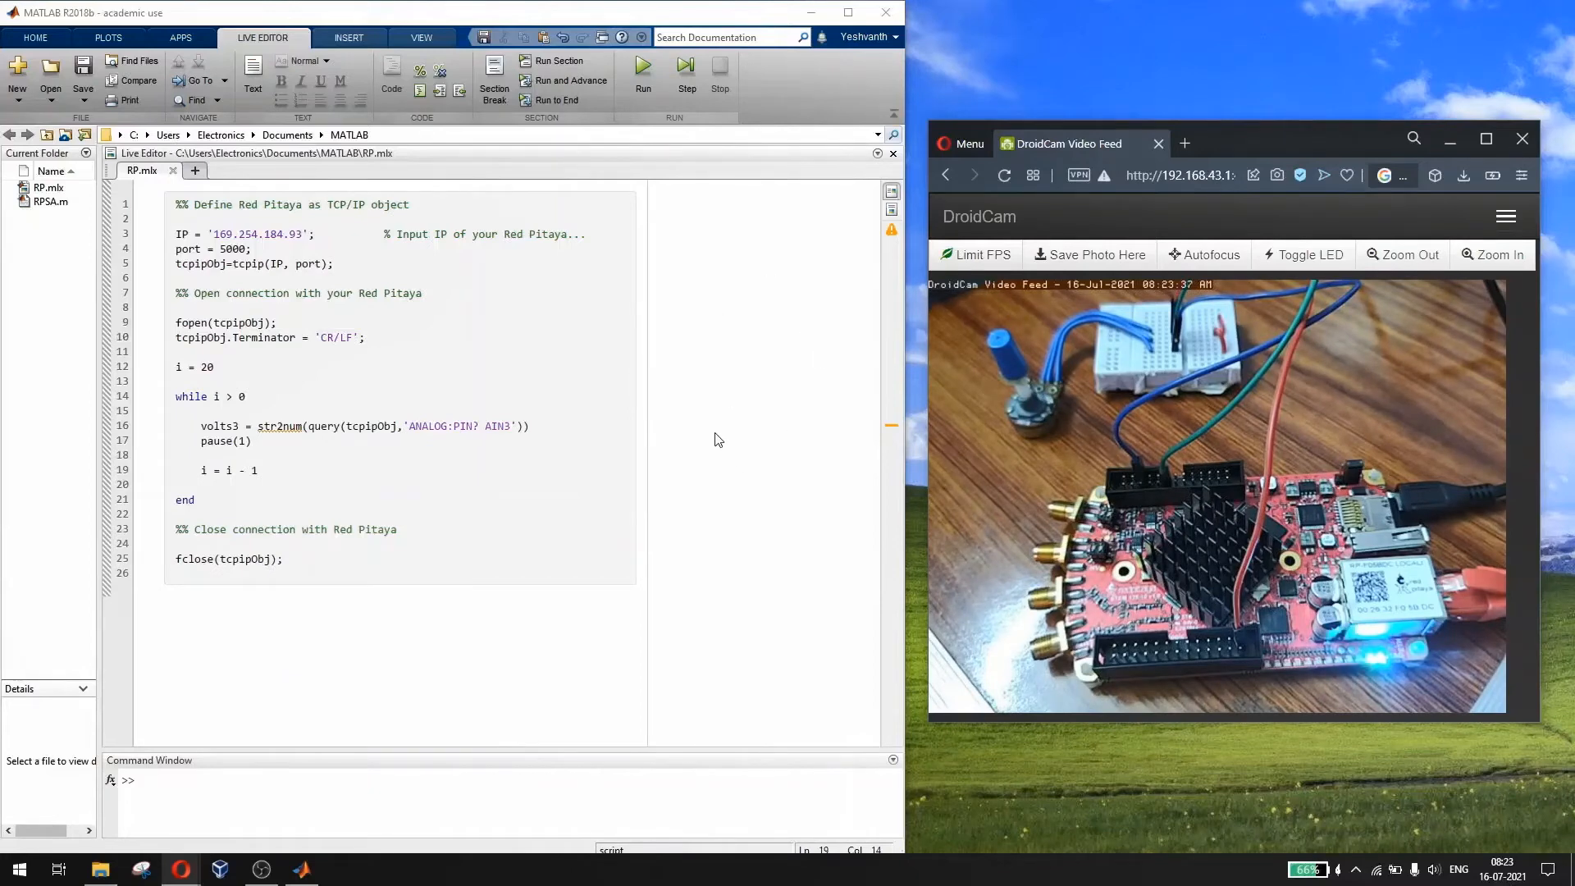
mouse_move(671, 224)
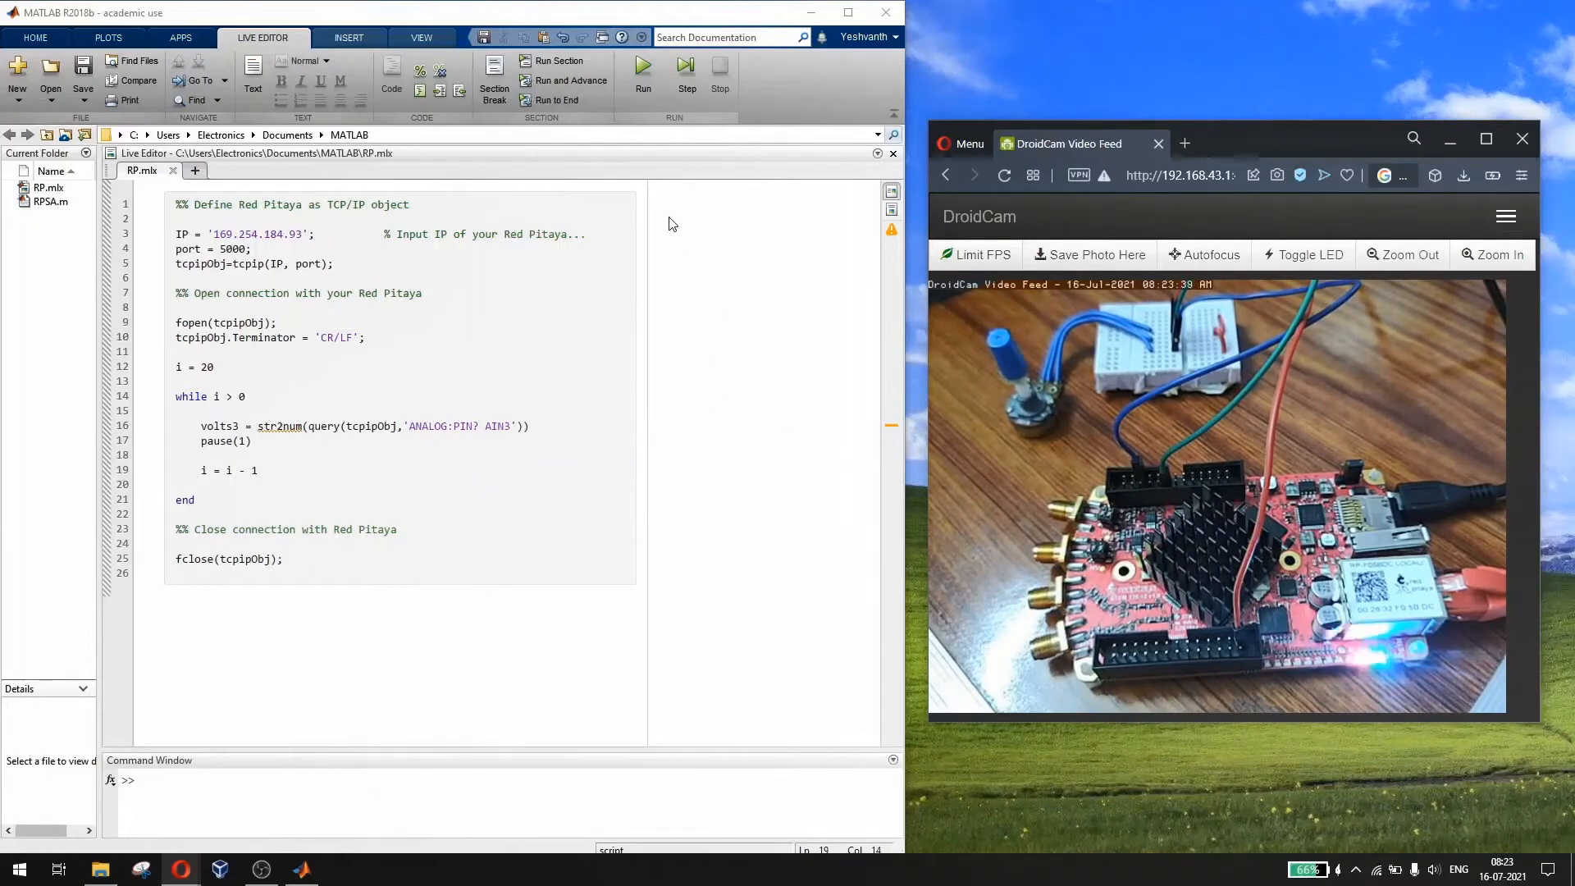
- Run RP.mlx to print twenty AIN3 volts3 readings, about 3.2 V down to 0.02 V
left_click(641, 70)
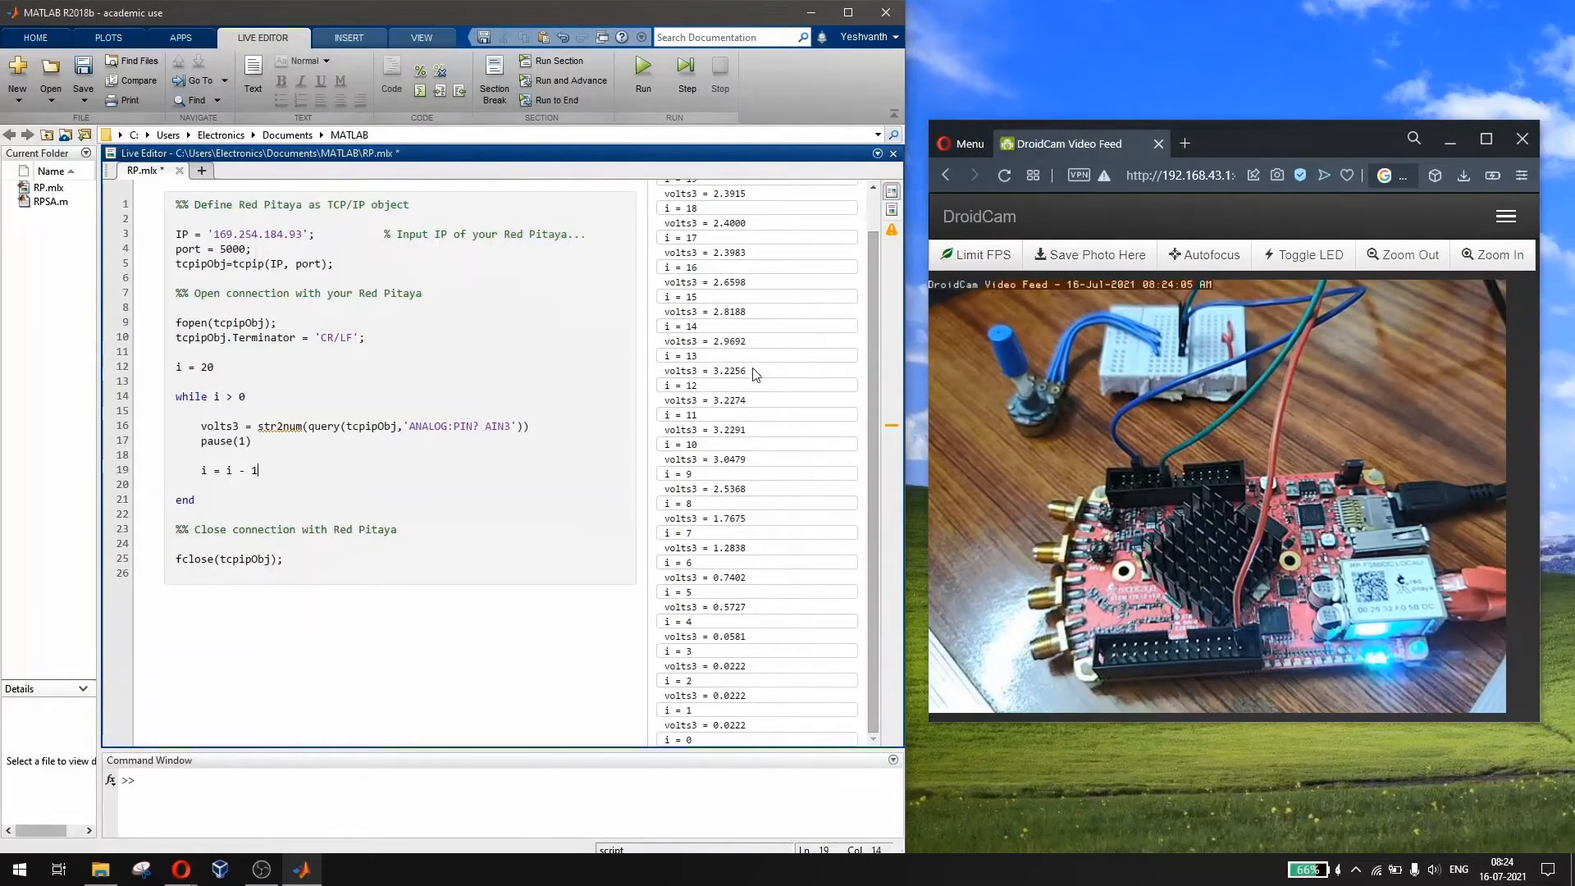
- Clear all output from the RP.mlx Live Editor output pane
right_click(755, 374)
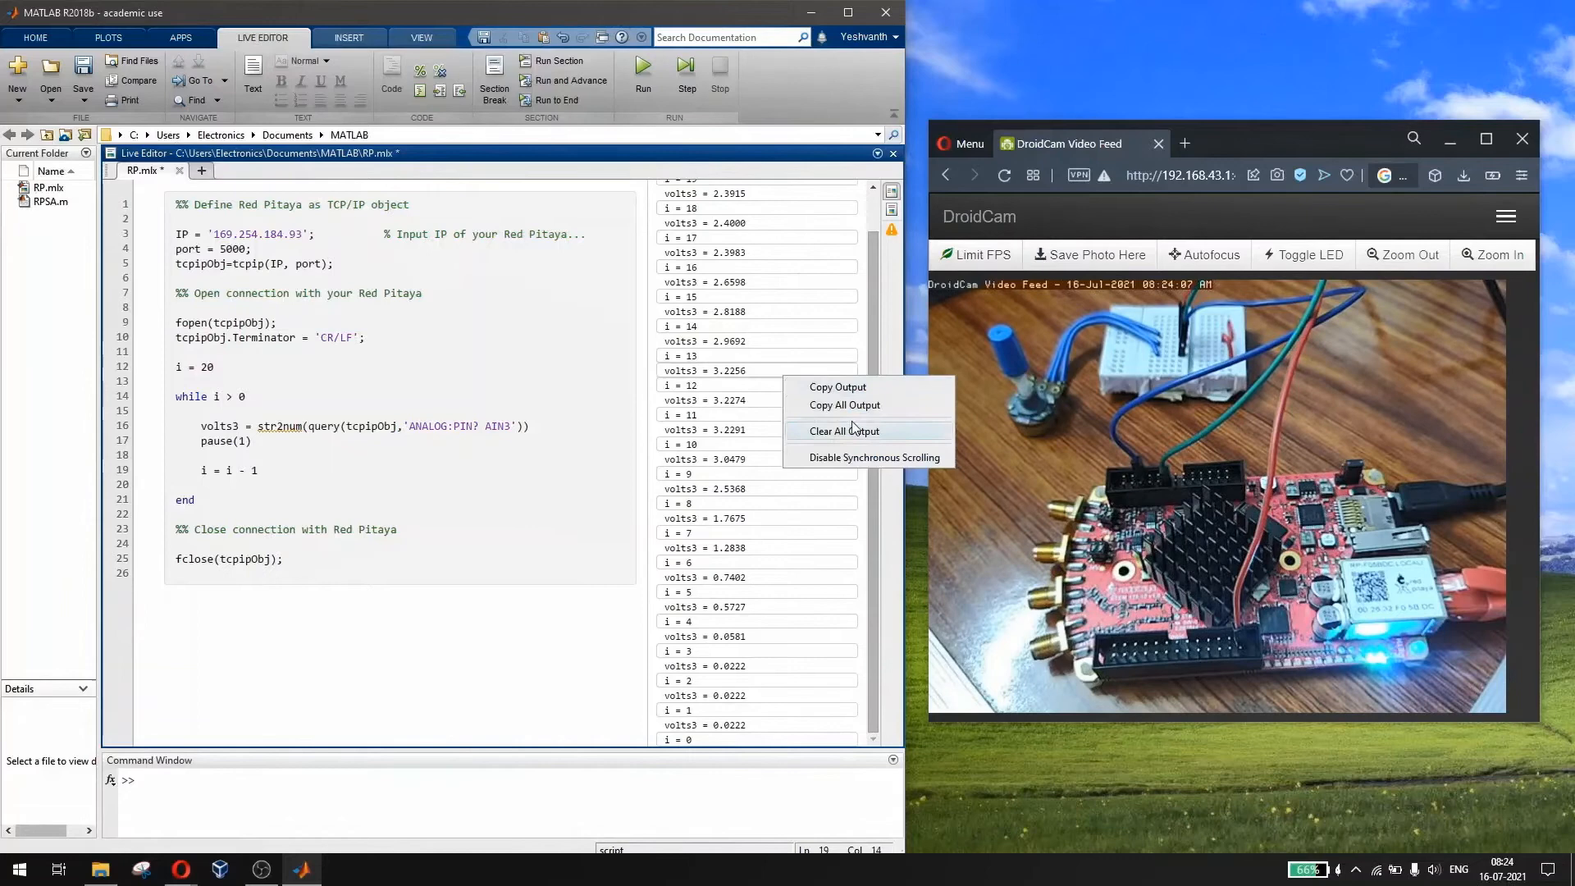
left_click(844, 429)
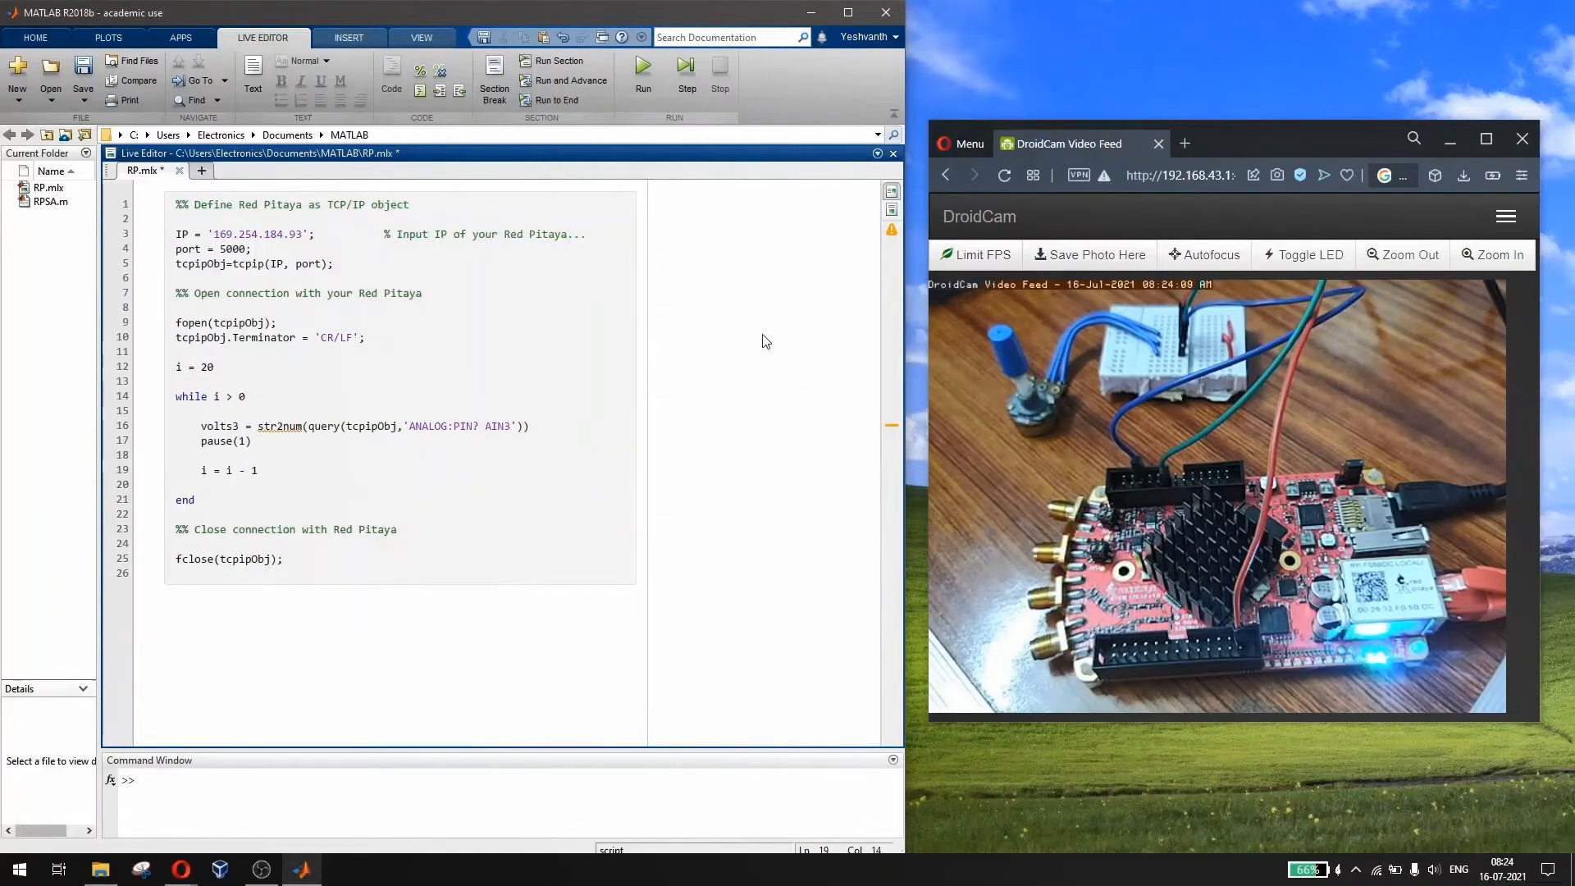
left_click(641, 75)
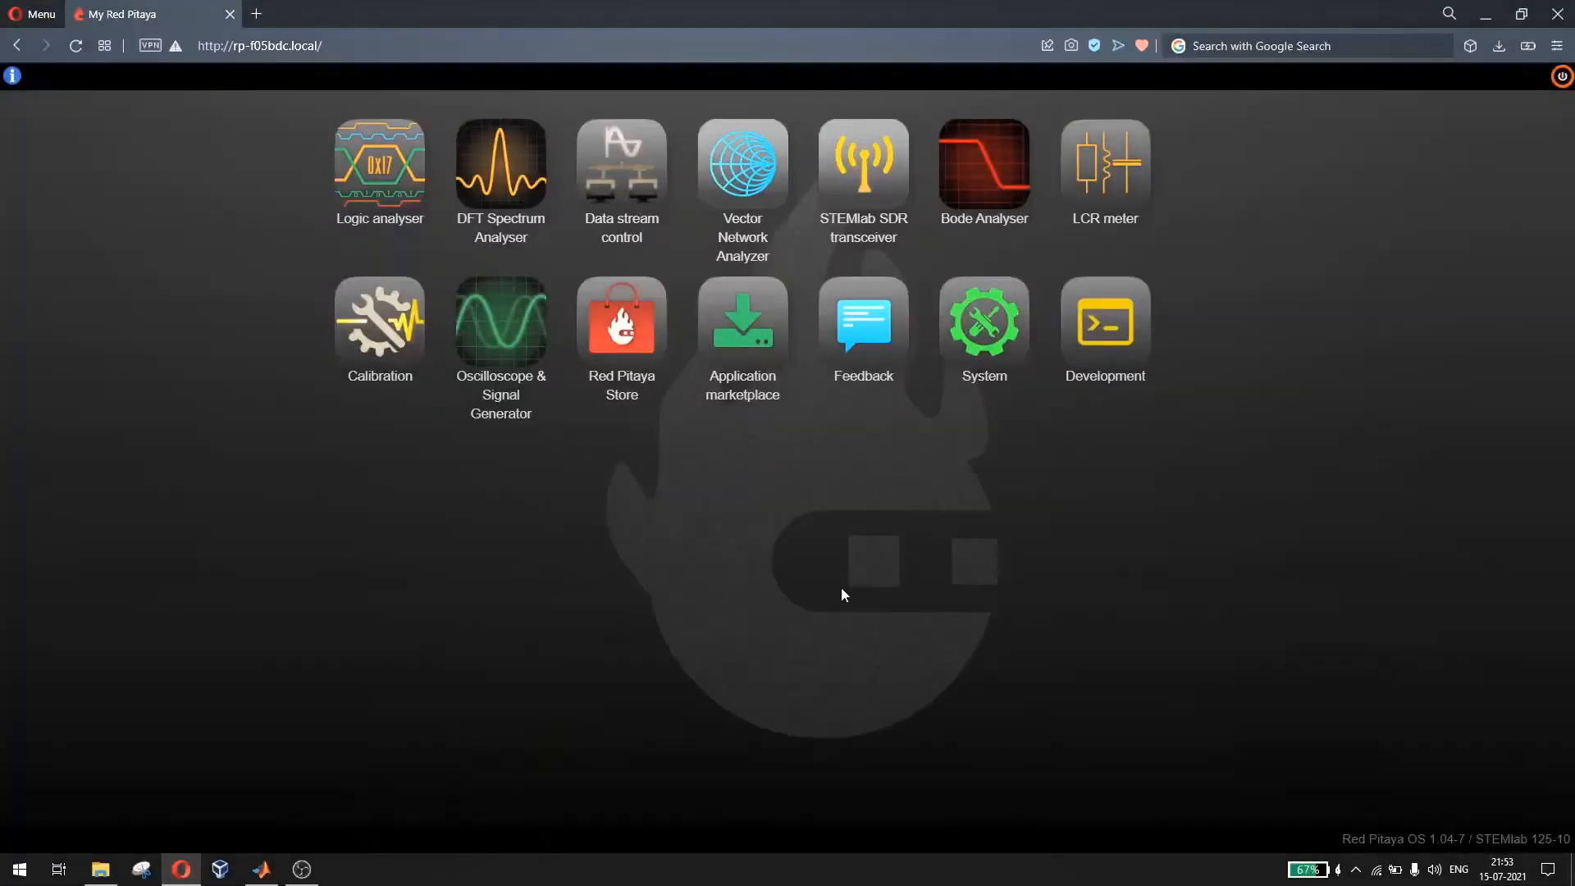
mouse_move(505, 540)
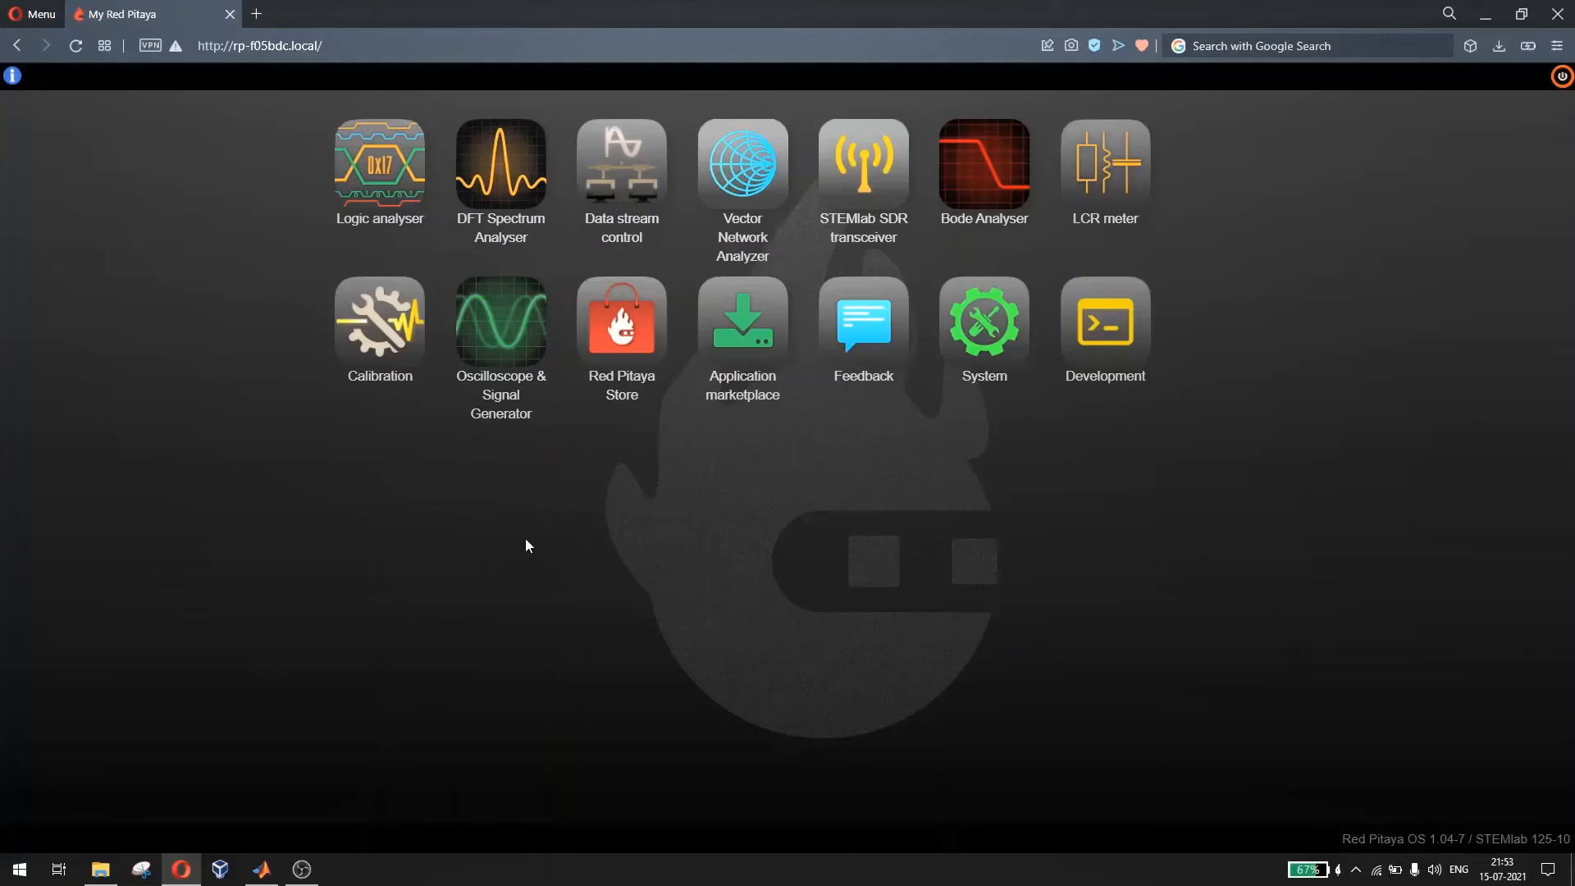
mouse_move(738, 587)
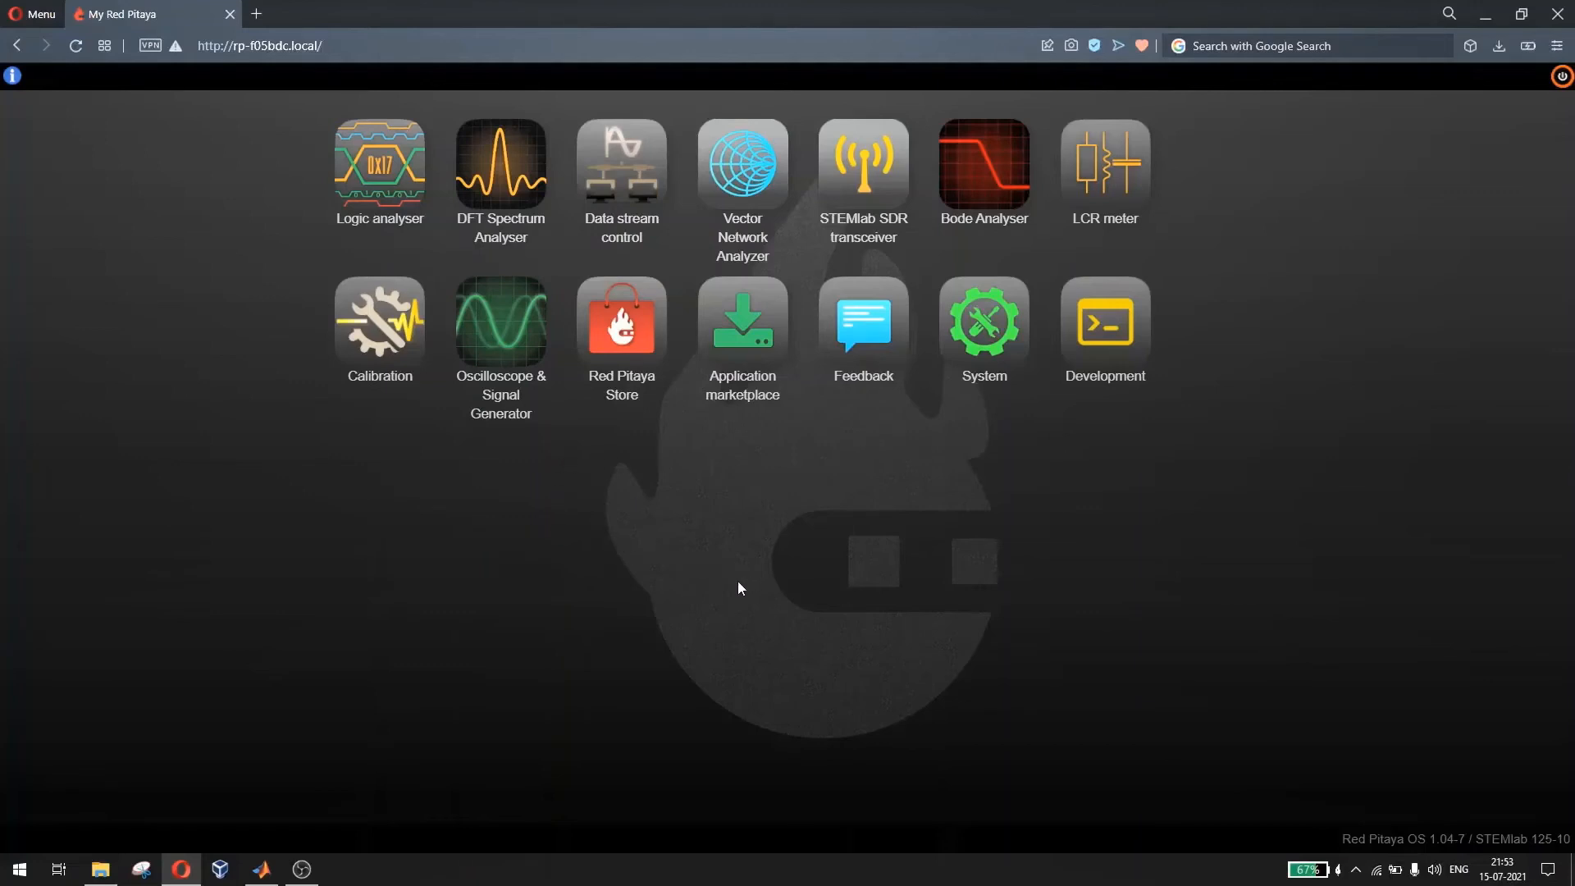
mouse_move(562, 554)
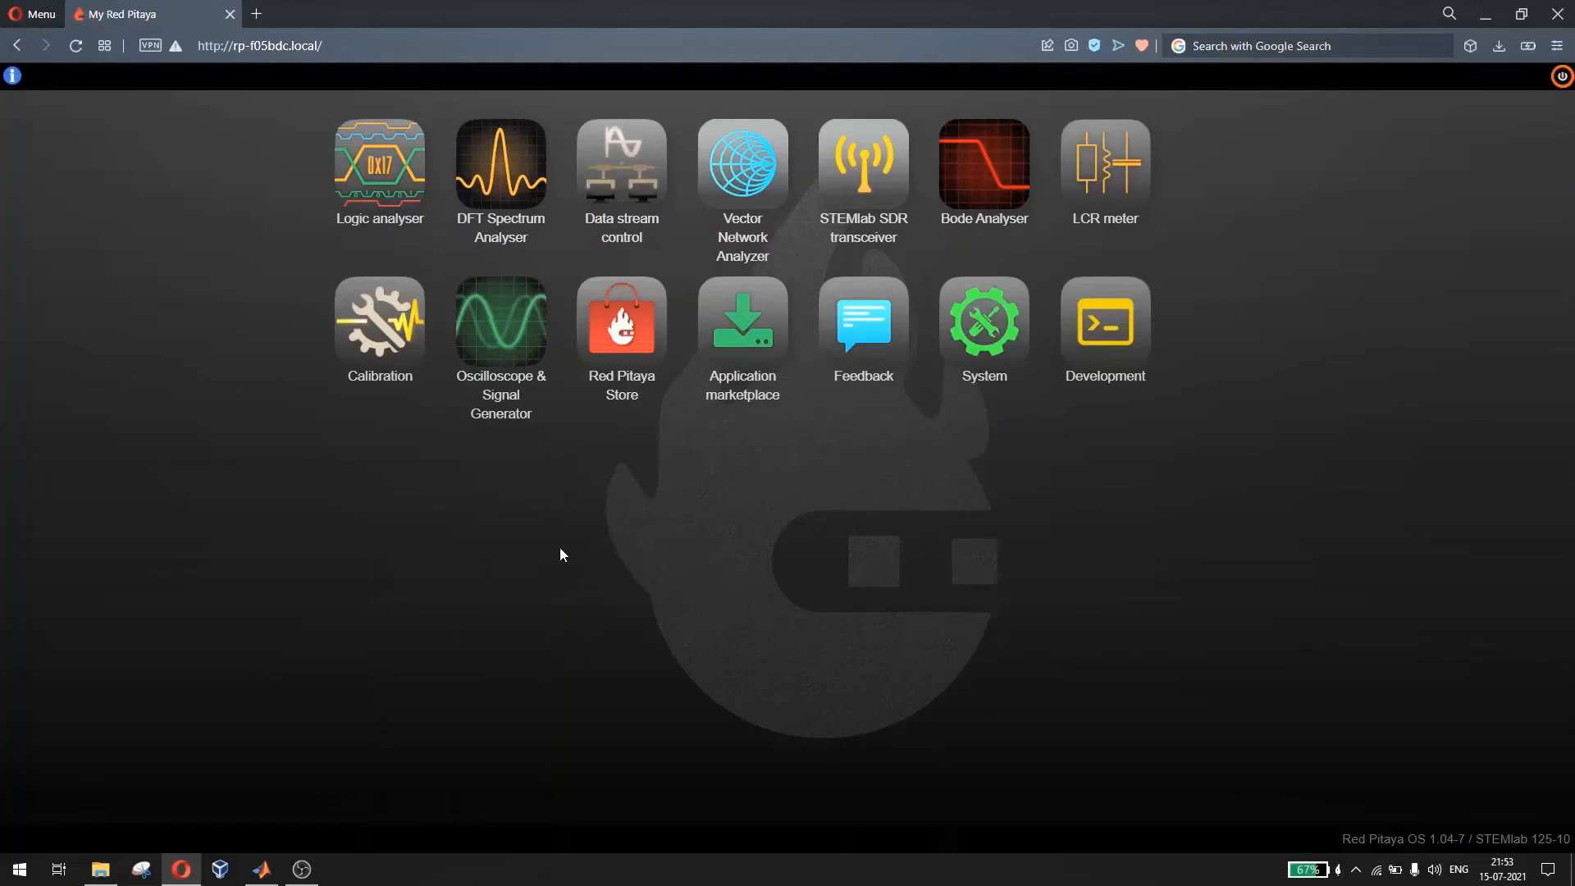
mouse_move(561, 479)
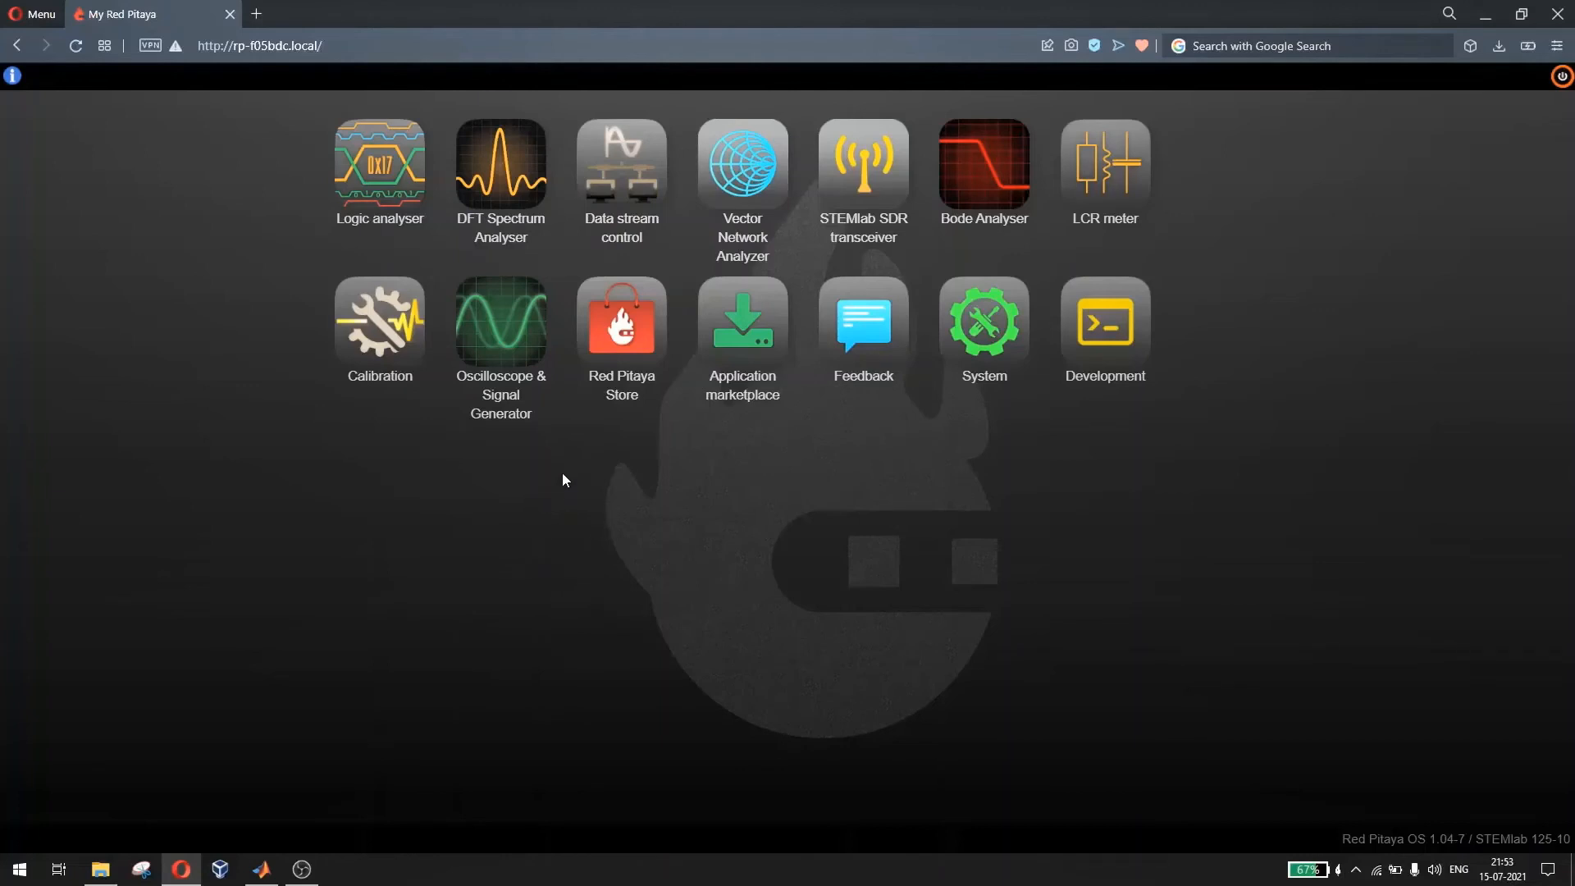
mouse_move(465, 457)
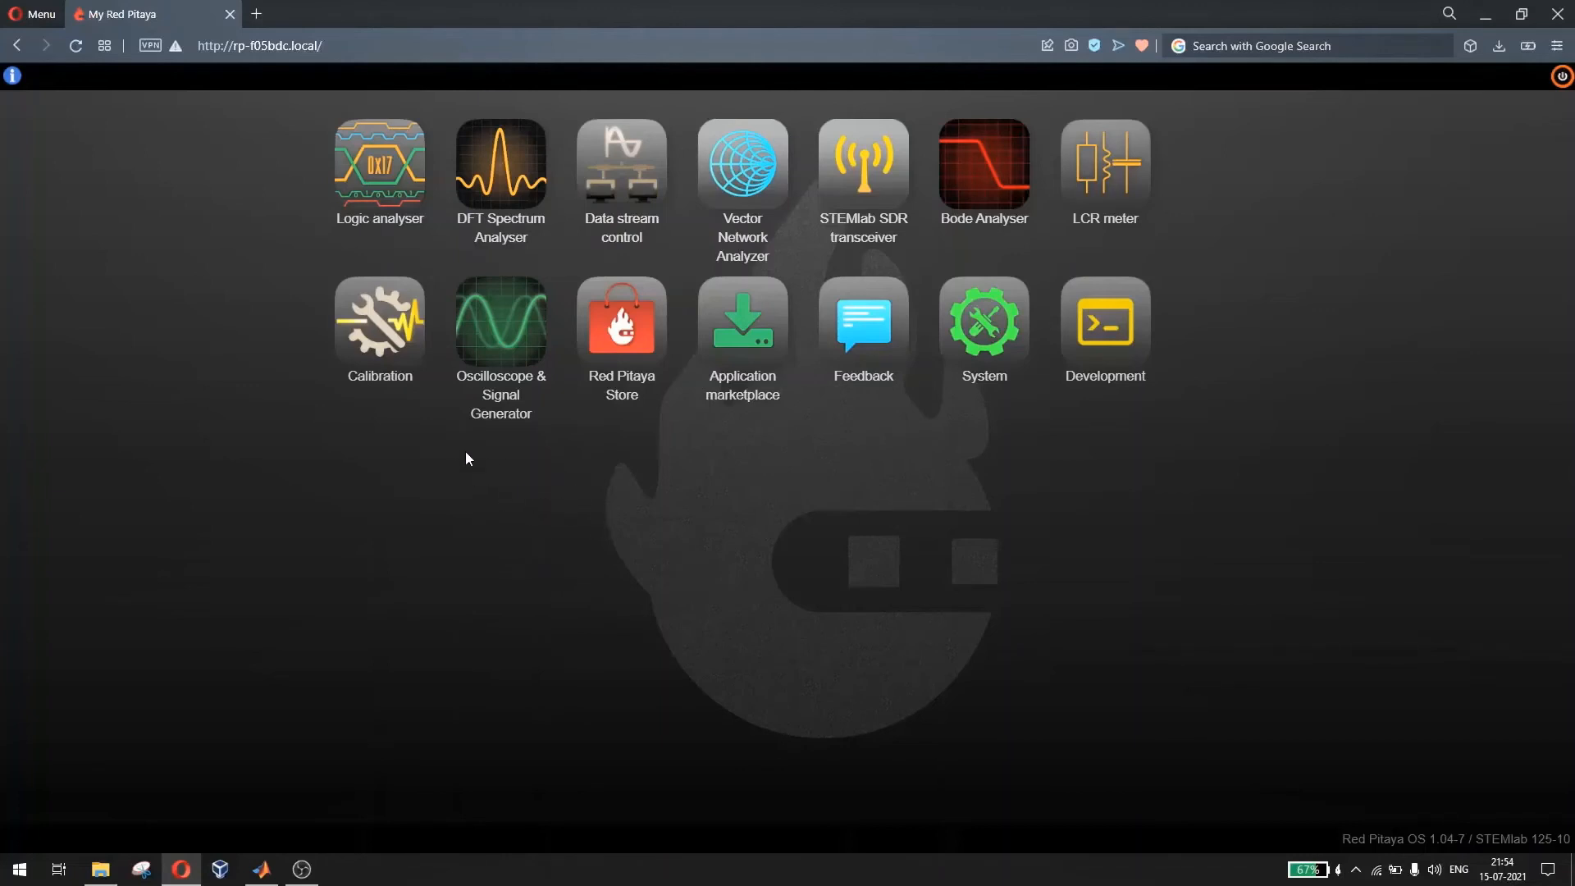
mouse_move(492, 475)
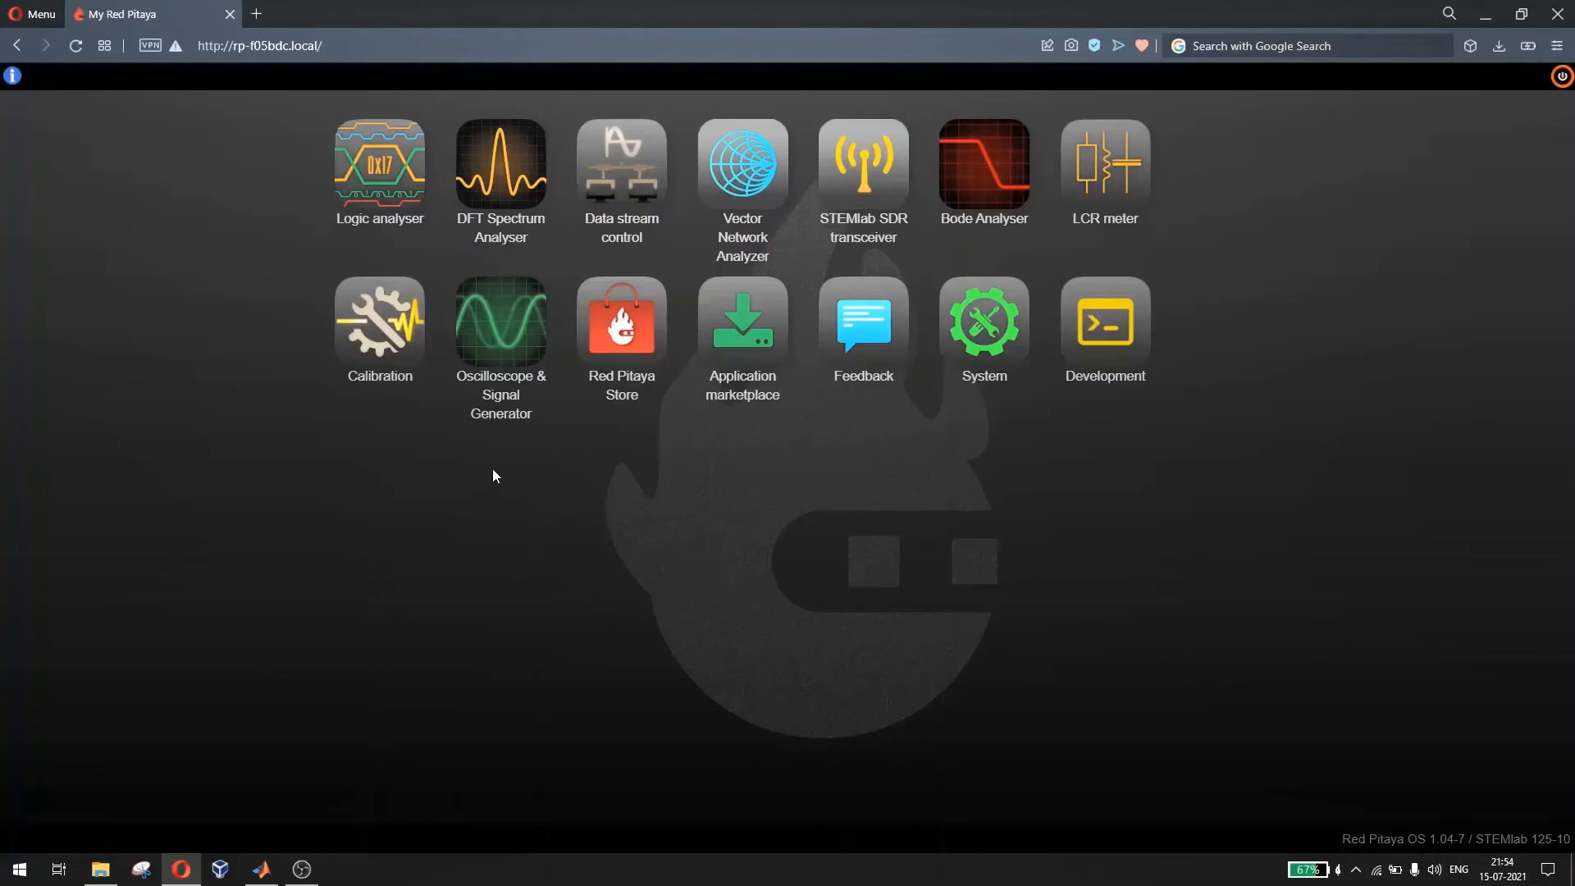
mouse_move(500, 325)
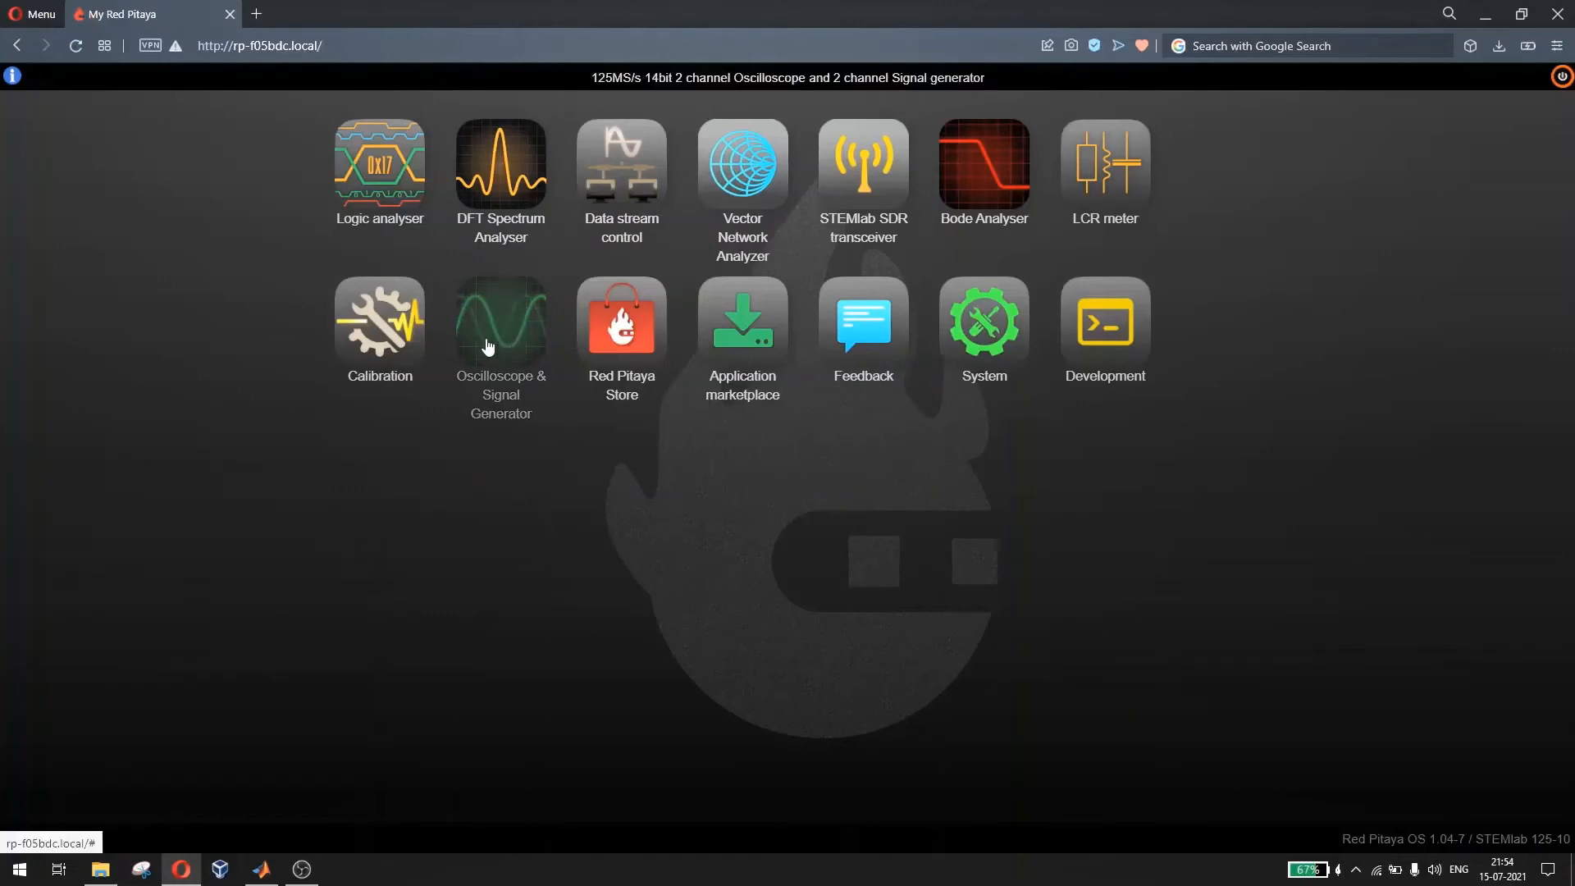
- Launch the Oscilloscope & Signal Generator app from the Red Pitaya home page
left_click(499, 321)
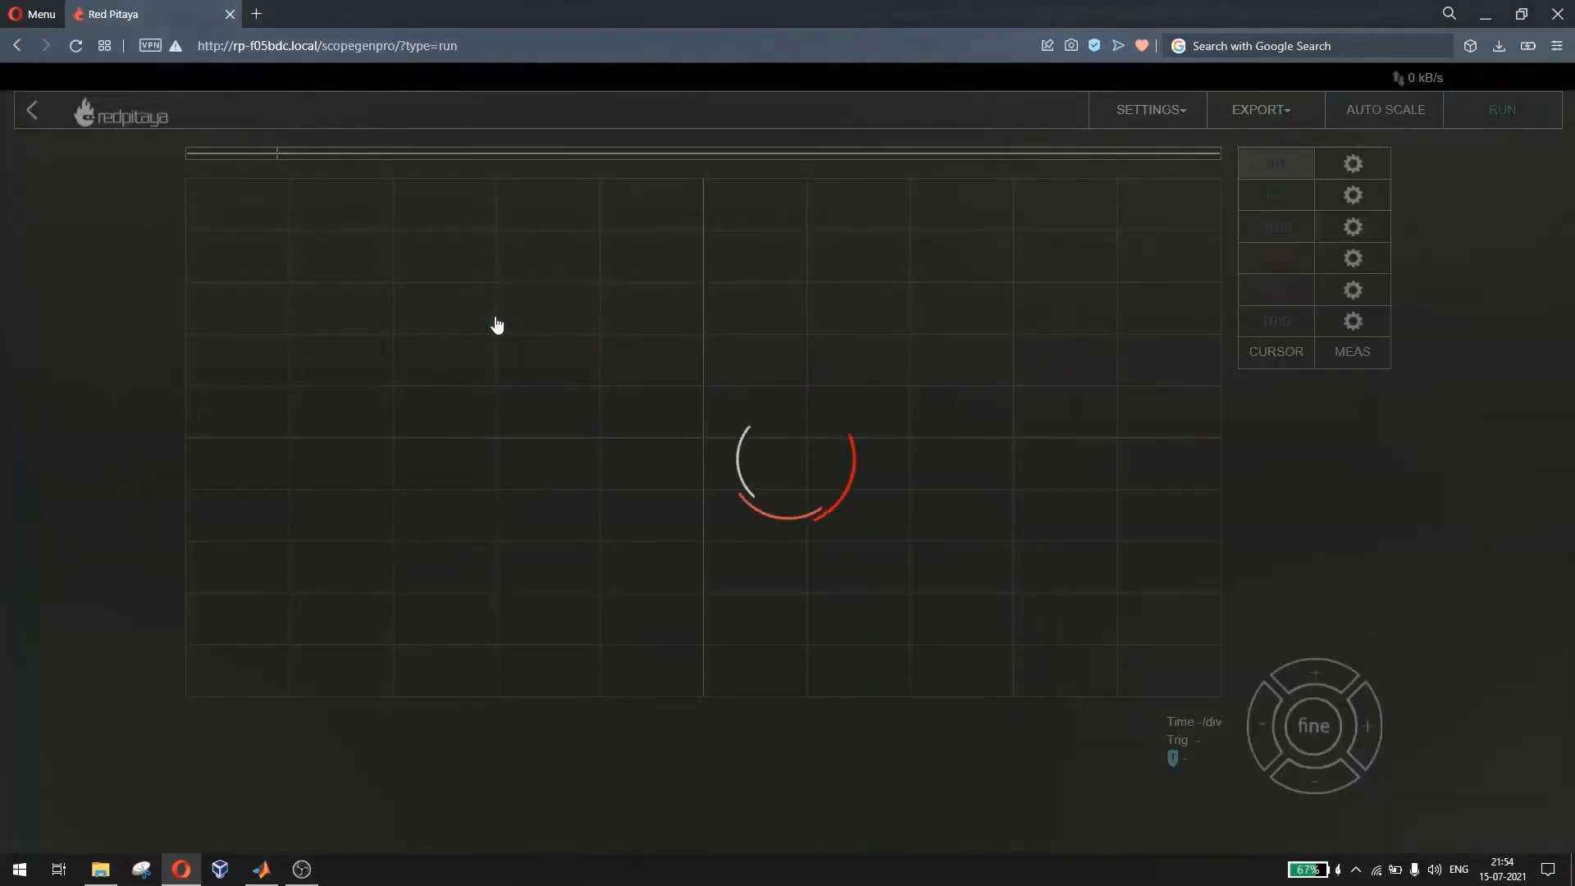
- Inspect the IN1 square wave at 5 V/div, 2 ms/div, then exit the oscilloscope
left_click(1502, 109)
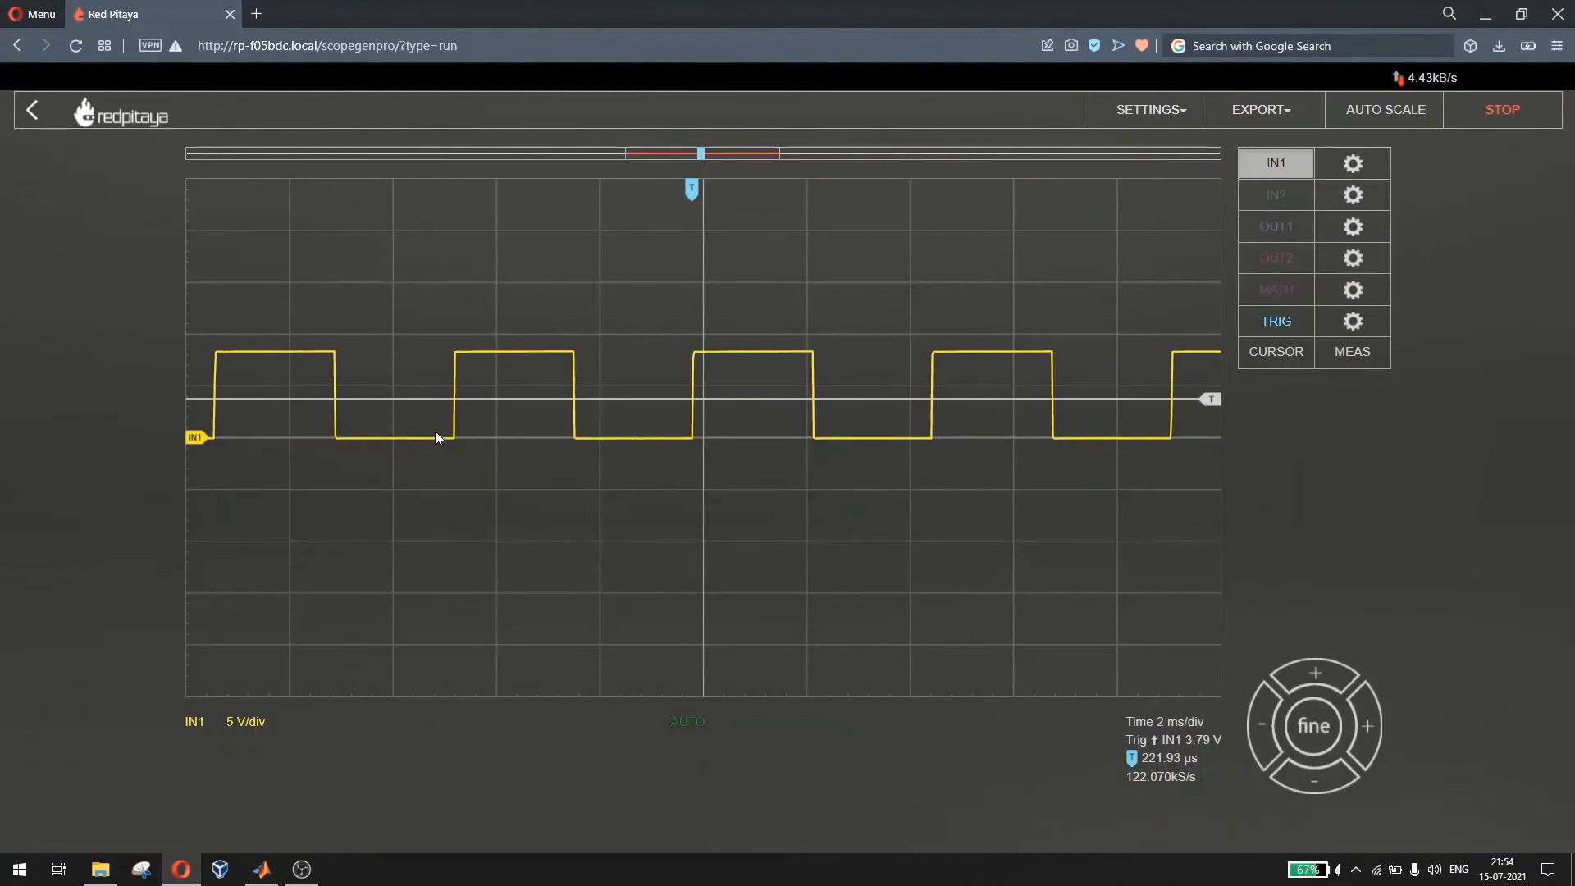
mouse_move(689, 448)
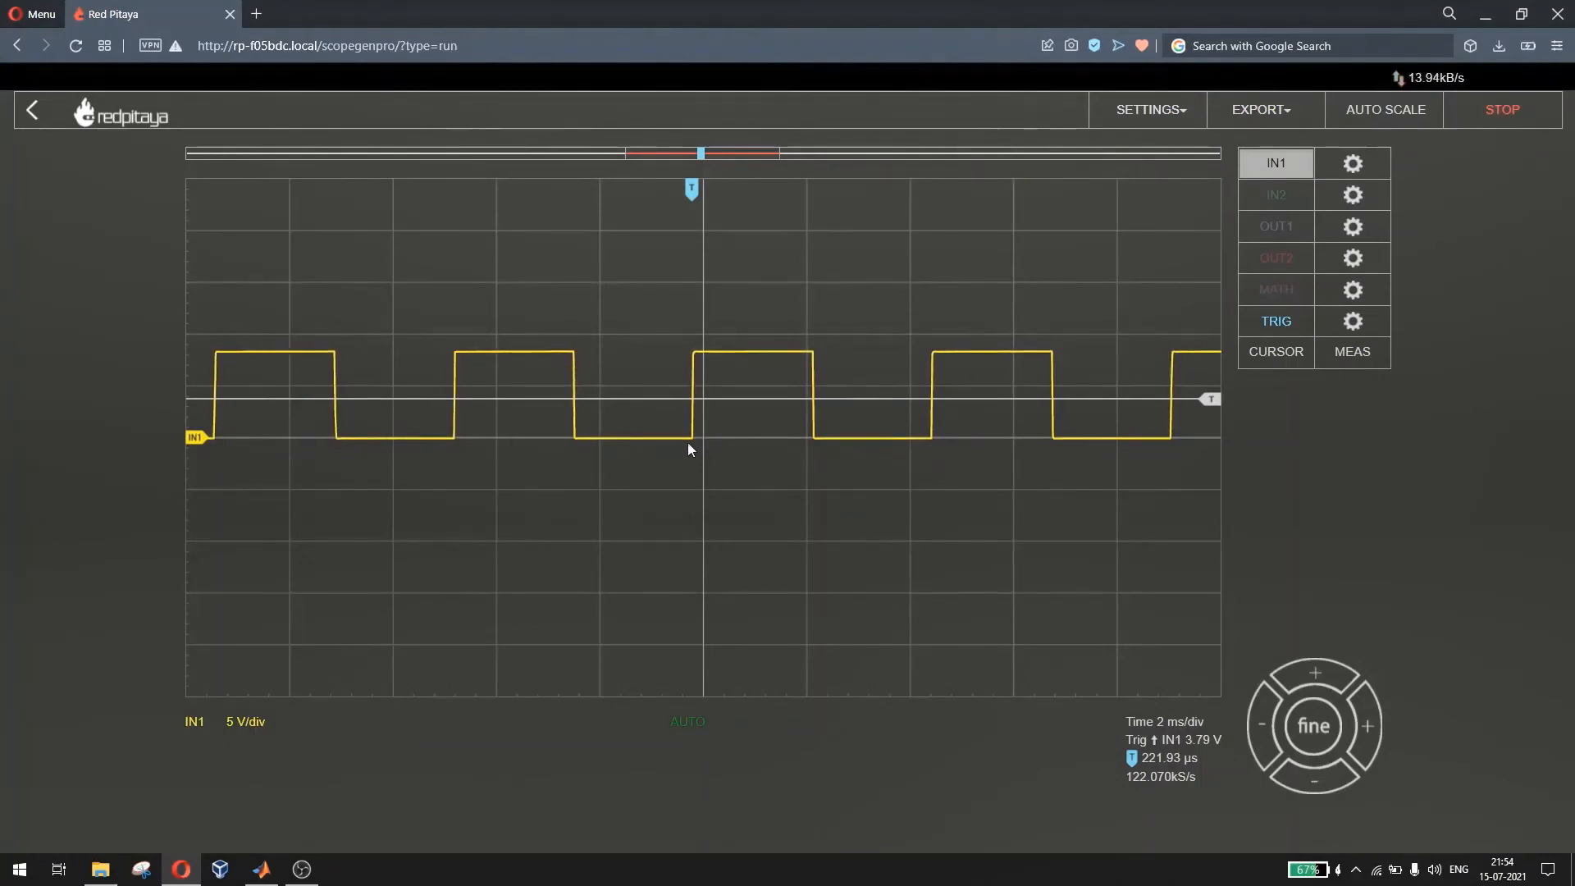
mouse_move(659, 413)
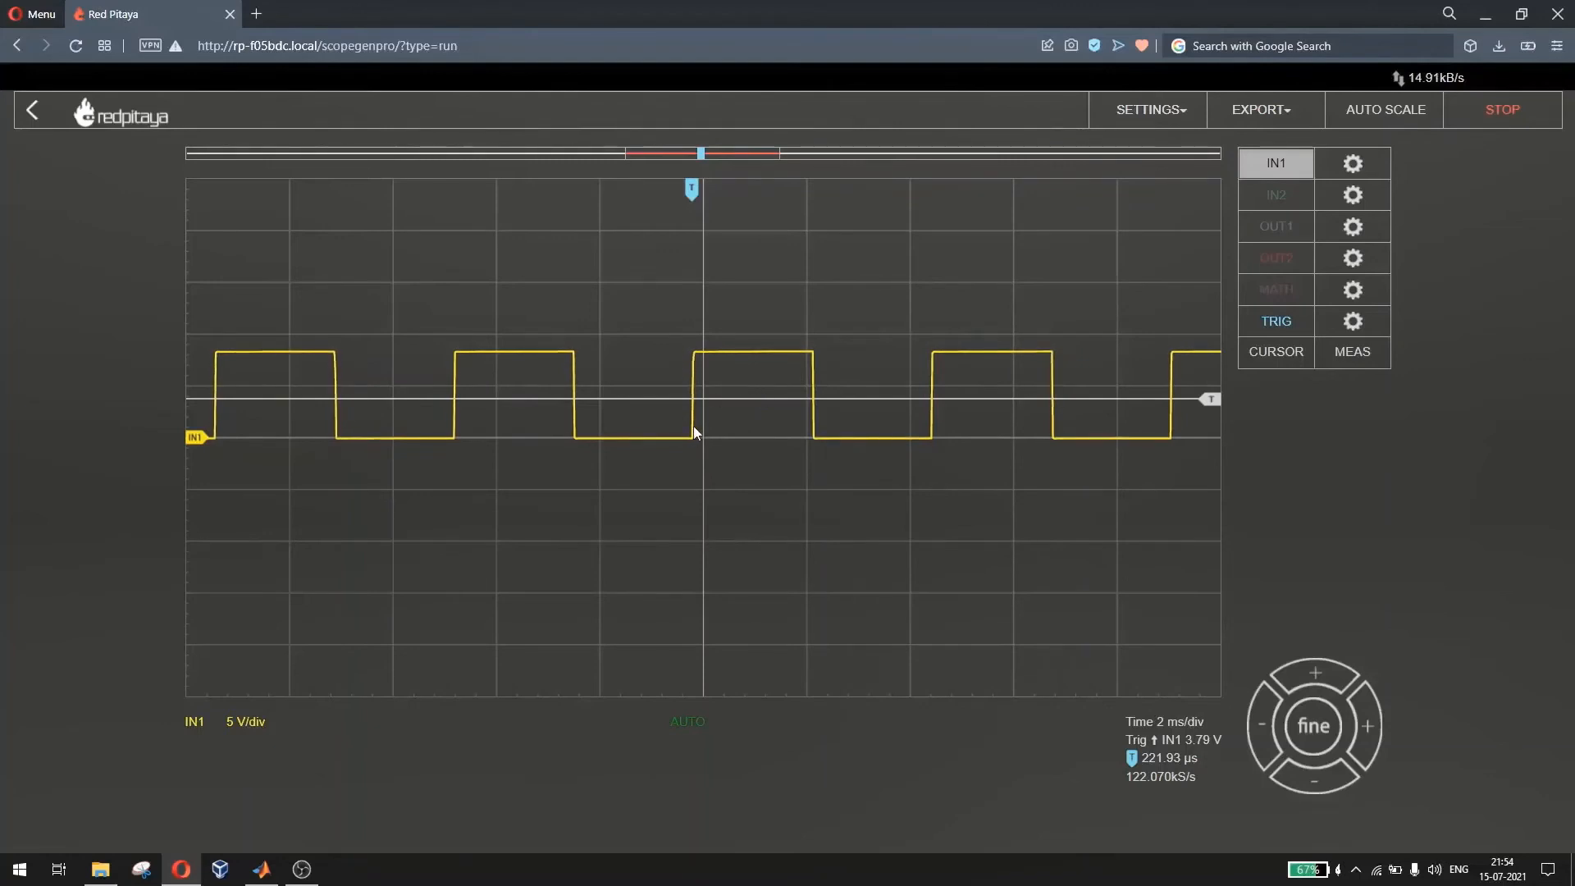
mouse_move(1014, 417)
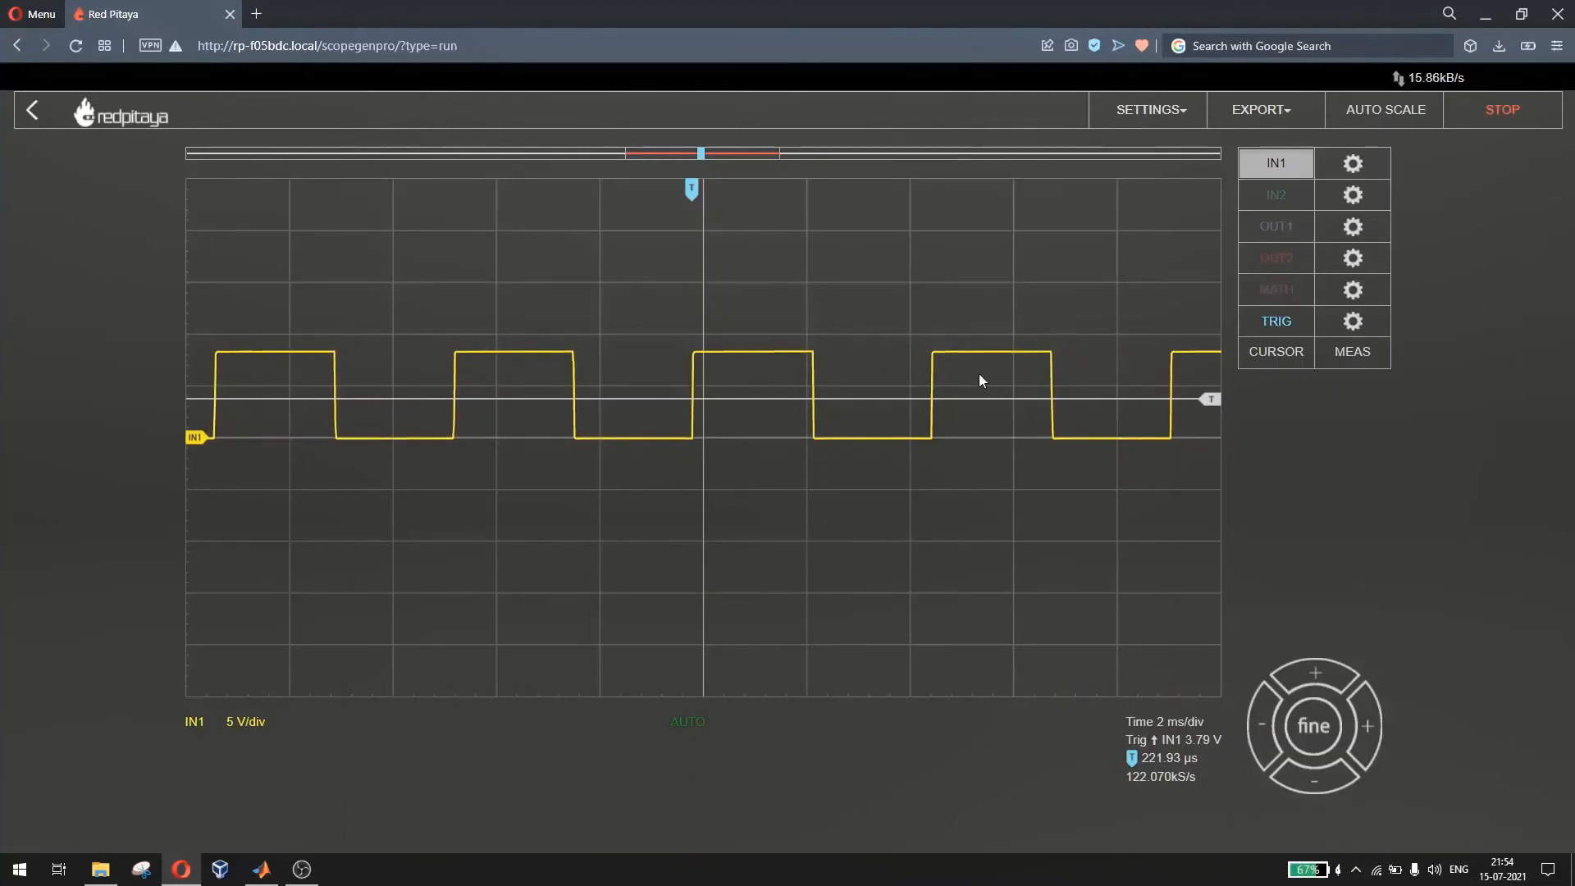
mouse_move(31, 109)
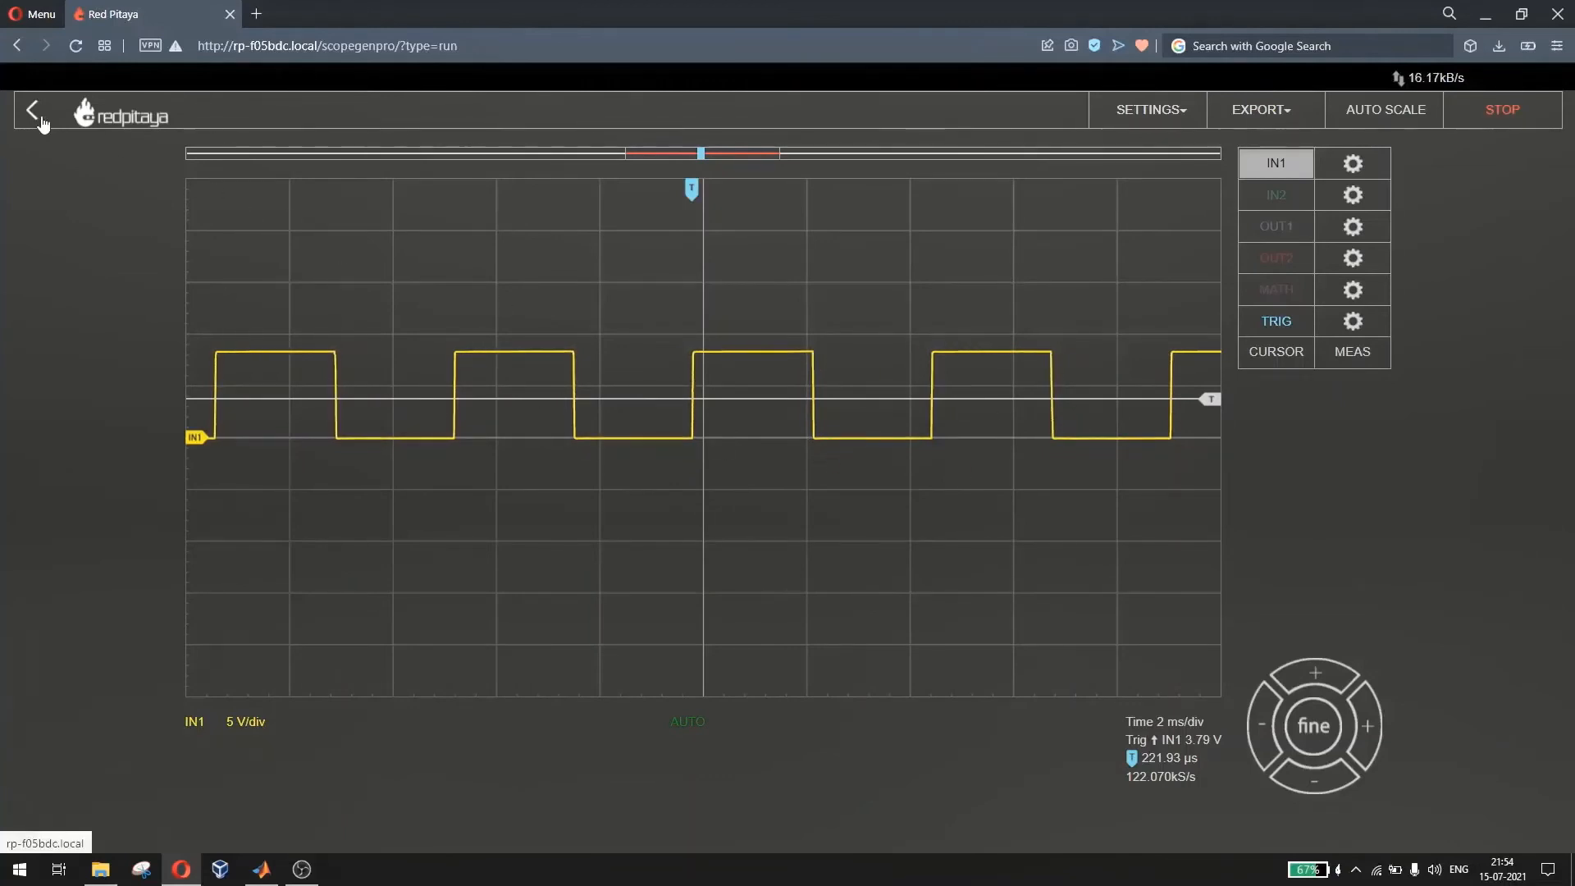
left_click(31, 109)
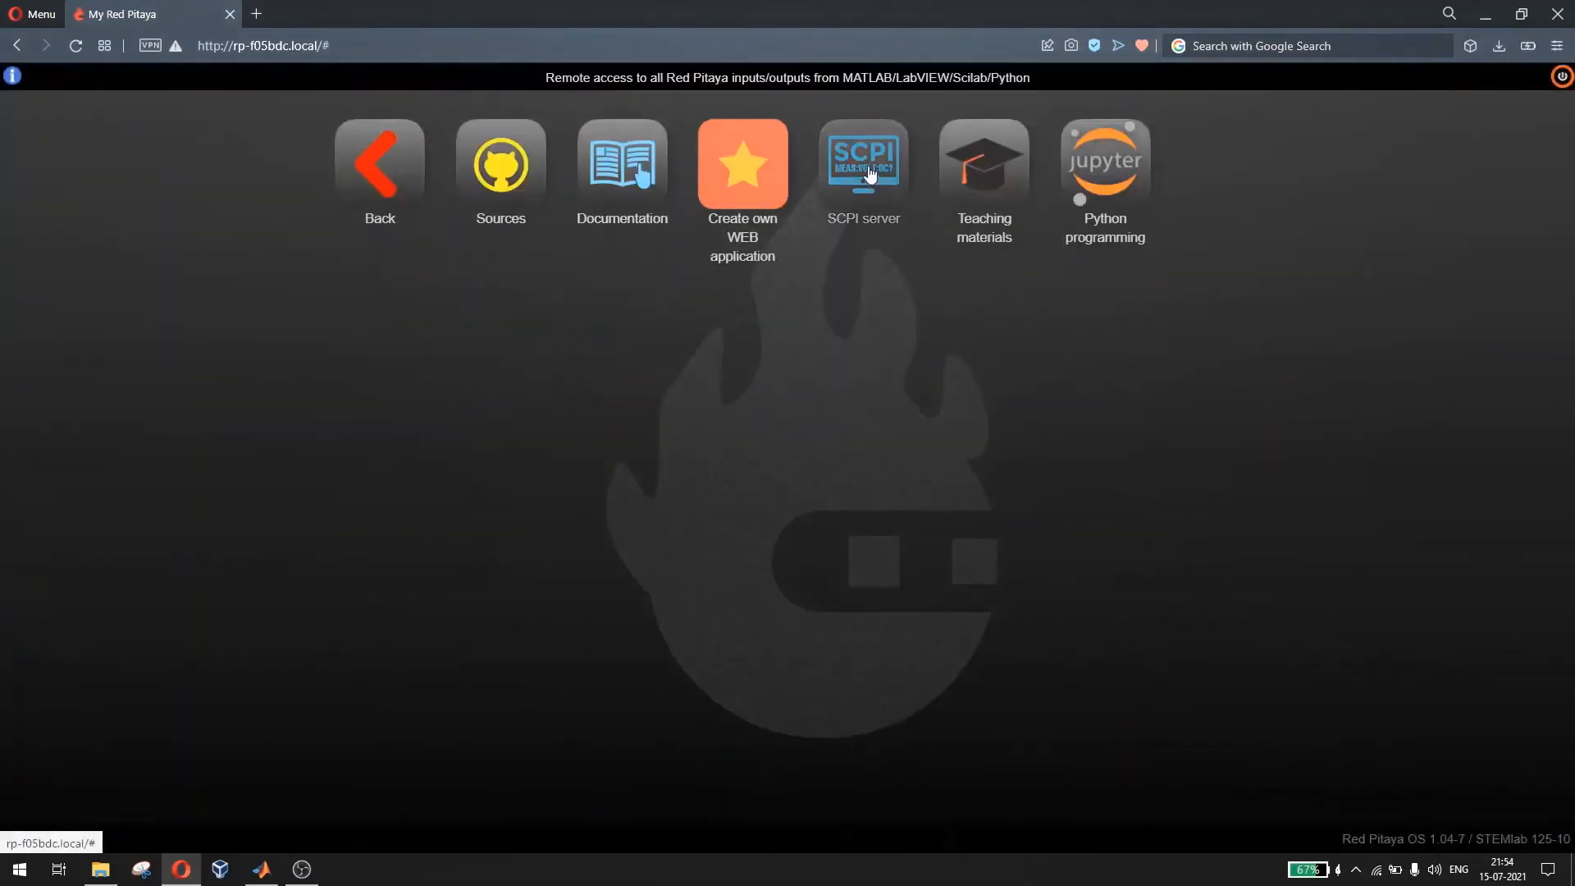
- Launch the SCPI server app and run it again at 169.254.184.93, port 5000
left_click(862, 161)
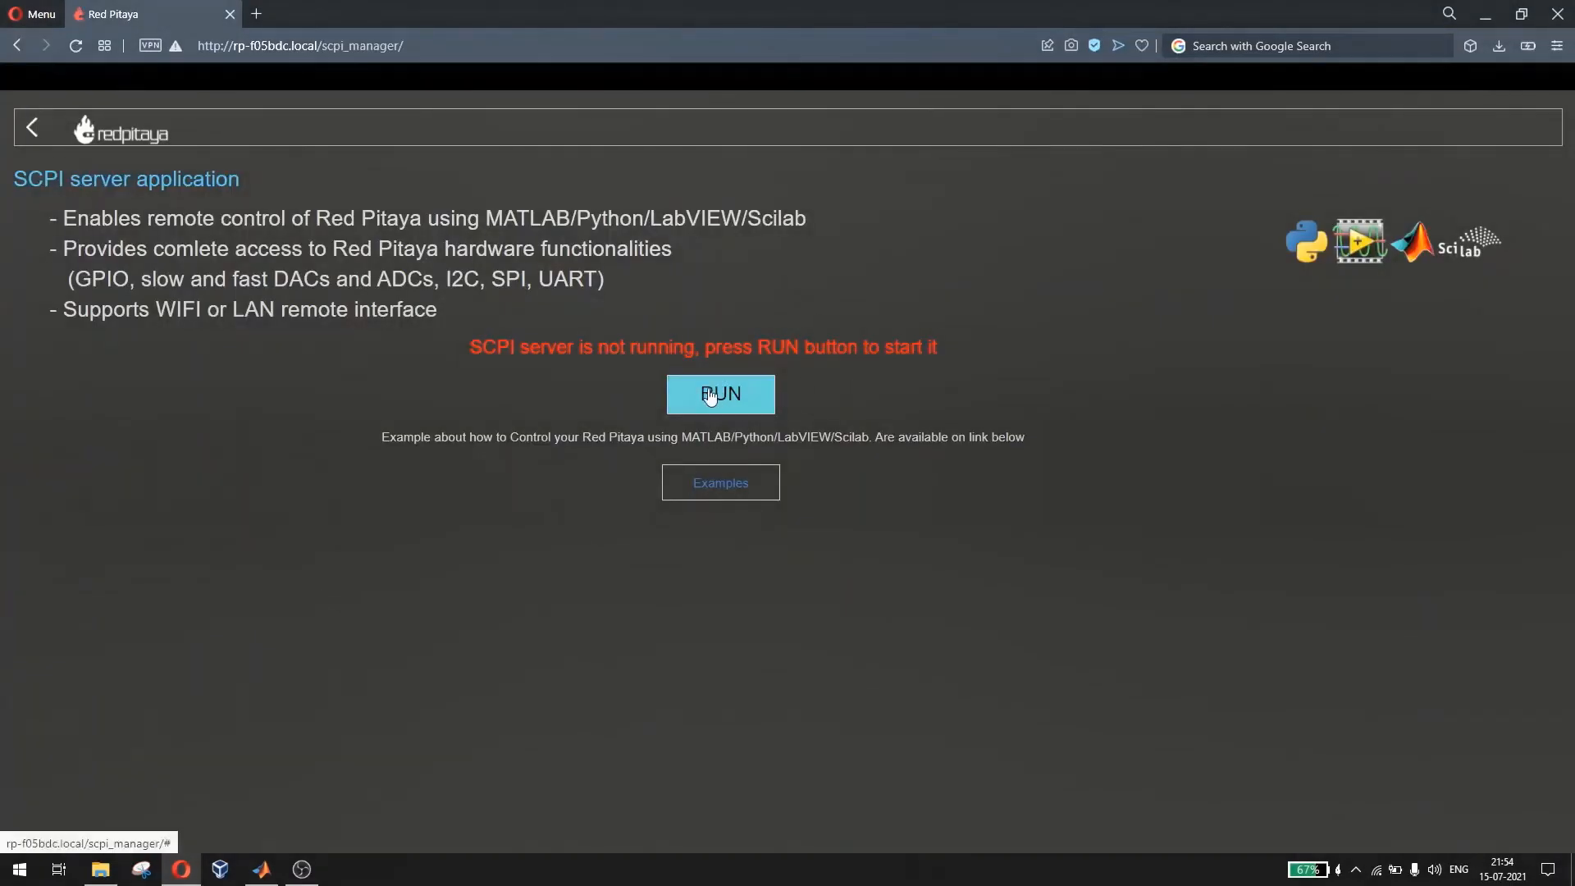
left_click(720, 393)
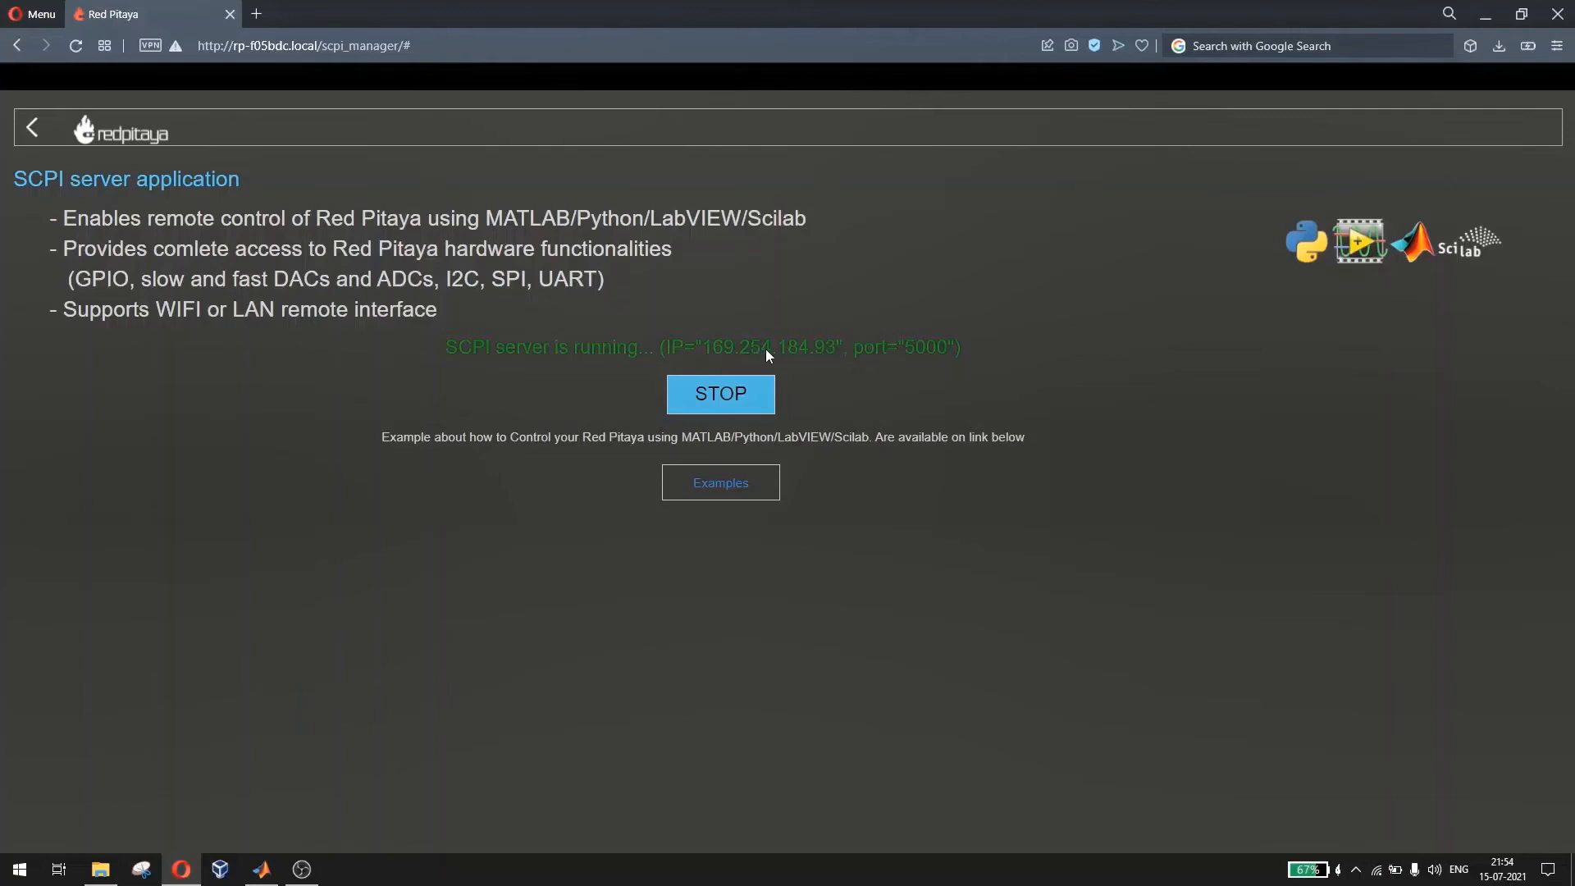
mouse_move(921, 378)
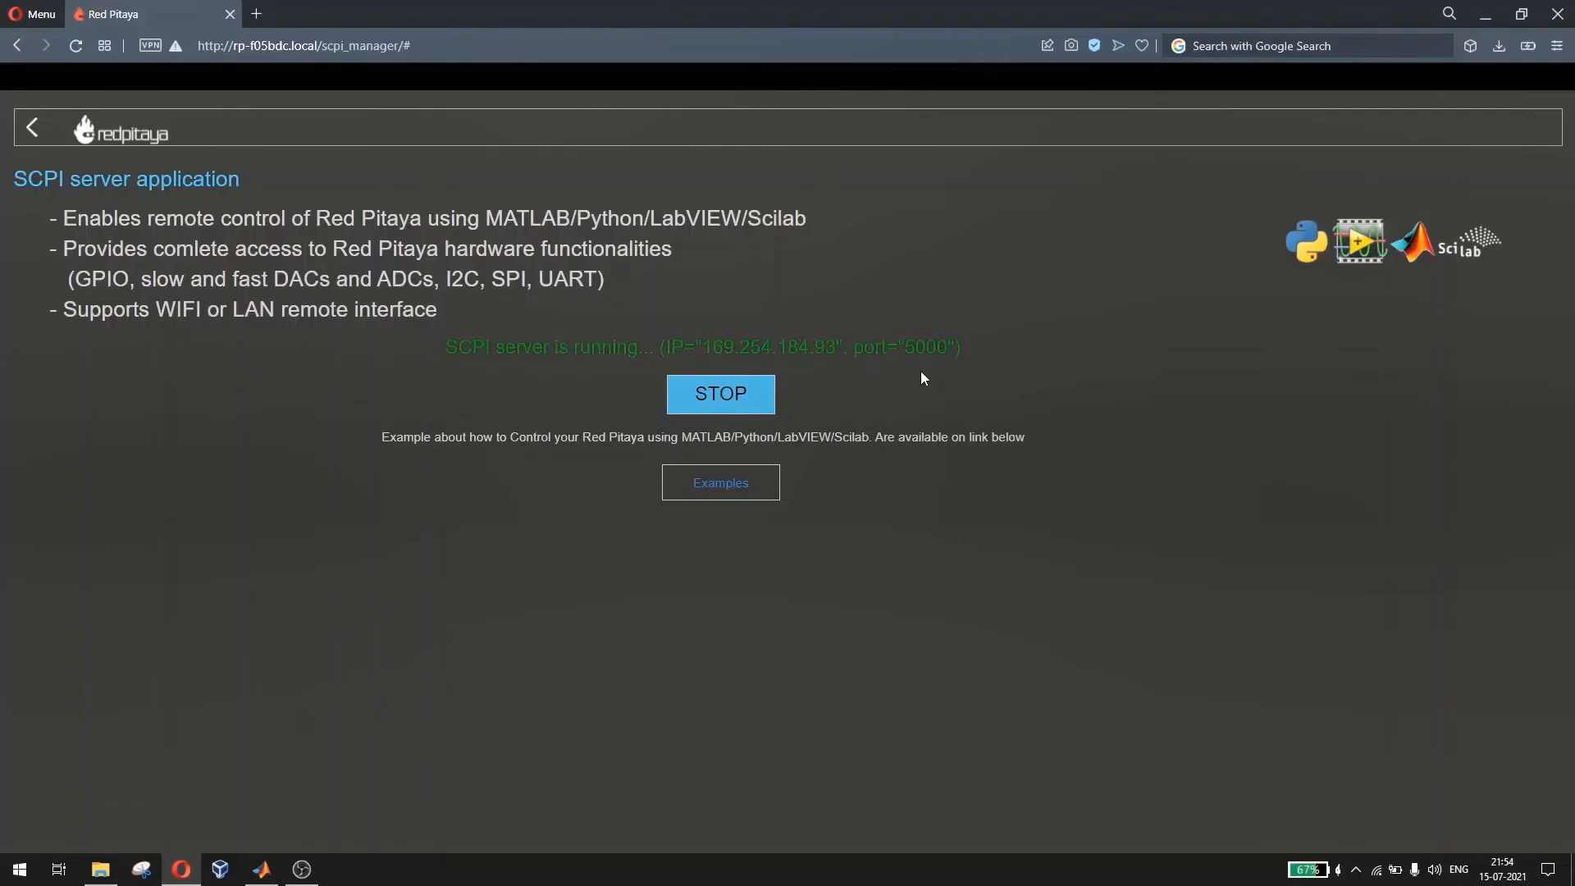
mouse_move(259, 869)
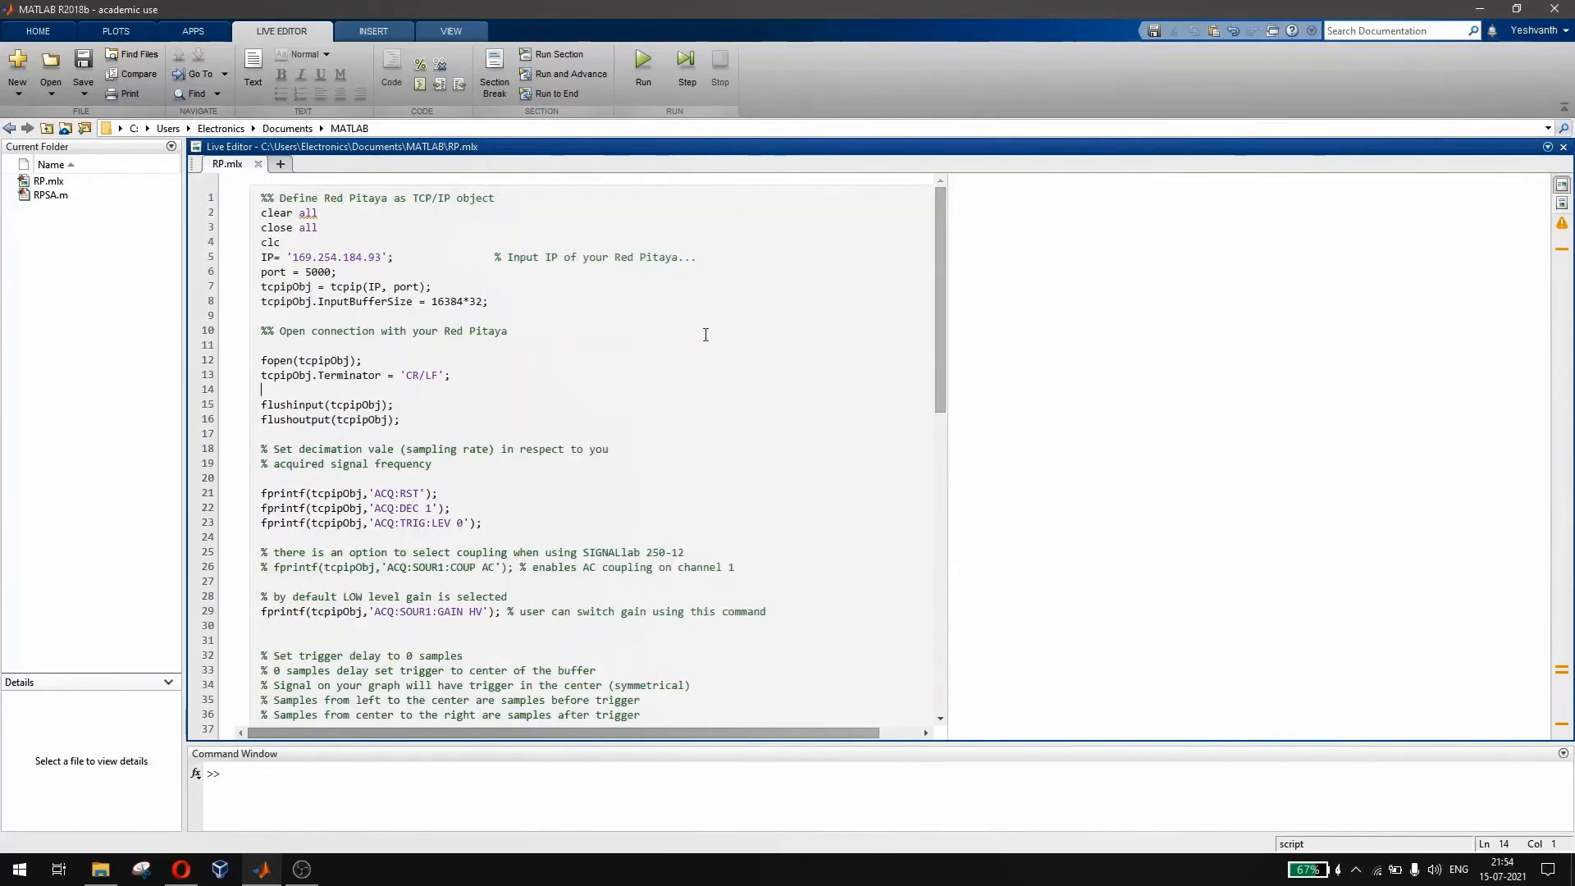
- Scroll through RP.mlx's acquisition settings: reset, decimation 1, trigger level/delay 0, HV gain
scroll("down", 3)
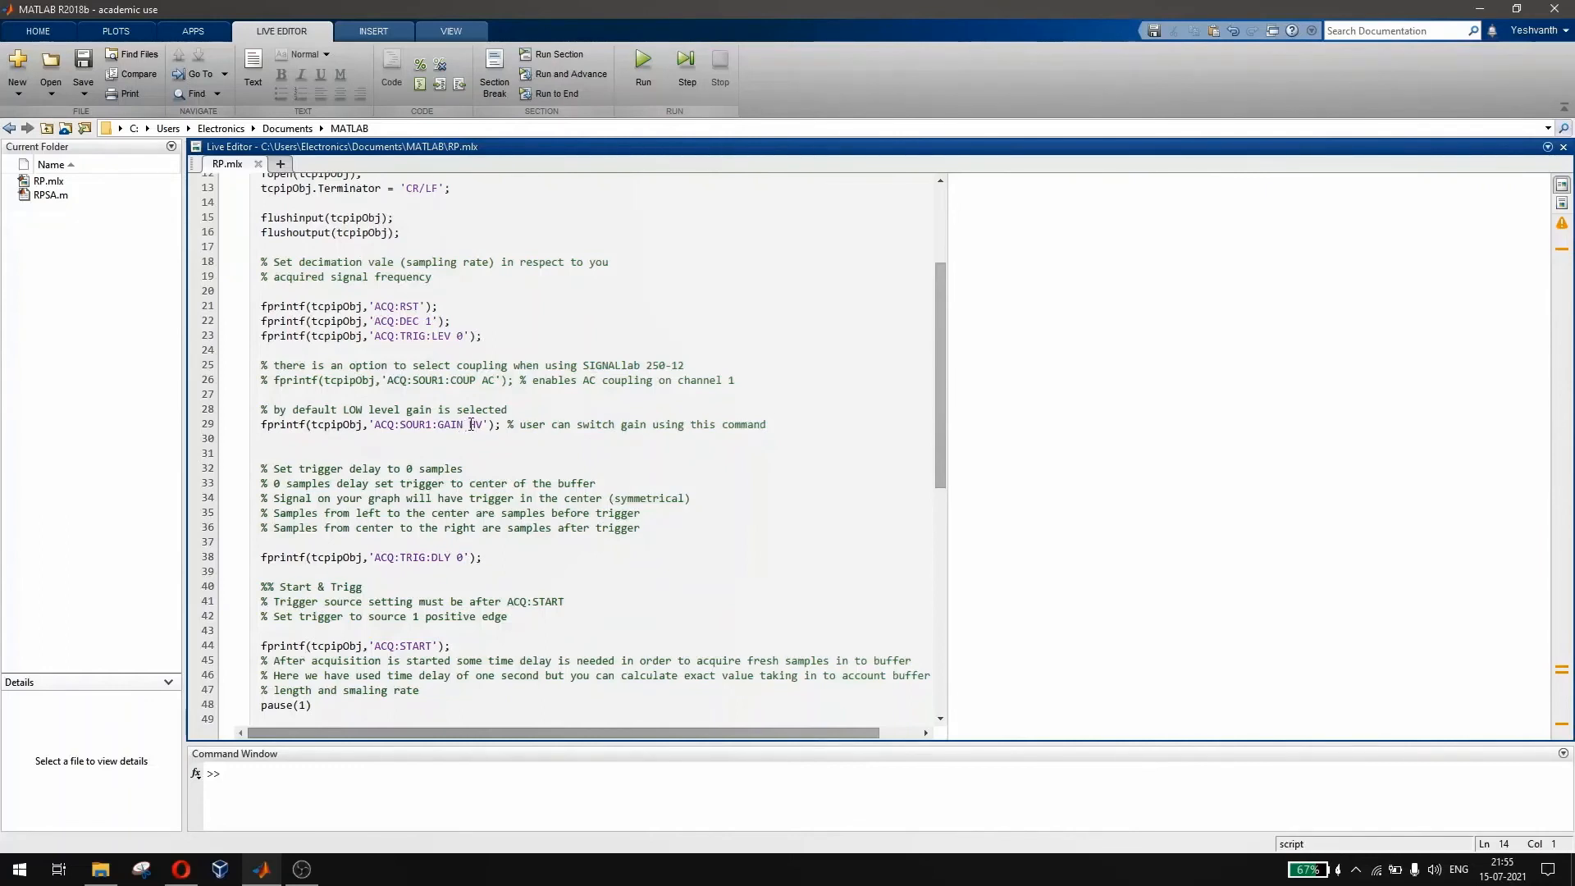
double_click(475, 424)
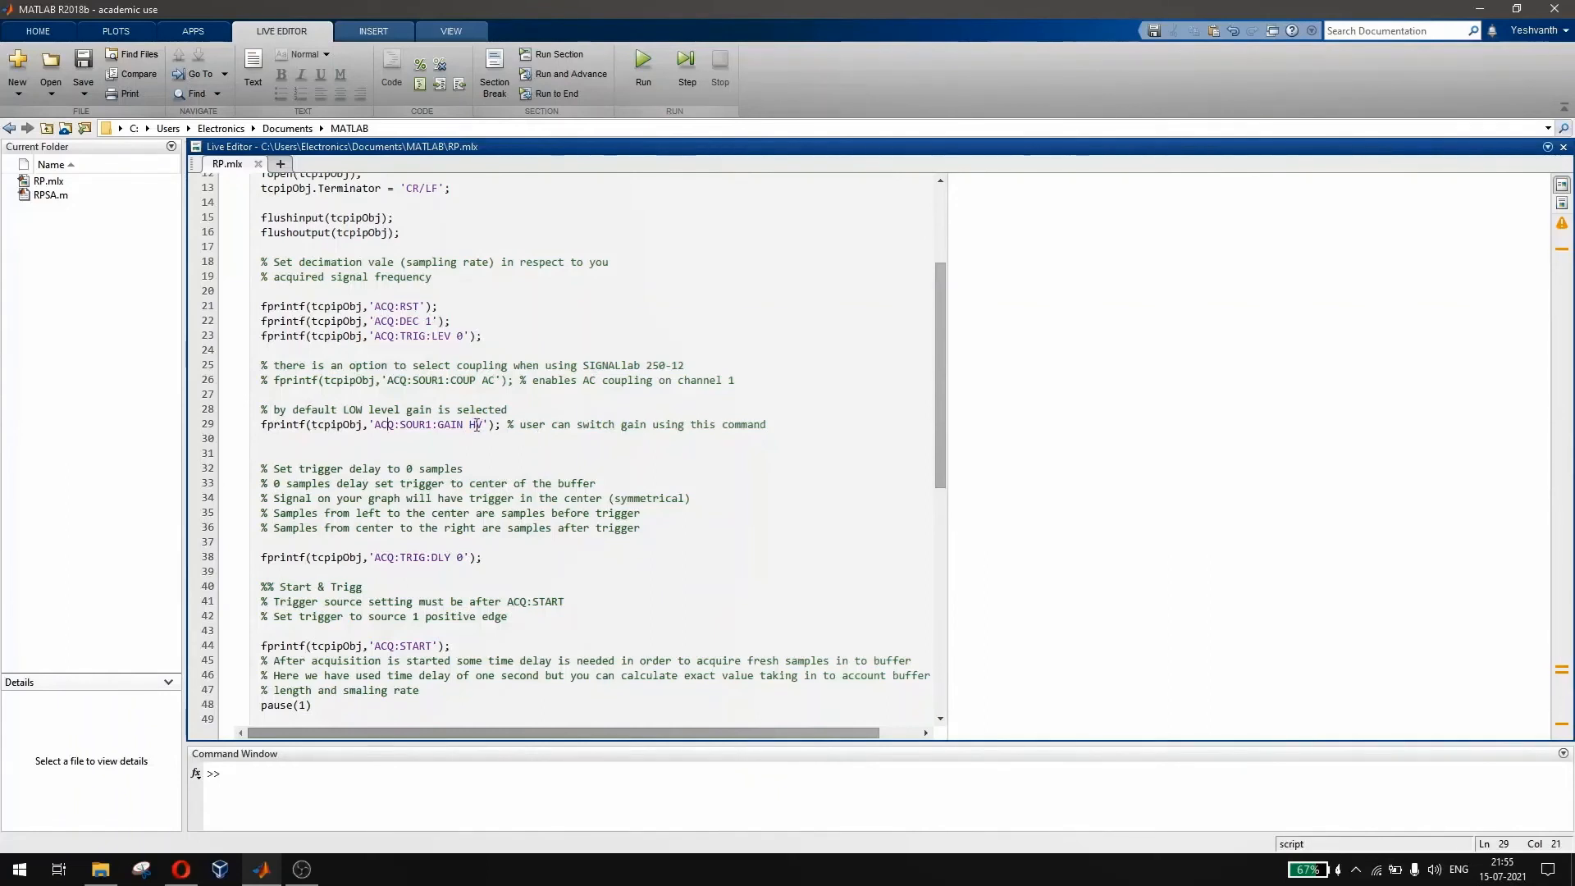
scroll("down", 3)
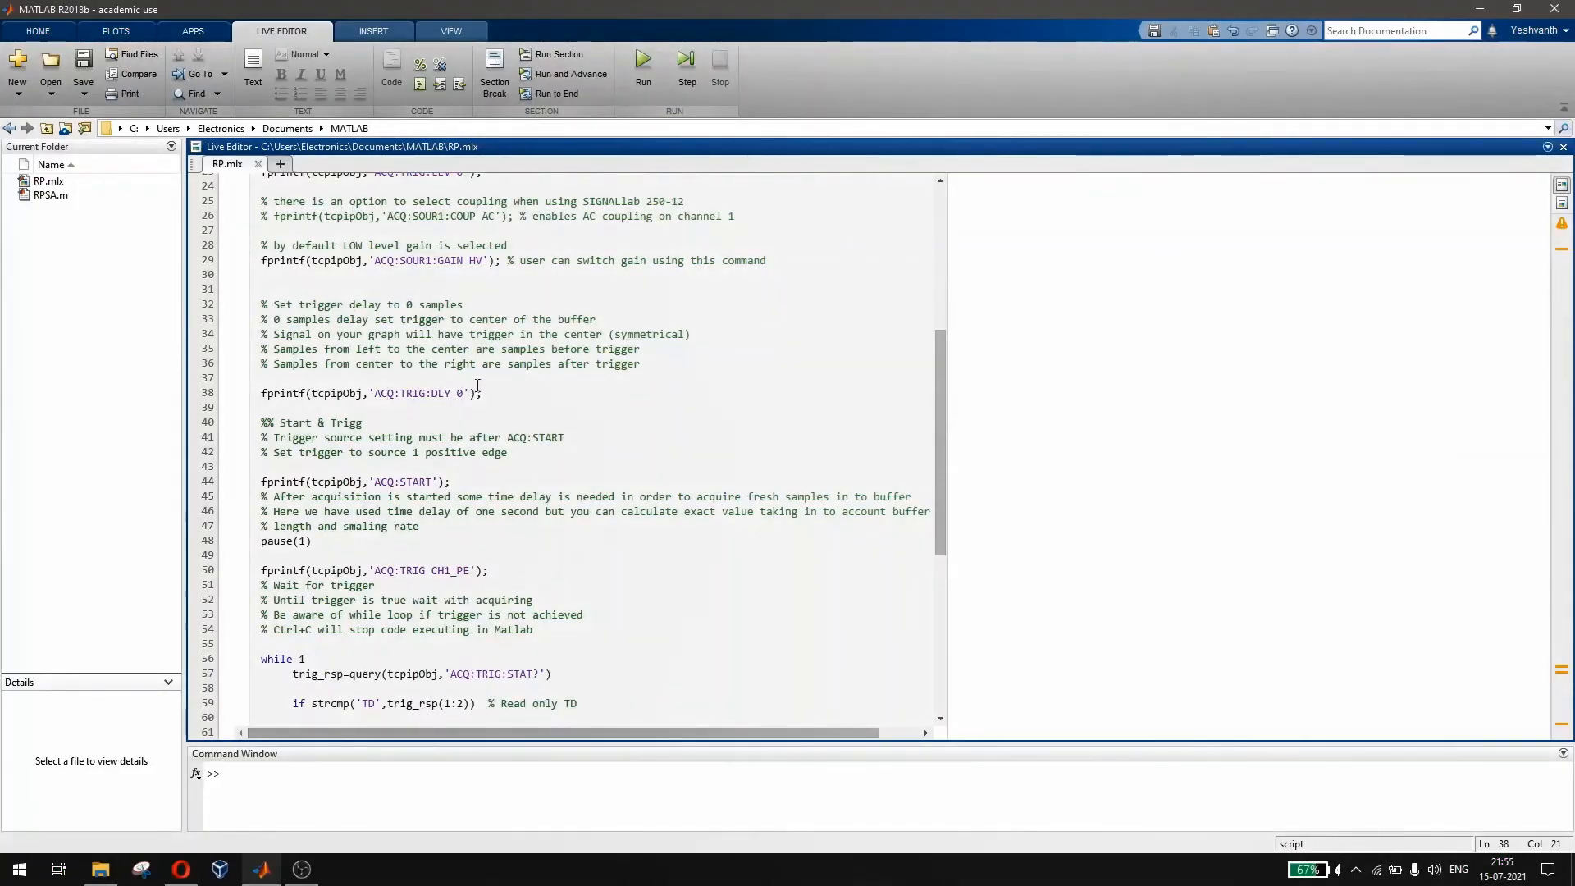
scroll("down", 3)
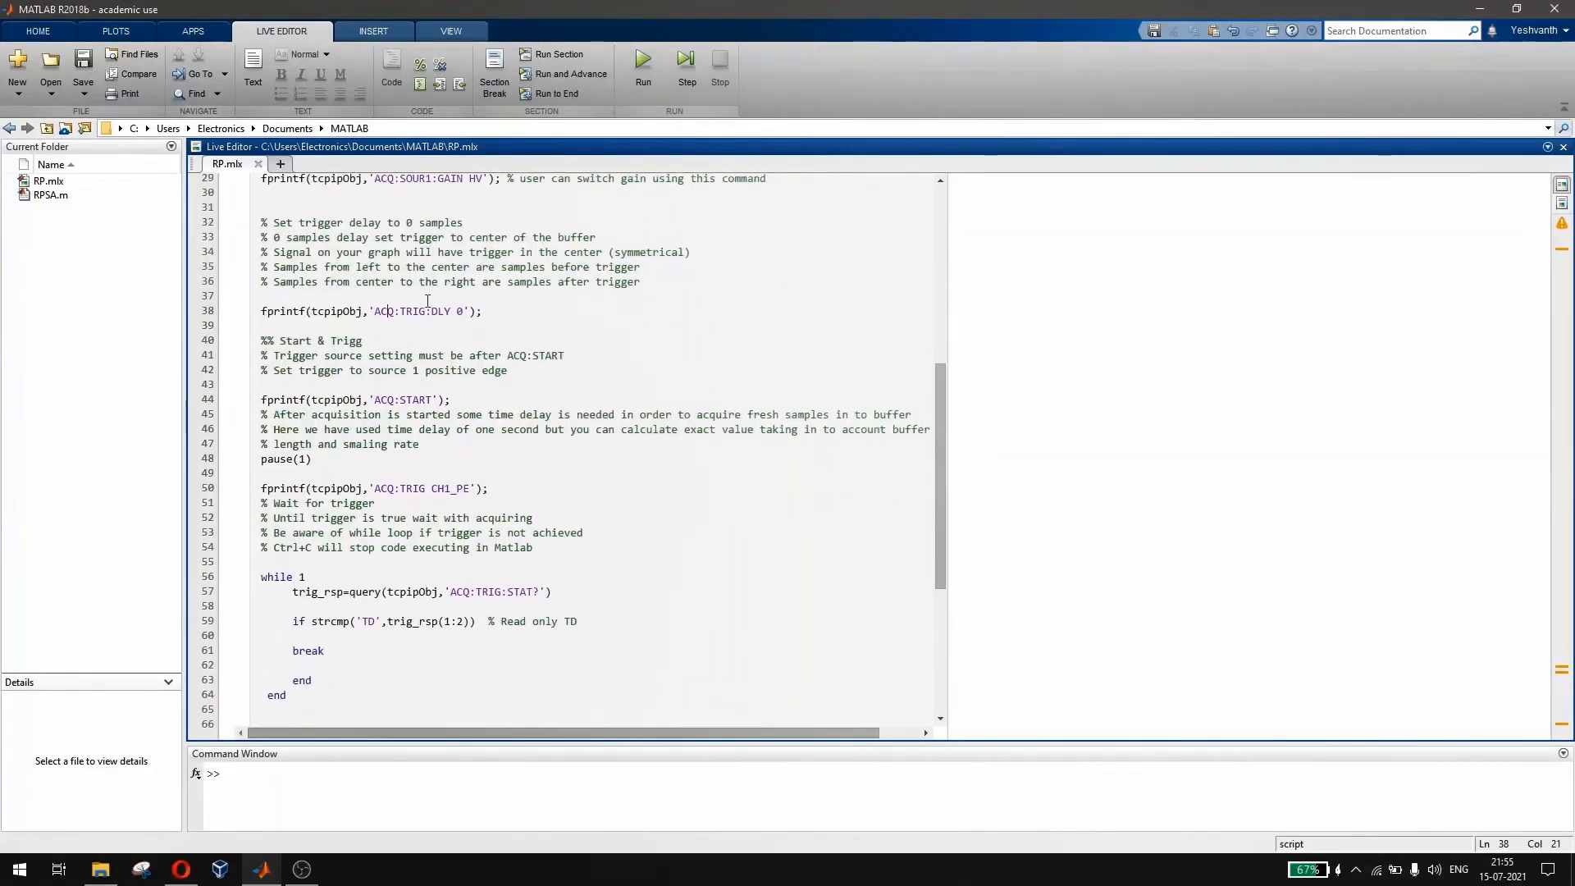
scroll("down", 3)
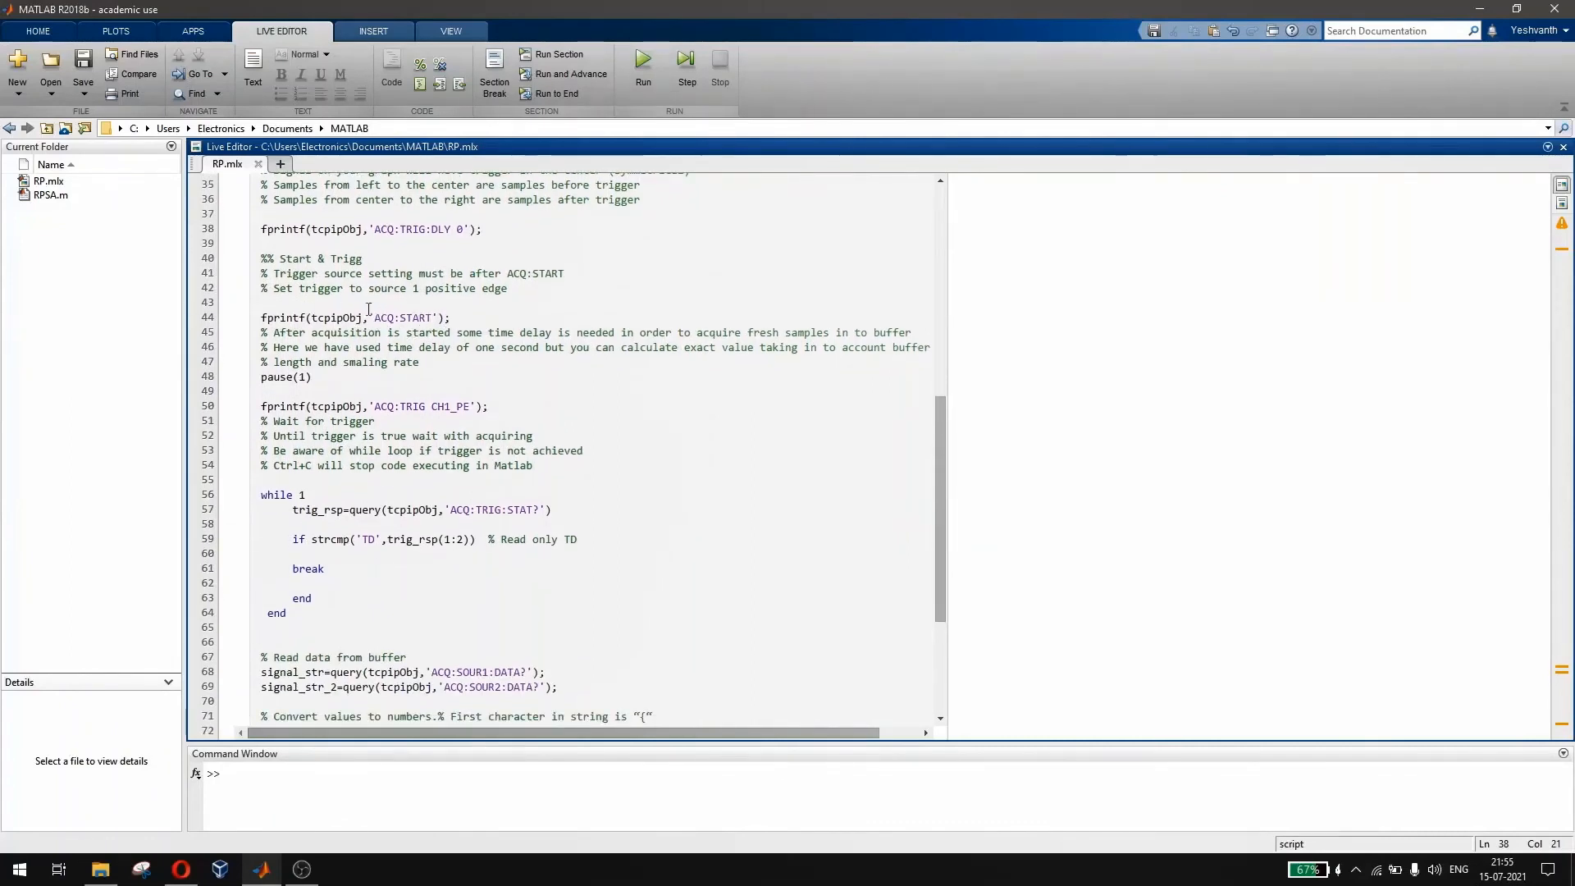
scroll("down", 3)
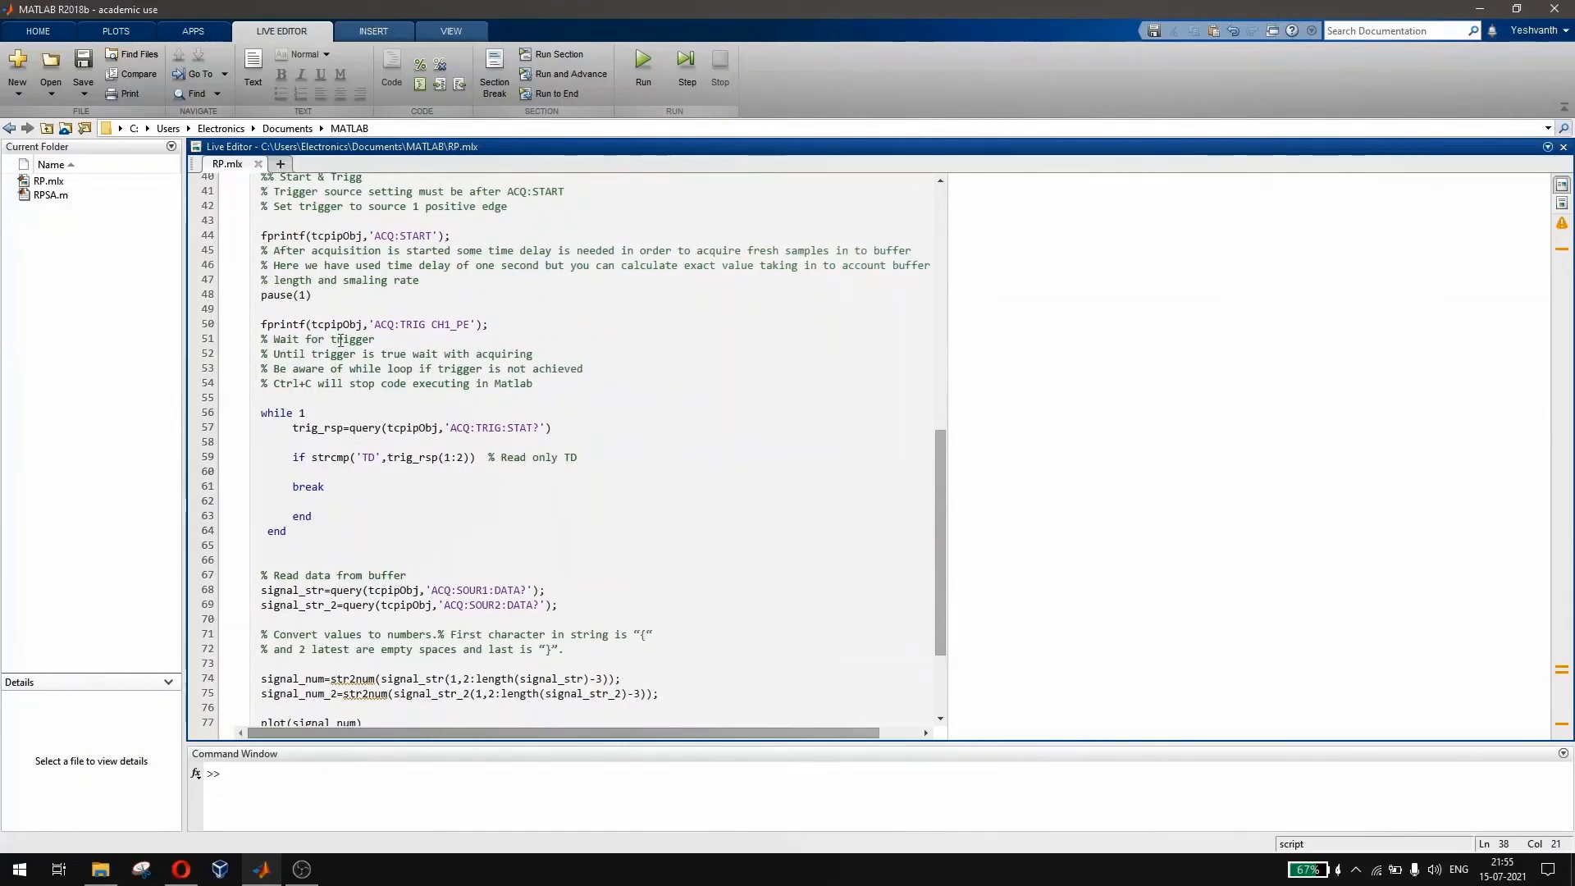
mouse_move(399, 331)
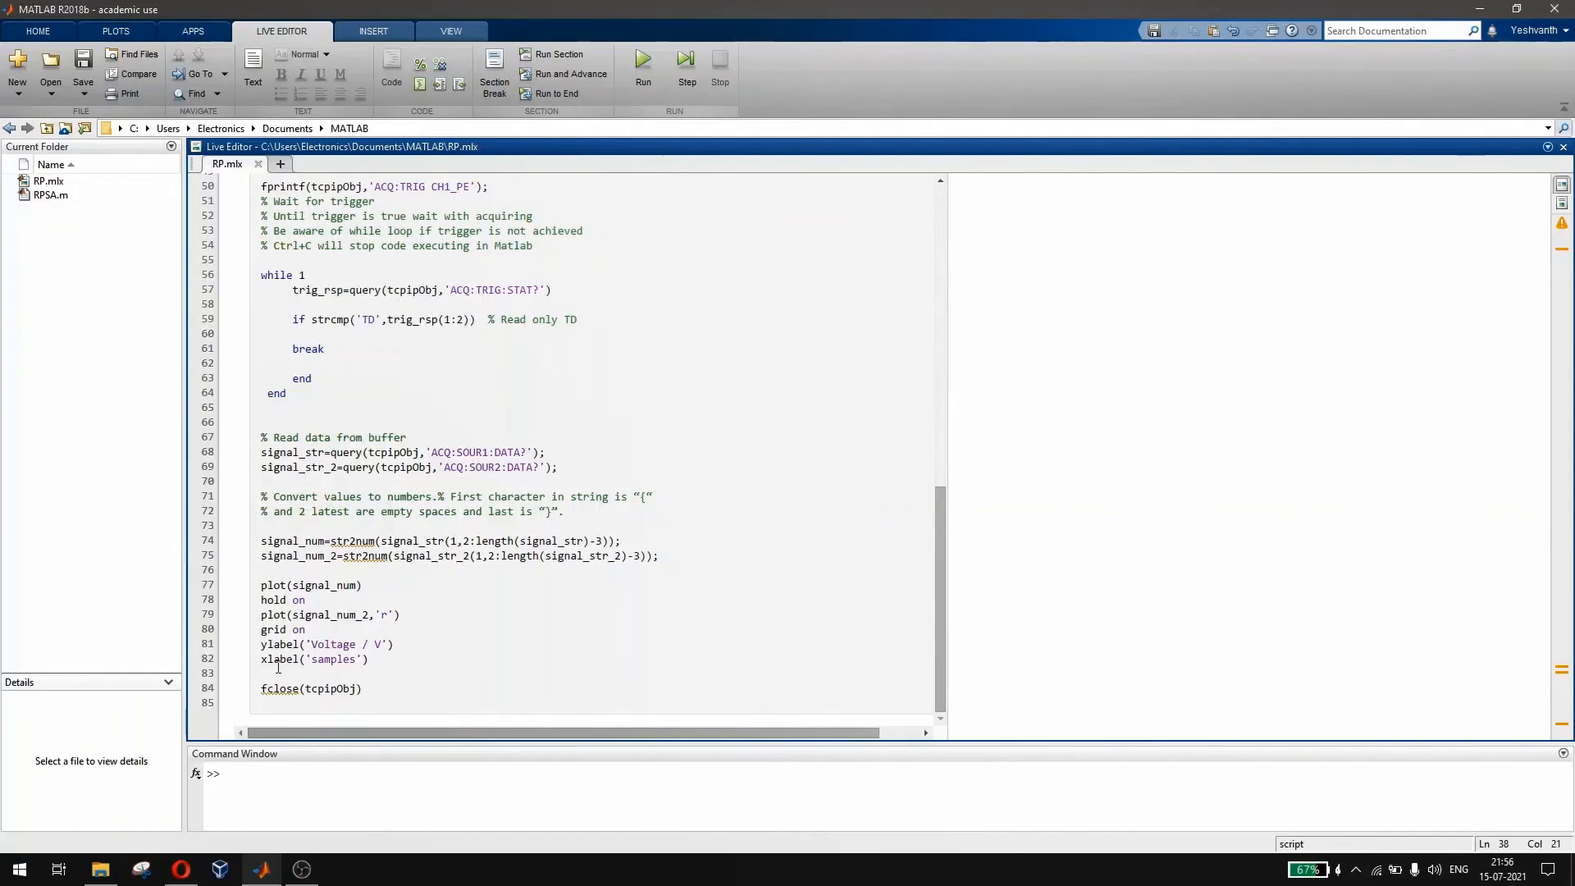
mouse_move(608, 355)
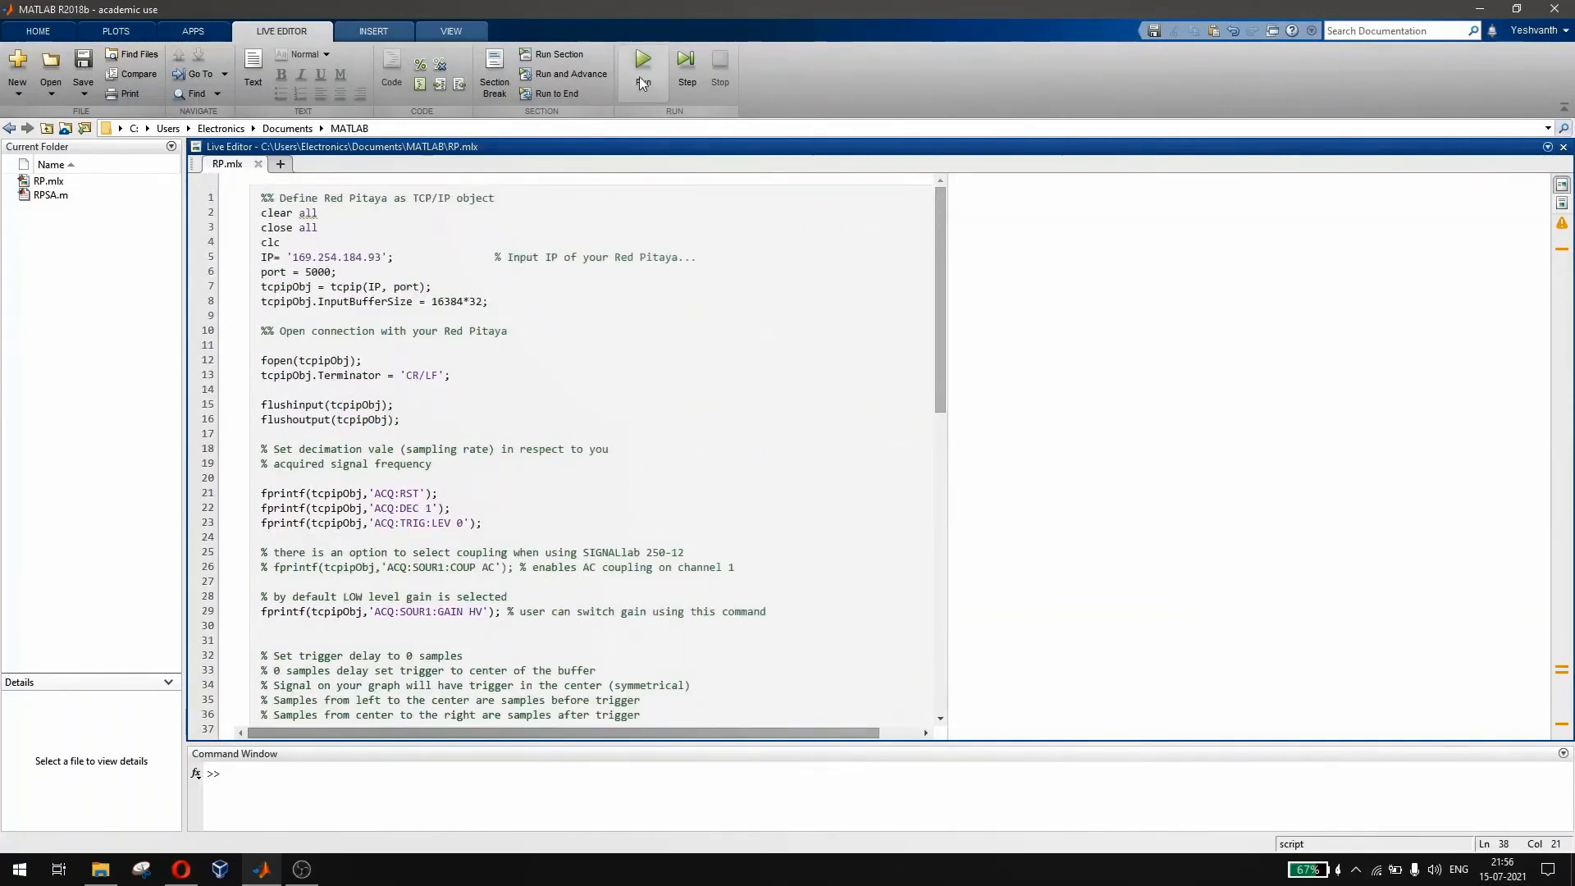
- Run RP.mlx so trig_rsp returns TD and both channels are plotted
left_click(643, 60)
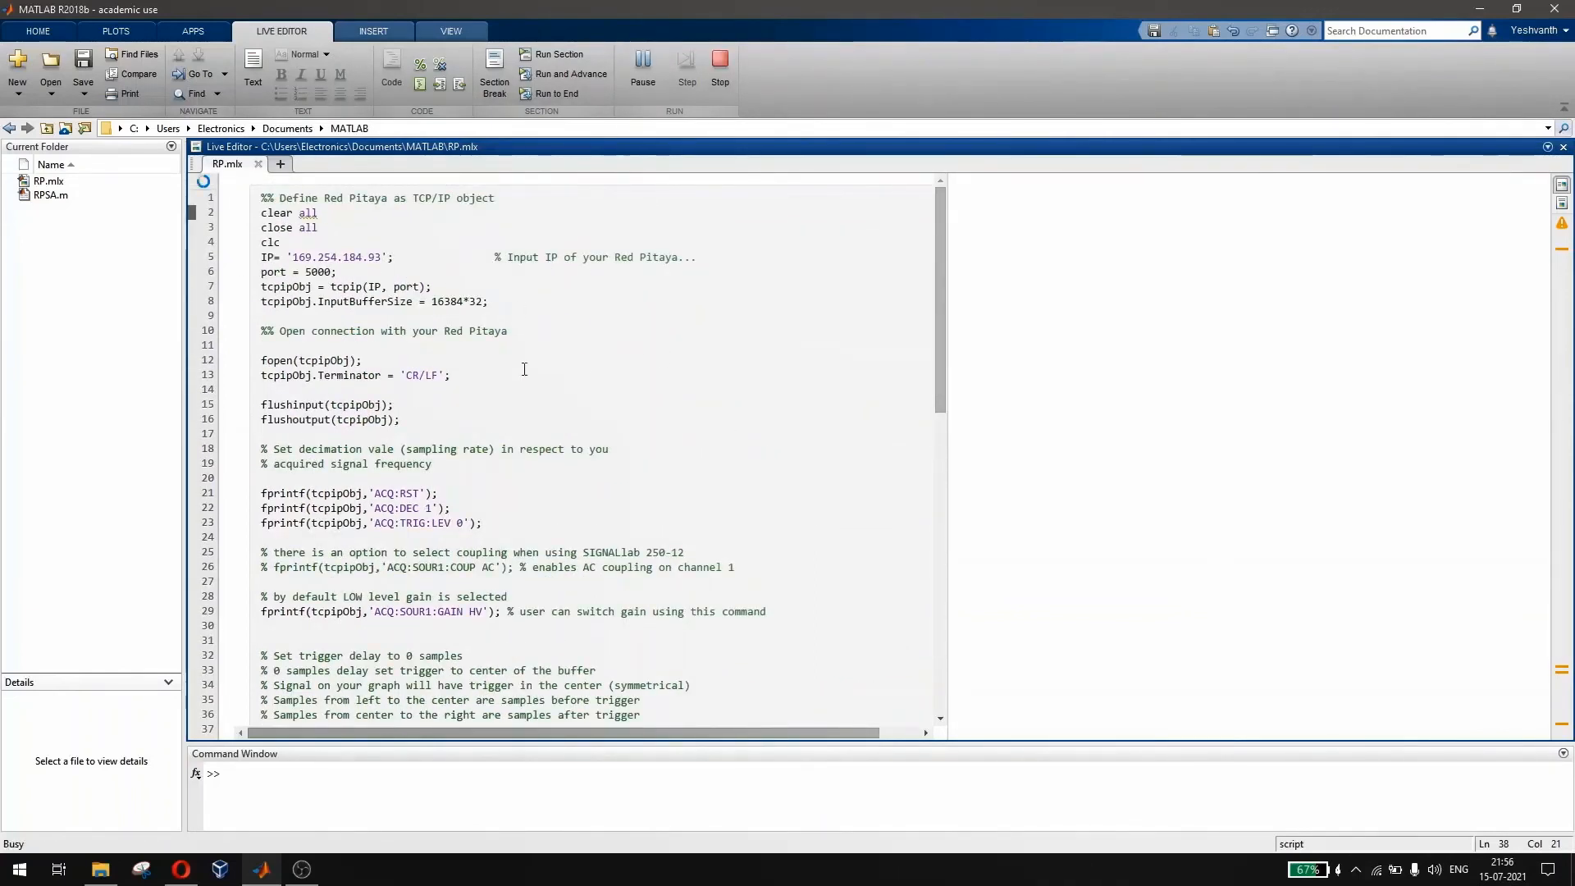
mouse_move(175, 533)
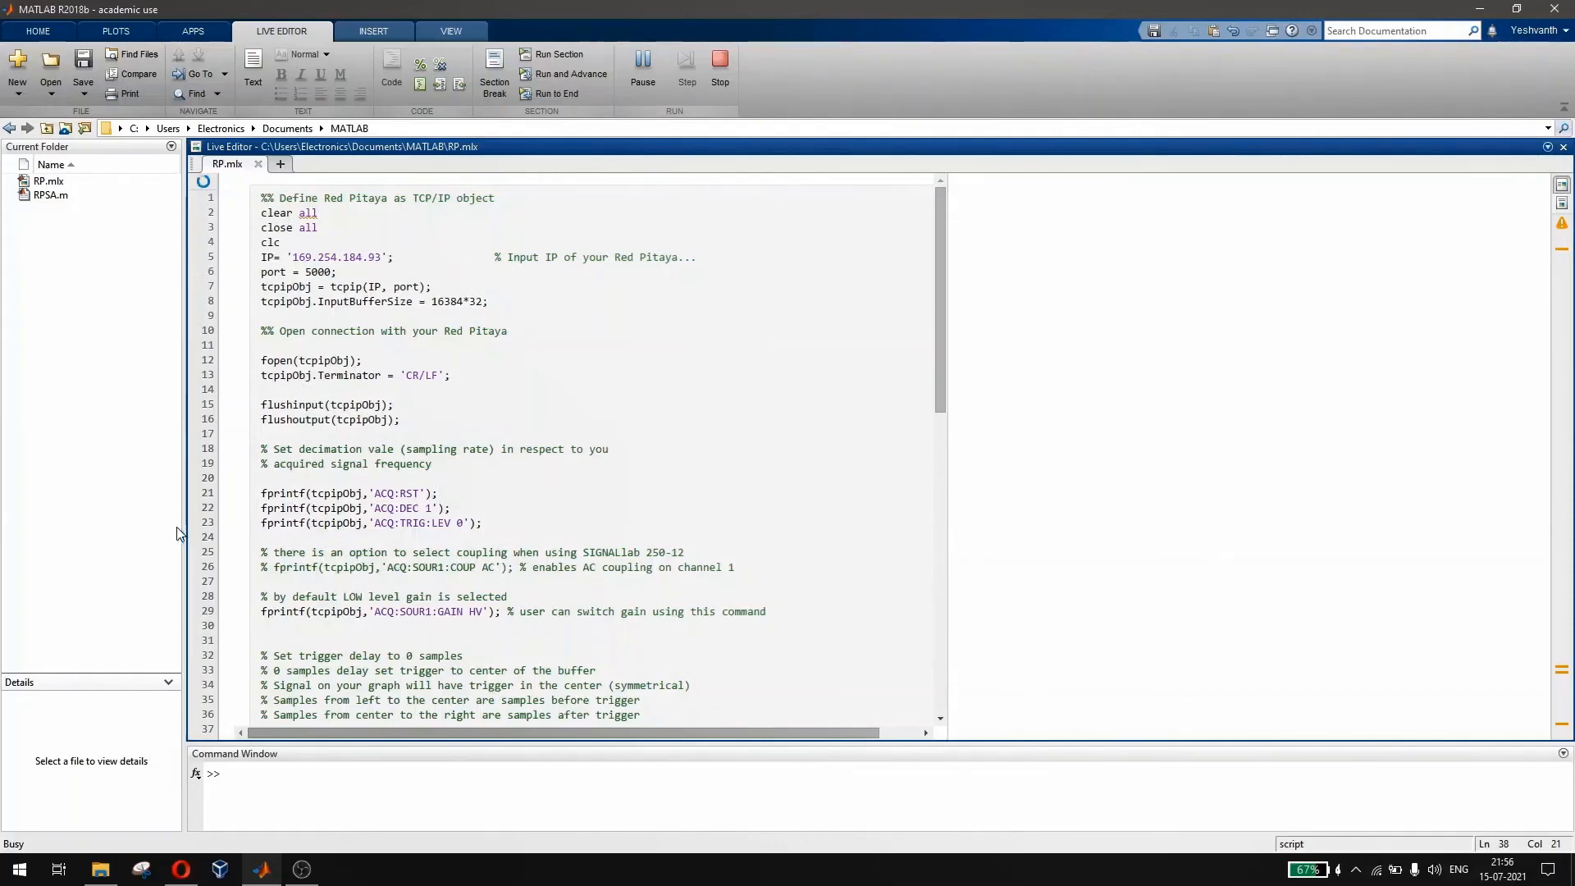
scroll("down", 3)
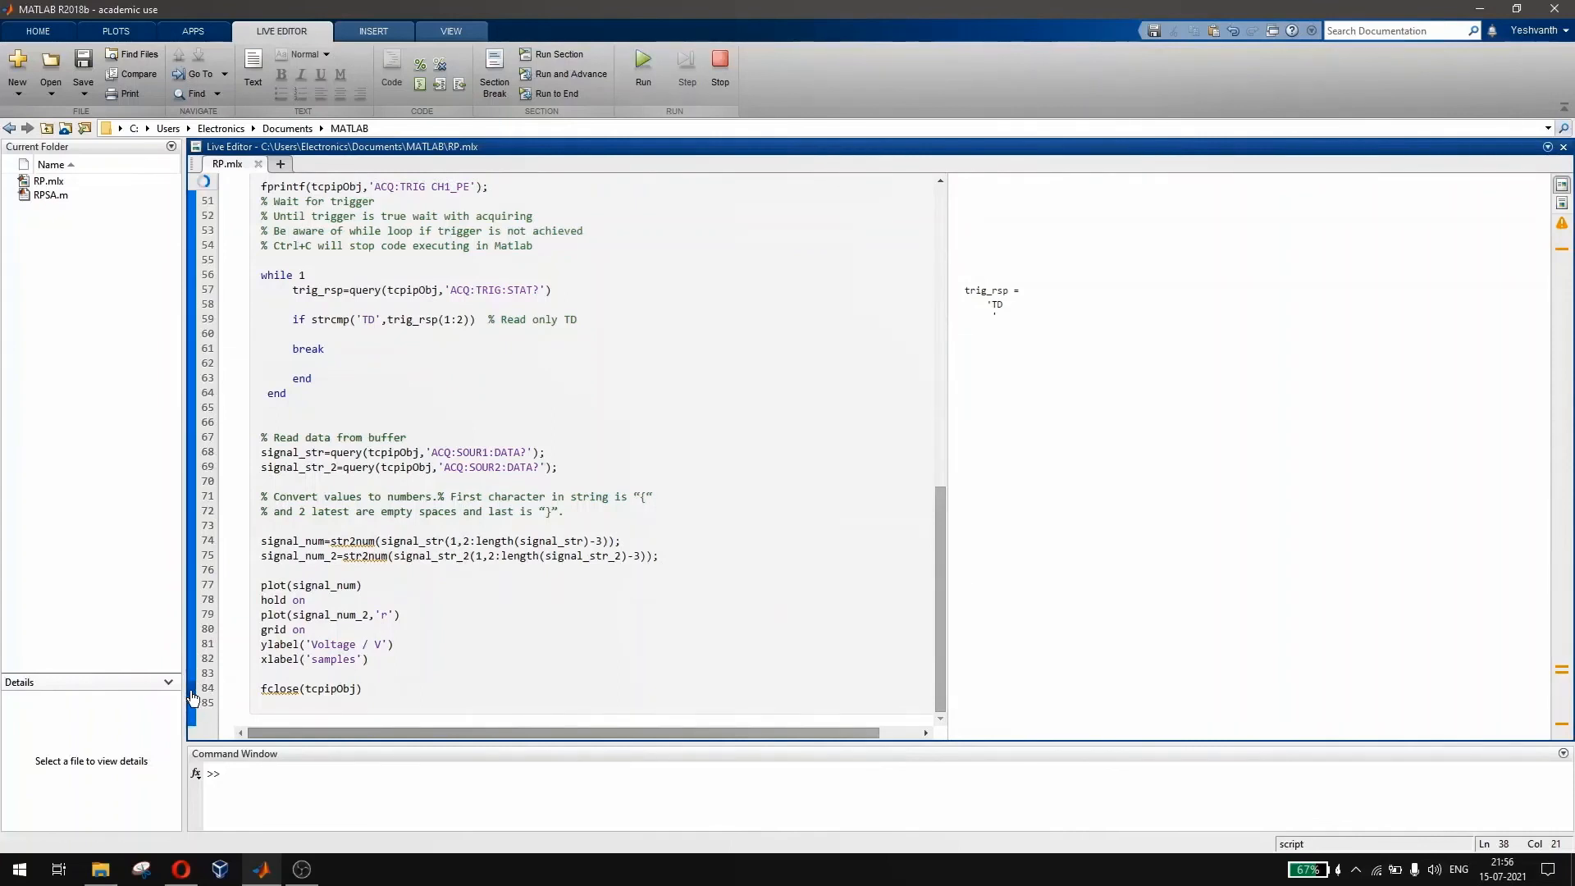
left_click(643, 60)
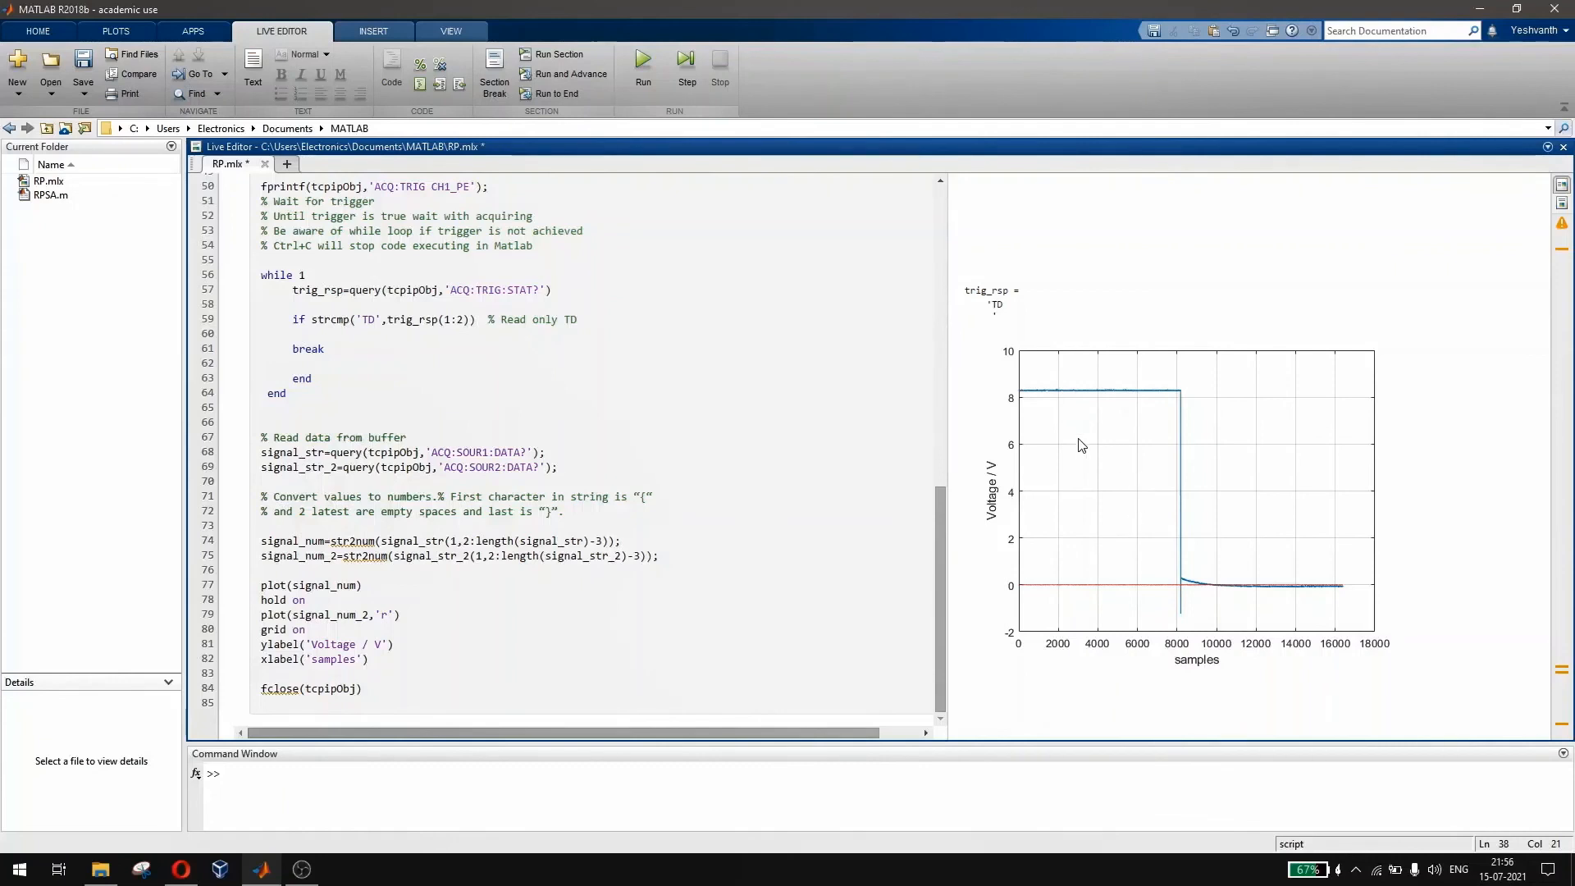
mouse_move(1185, 442)
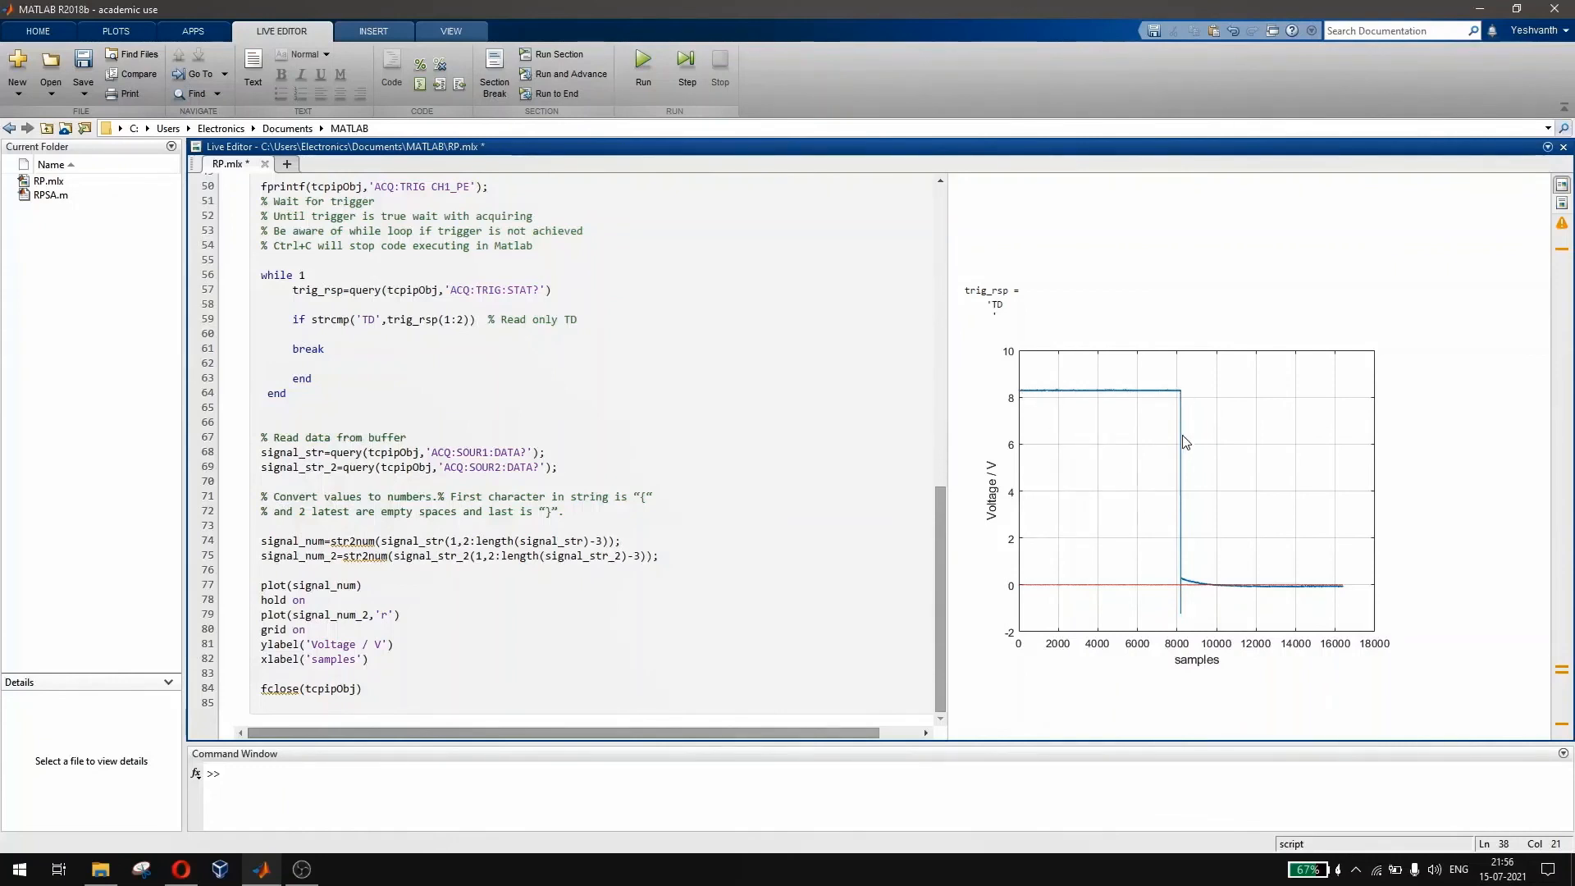
mouse_move(1332, 650)
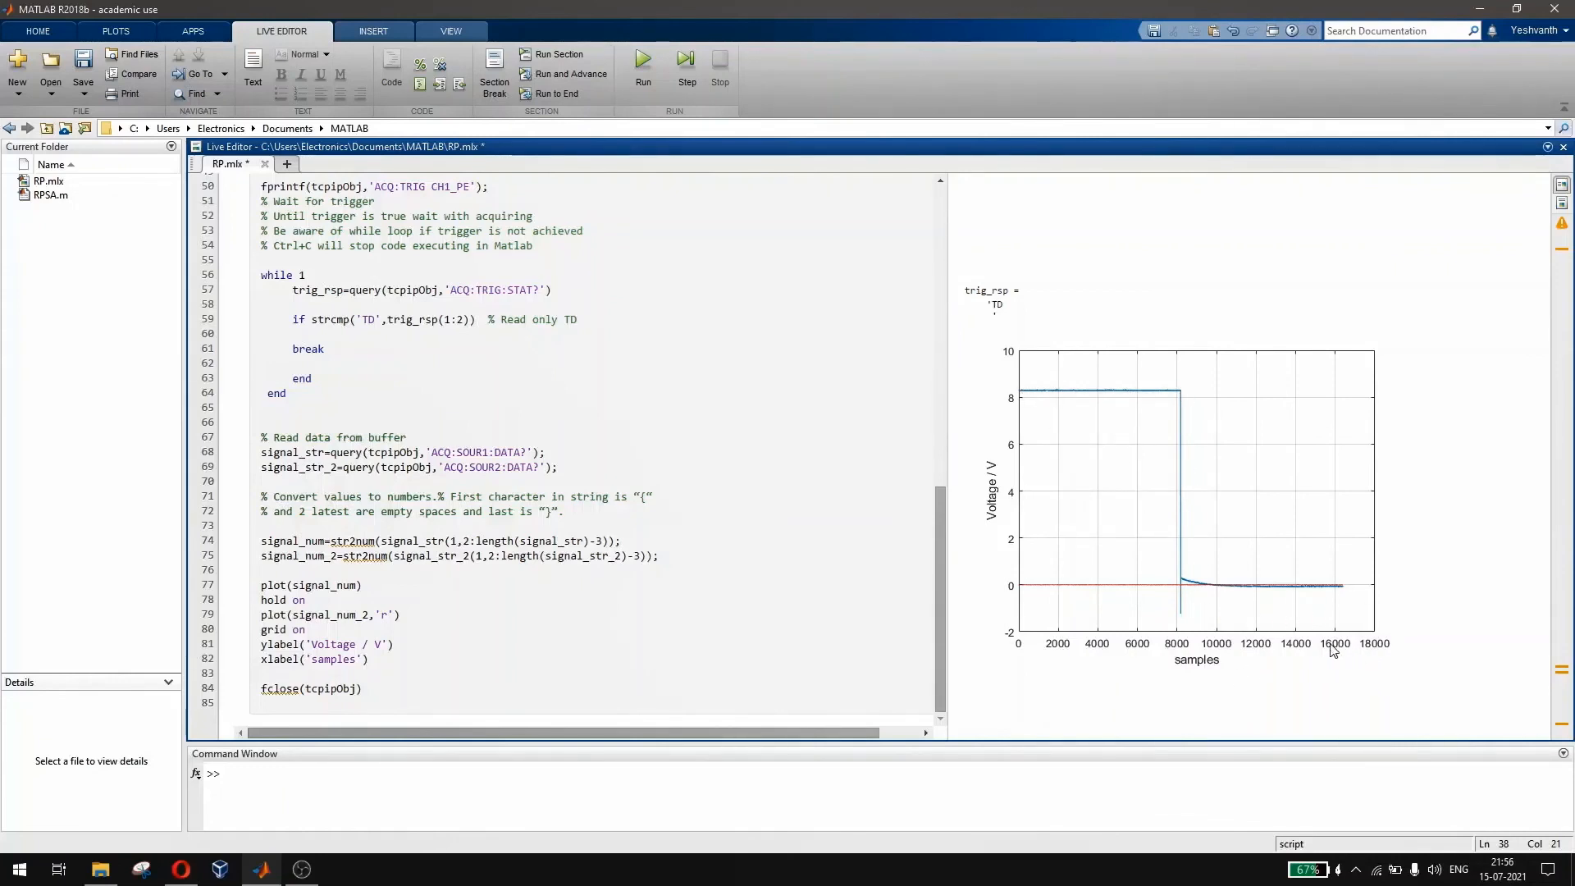
mouse_move(1039, 641)
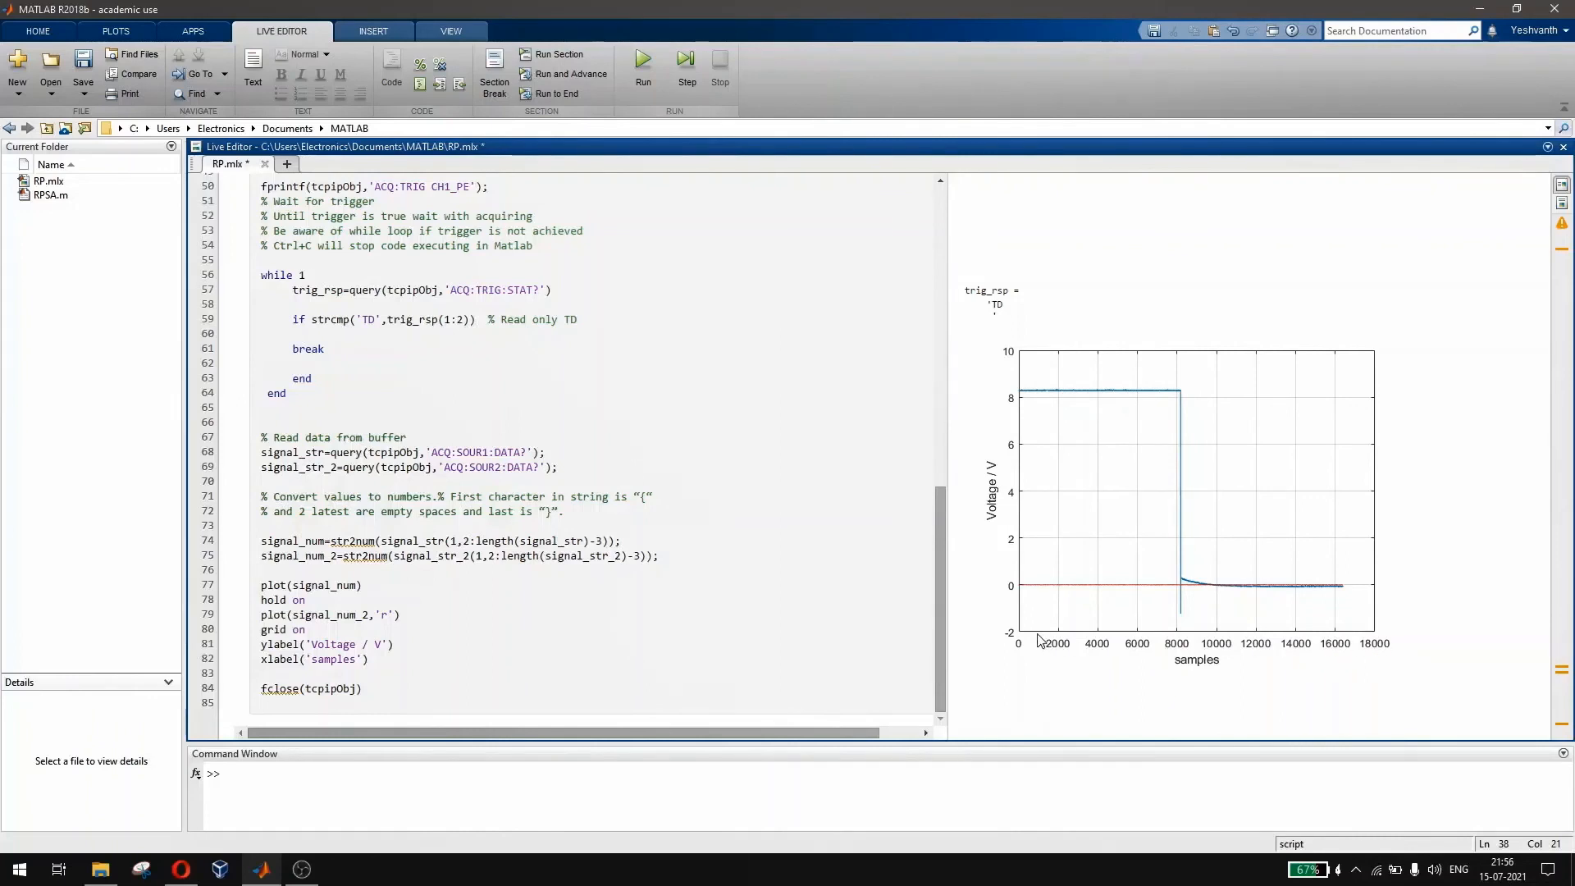
mouse_move(1017, 399)
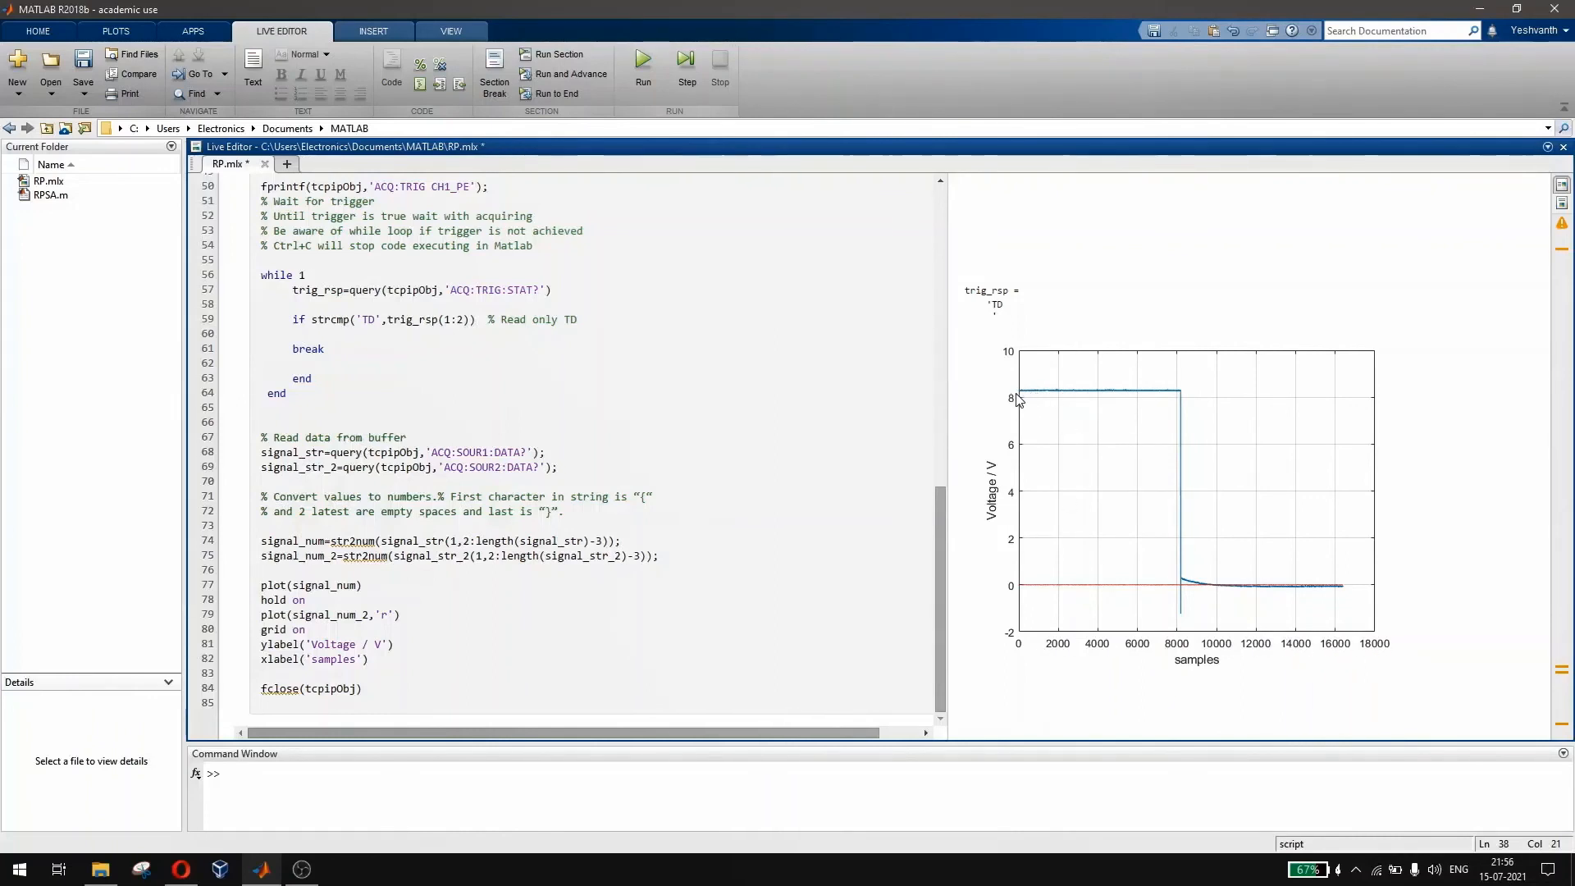
mouse_move(1021, 399)
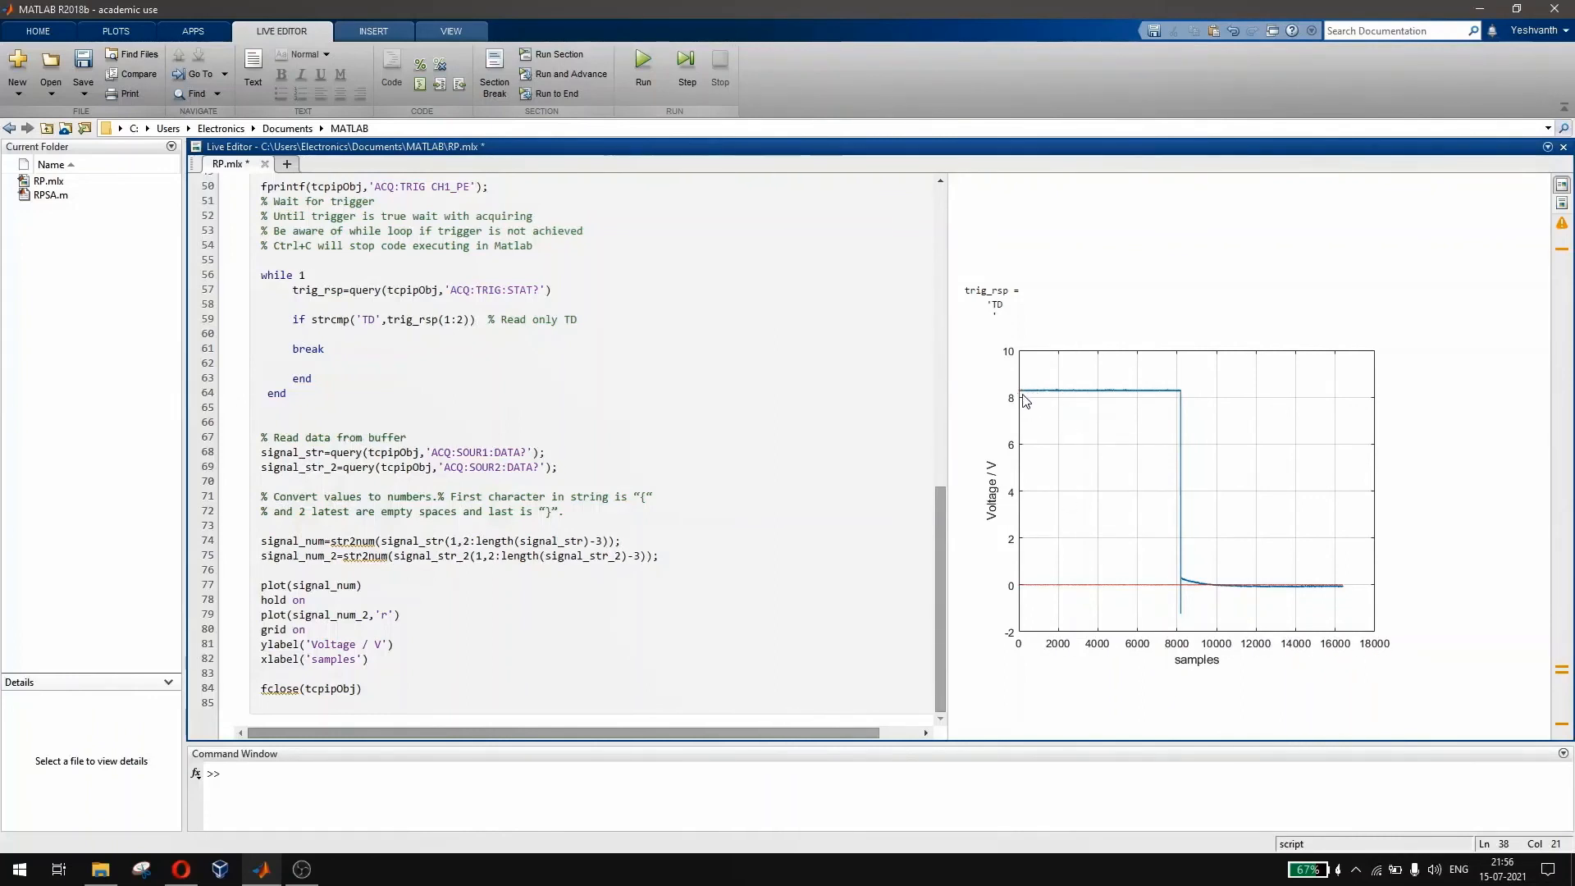
mouse_move(1079, 399)
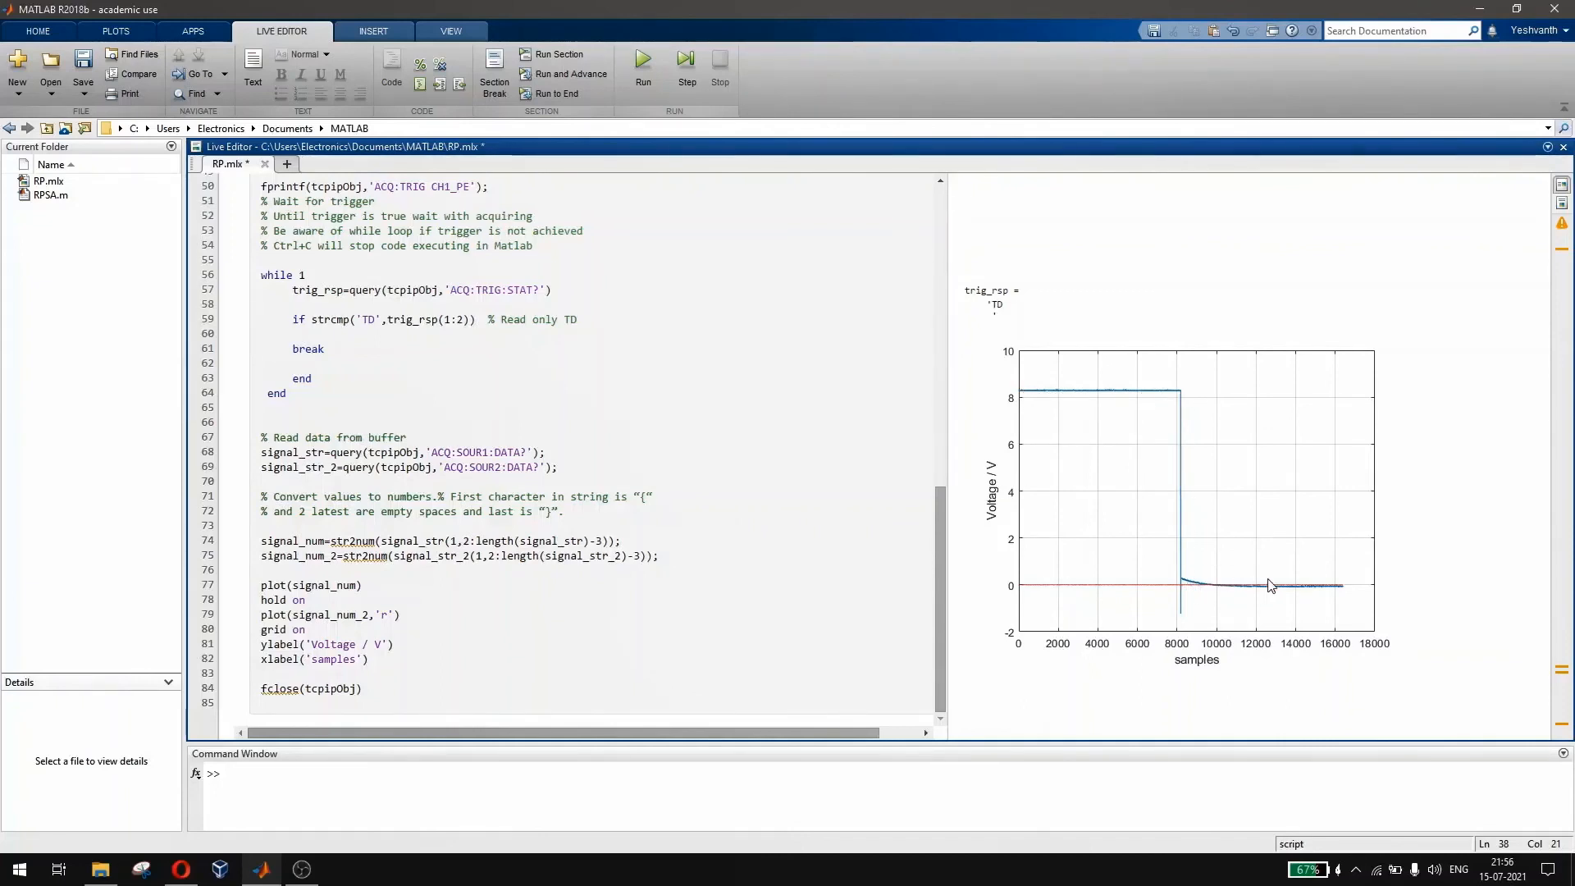
mouse_move(1305, 590)
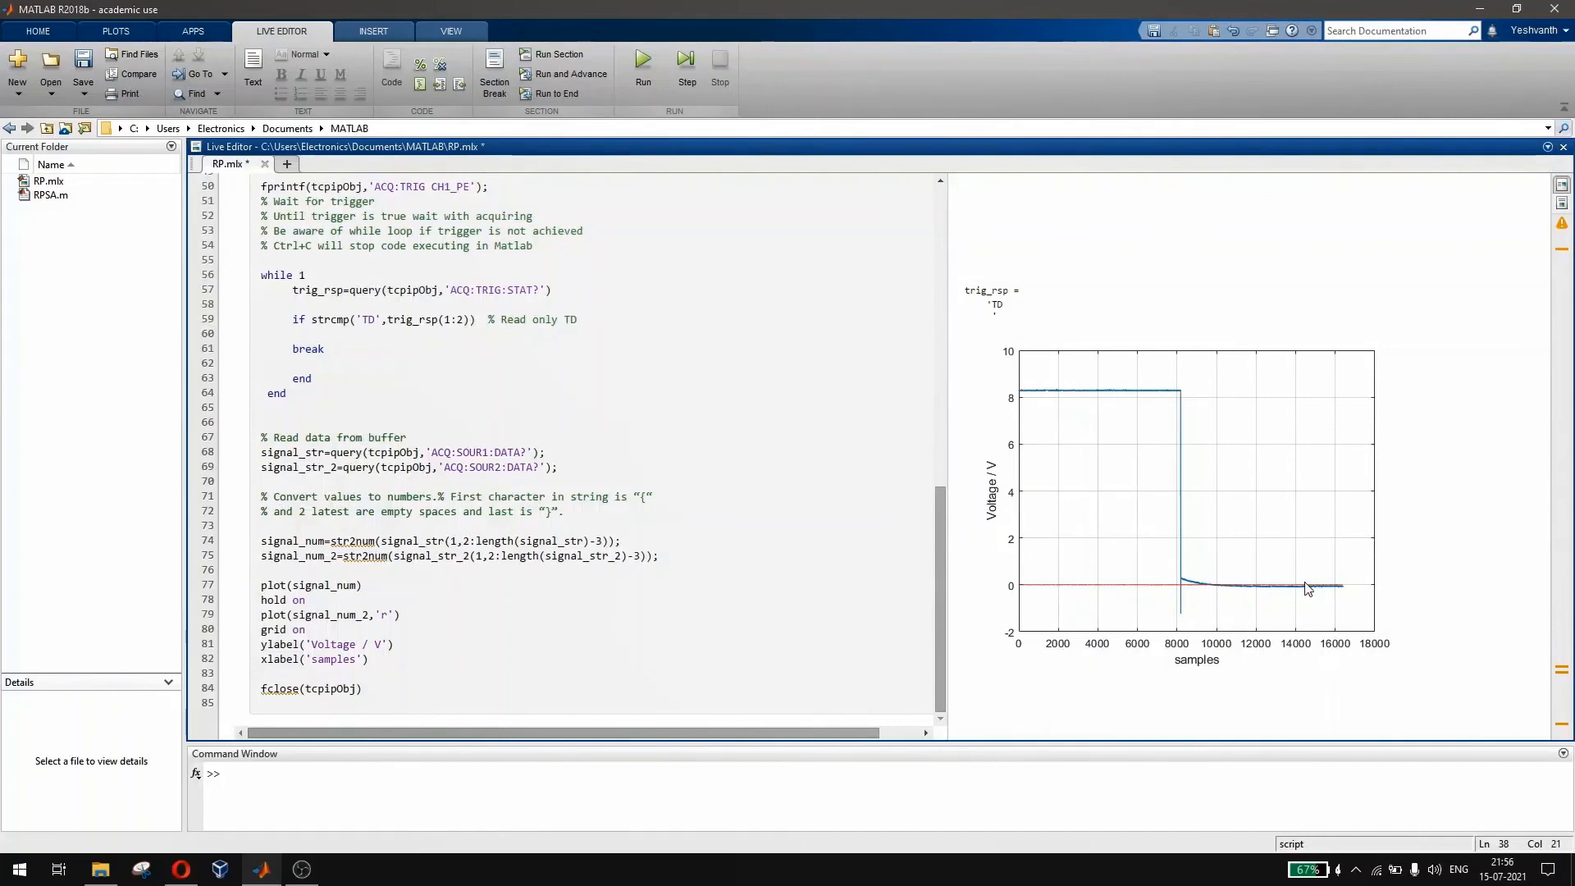
mouse_move(1172, 433)
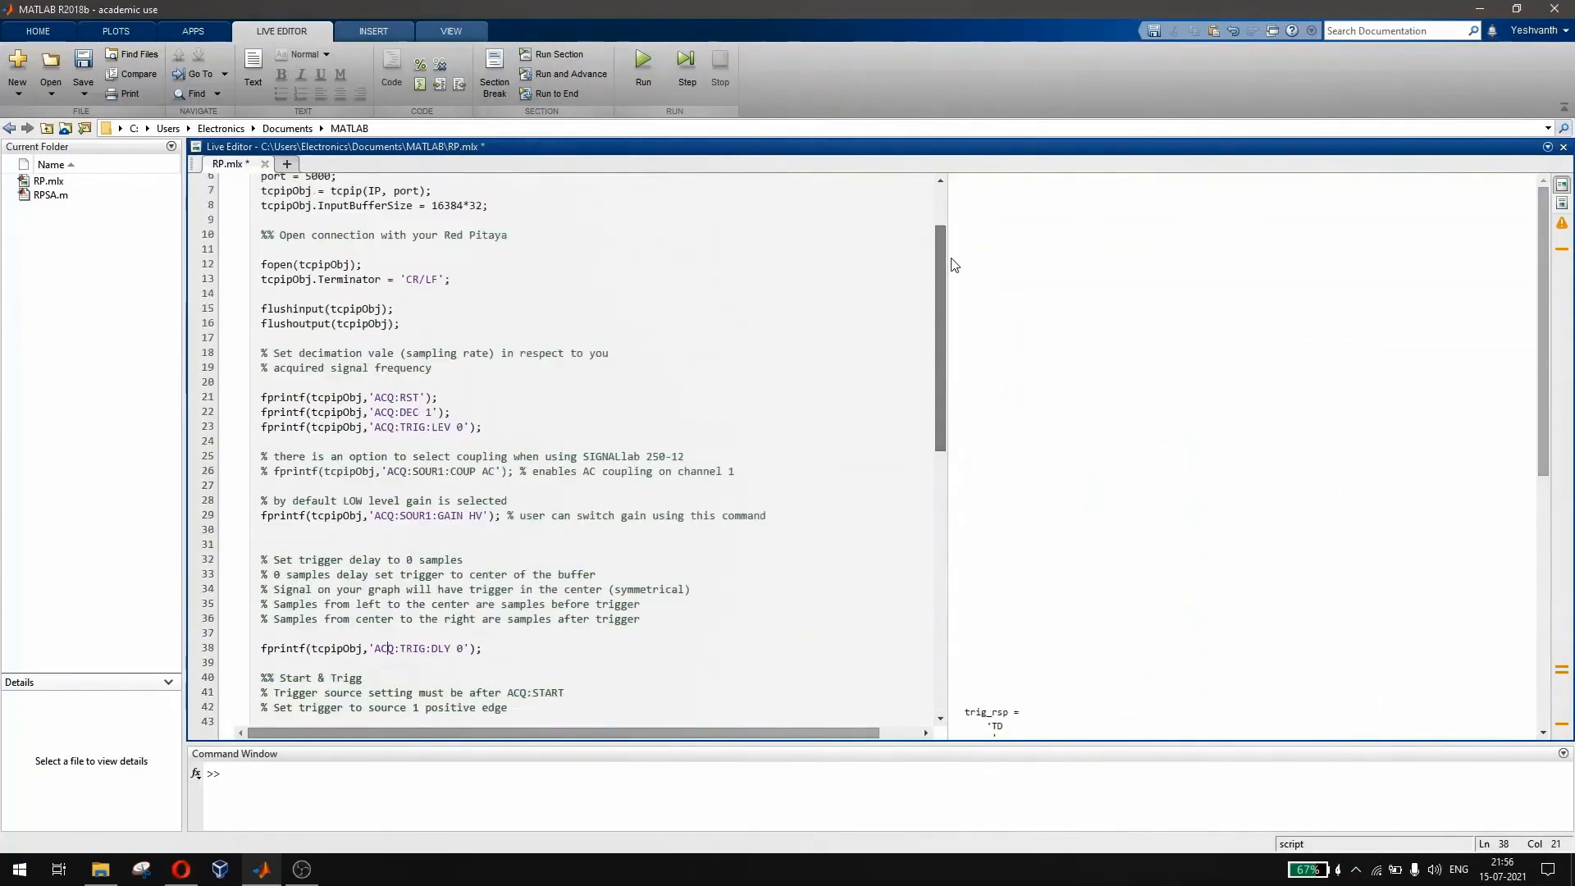
- Inspect channel one stepping from about 8 V to 0 V beside the flat channel-two trace
scroll("down", 3)
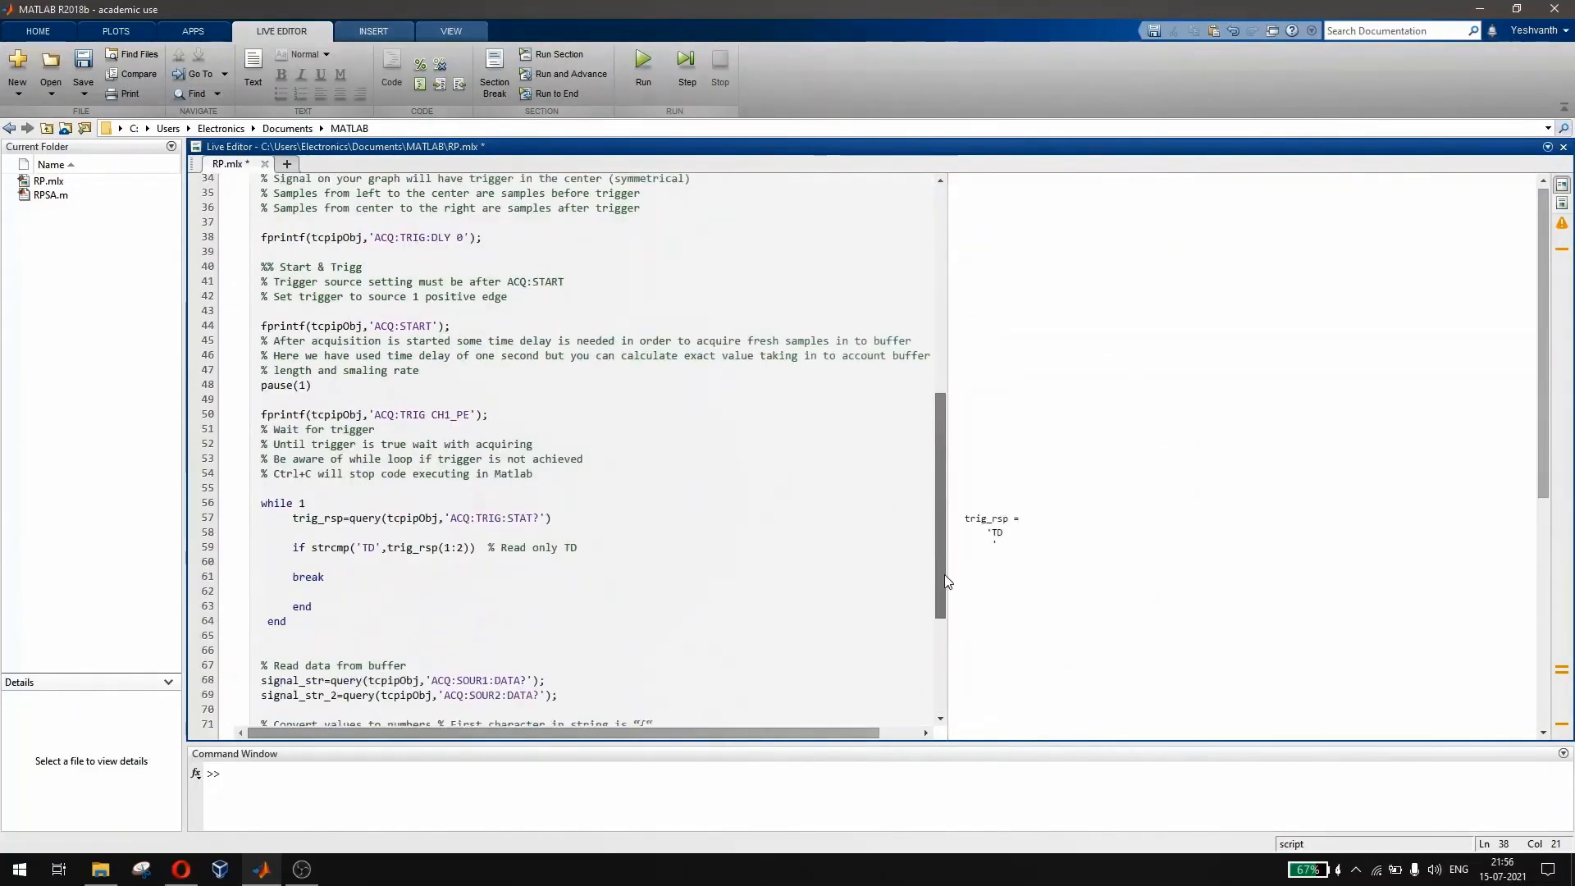